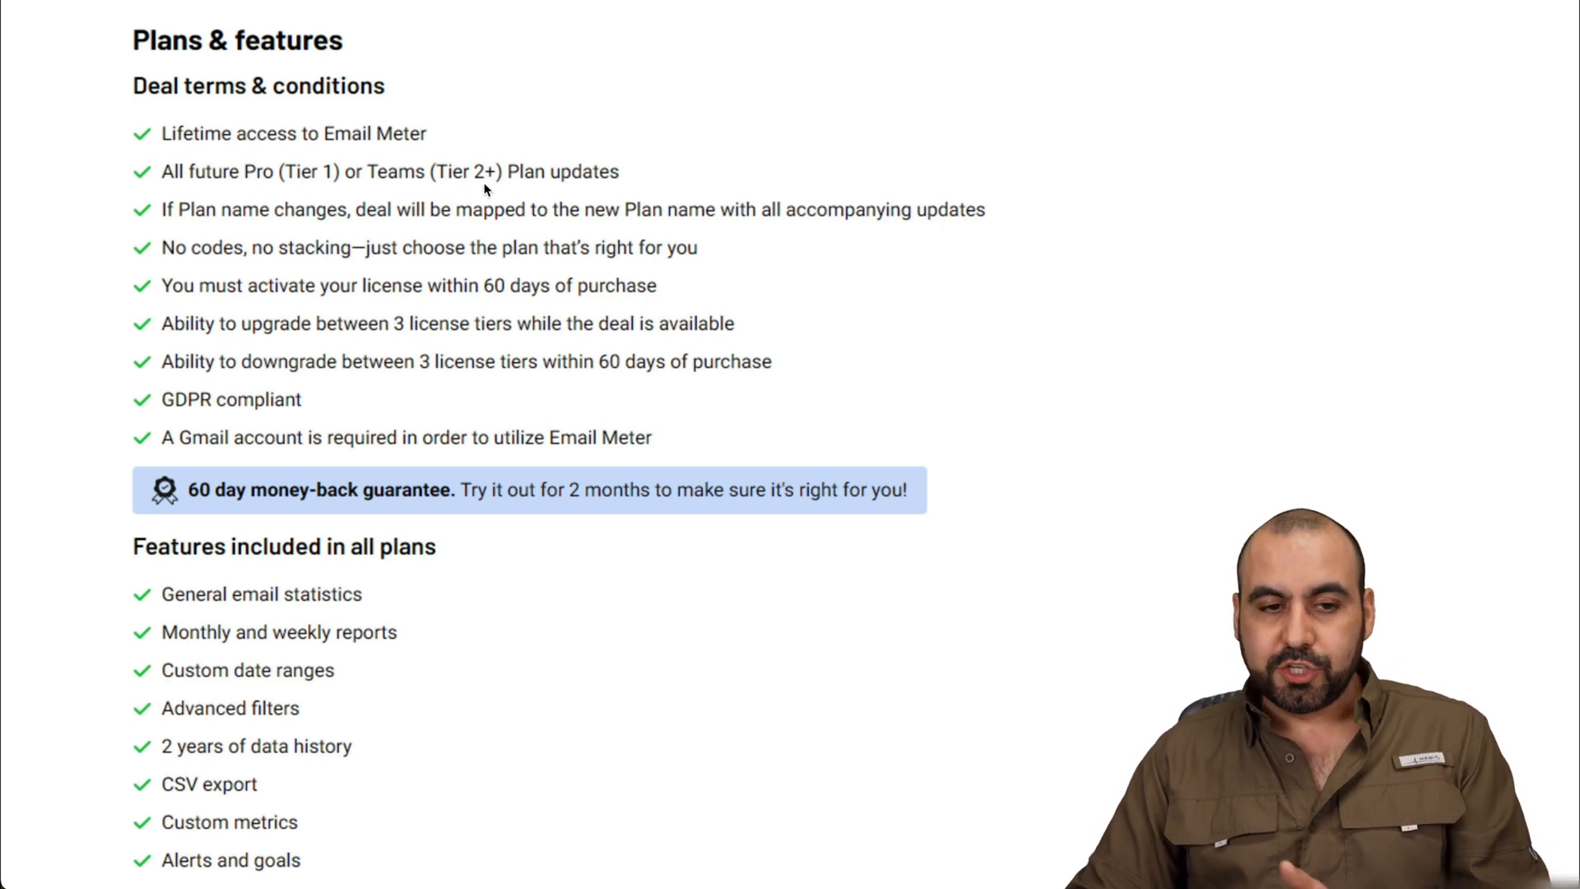
mouse_move(682, 535)
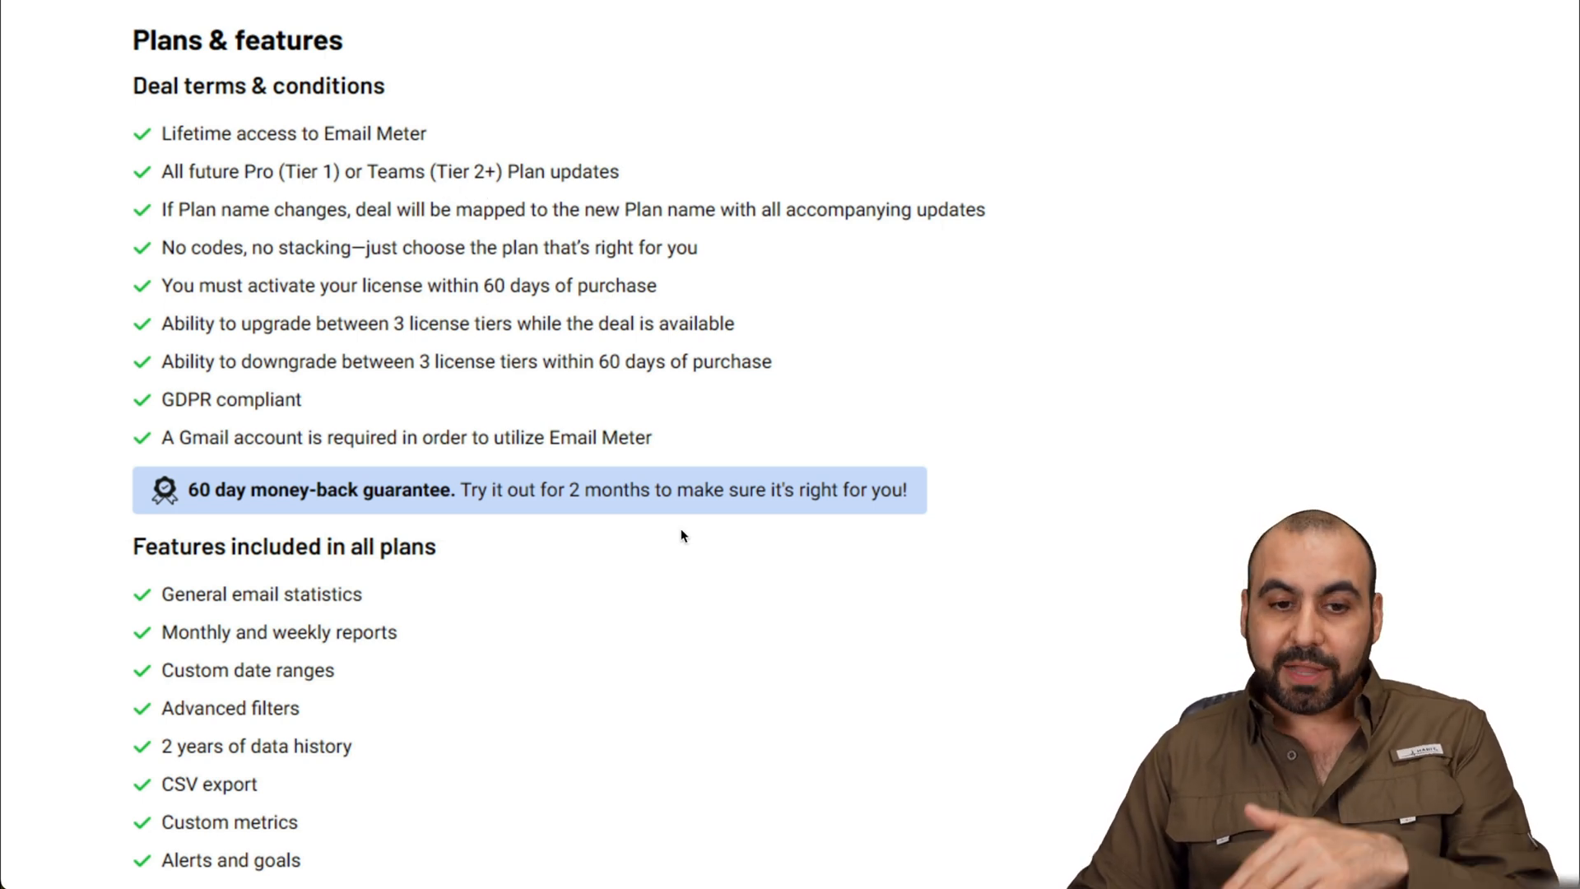
Switch the report range to Mar 06 – Apr 04, 2024, showing 165 sent and 2,247 received
scroll("down", 3)
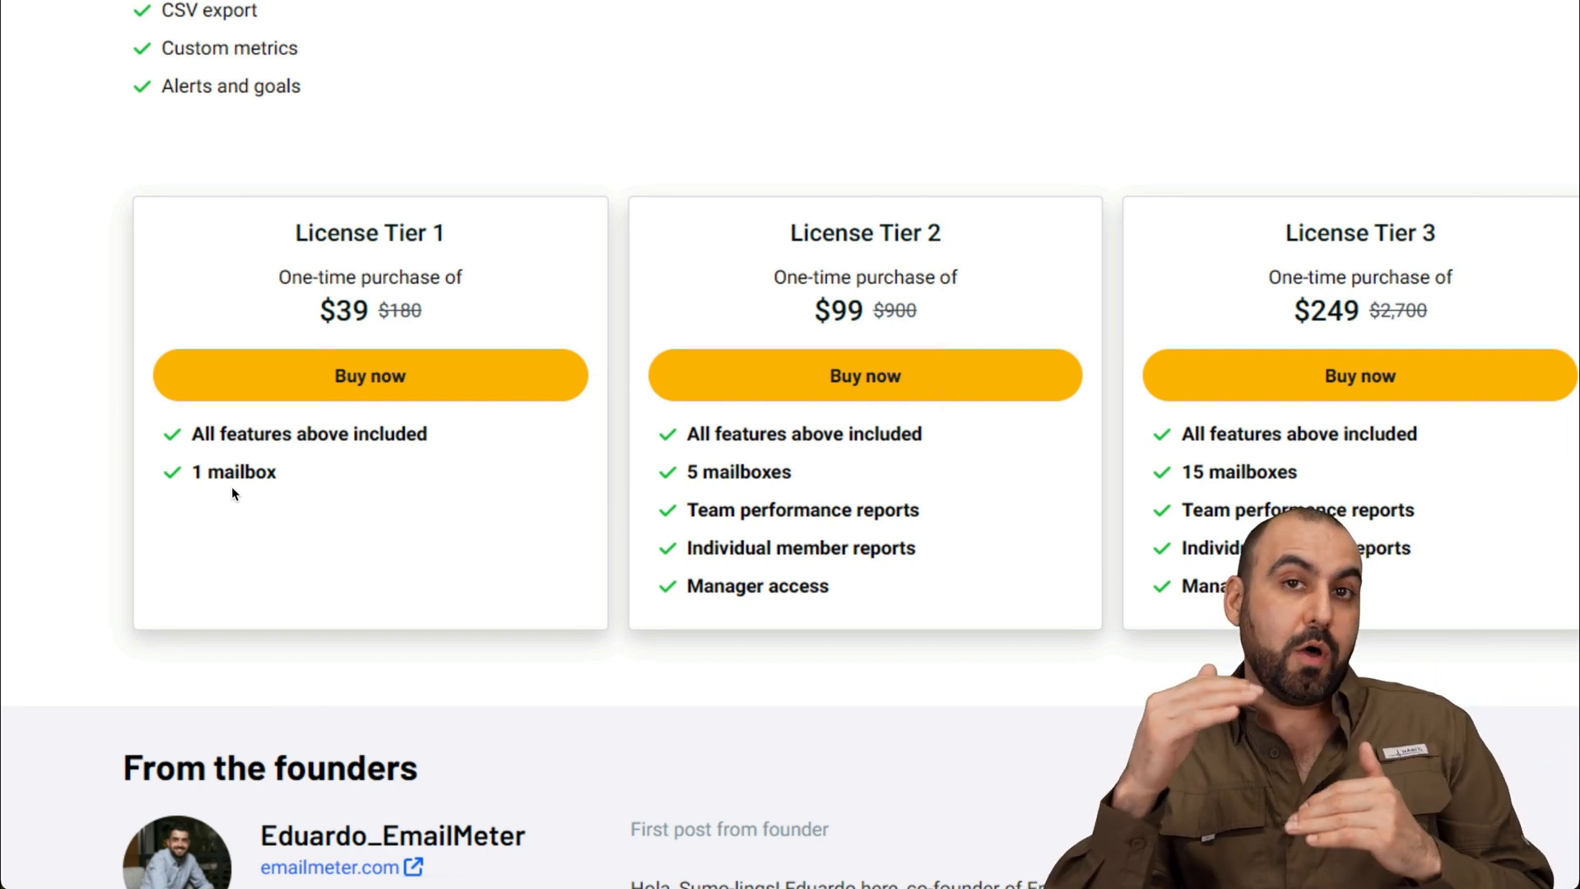
mouse_move(633, 367)
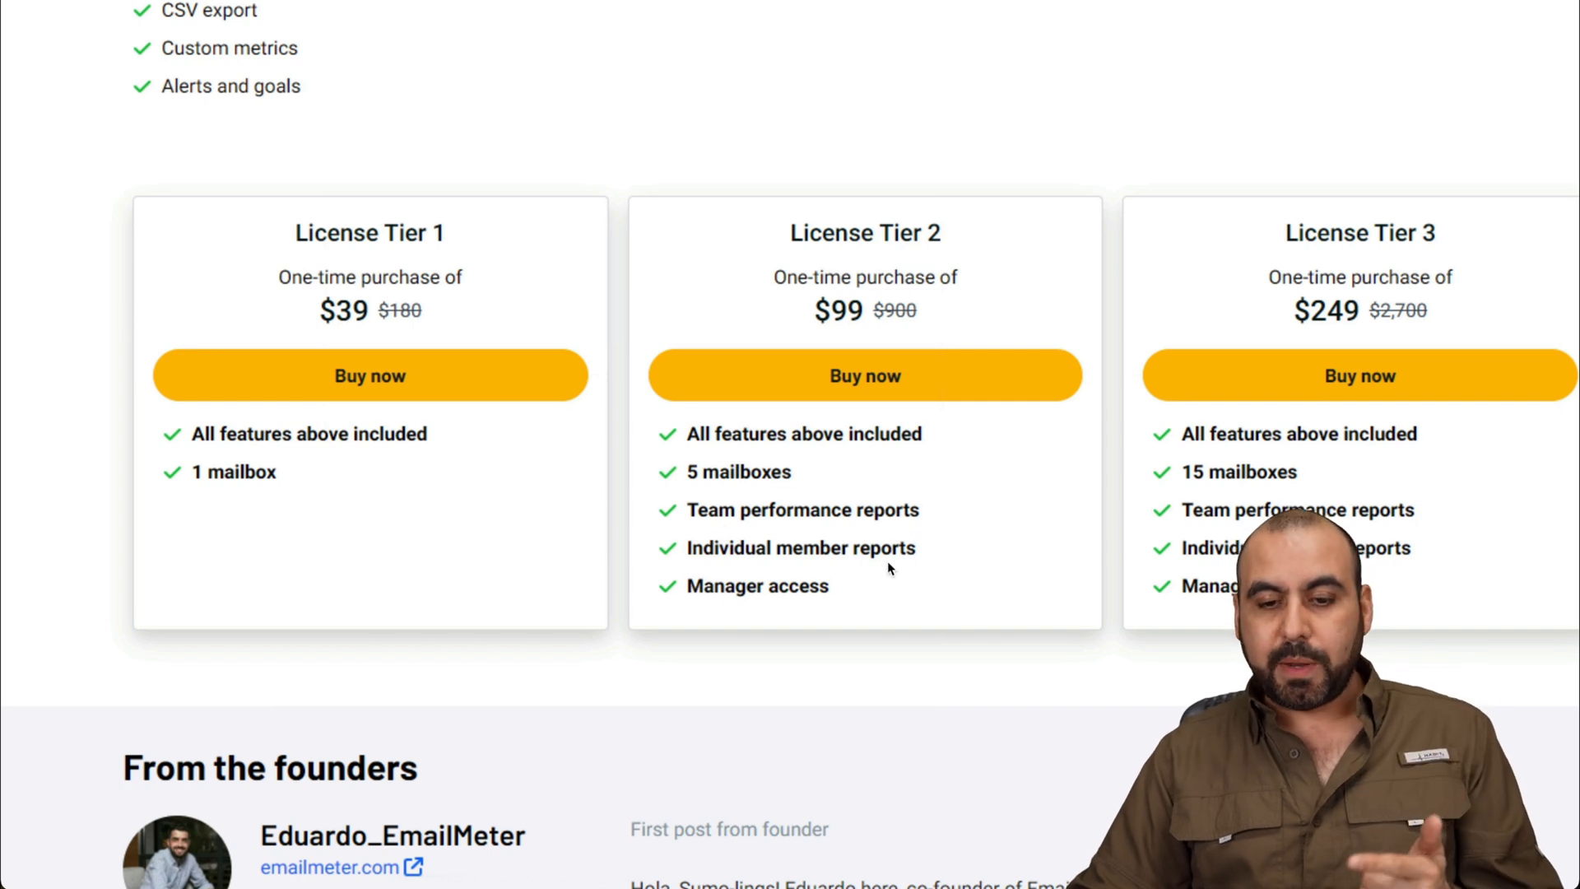
mouse_move(806, 611)
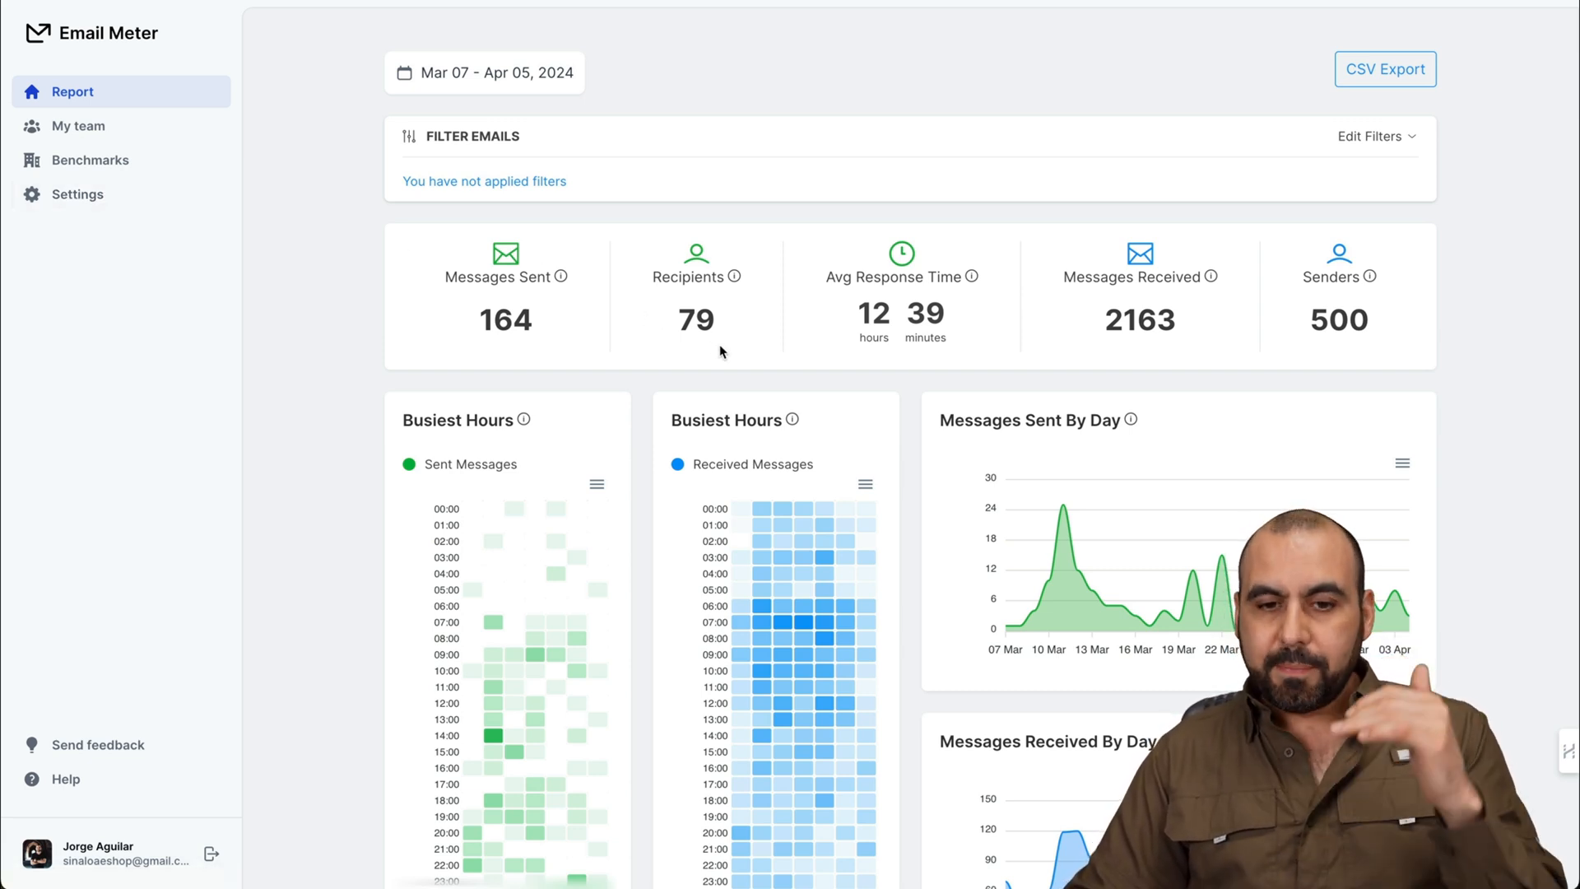
scroll("down", 3)
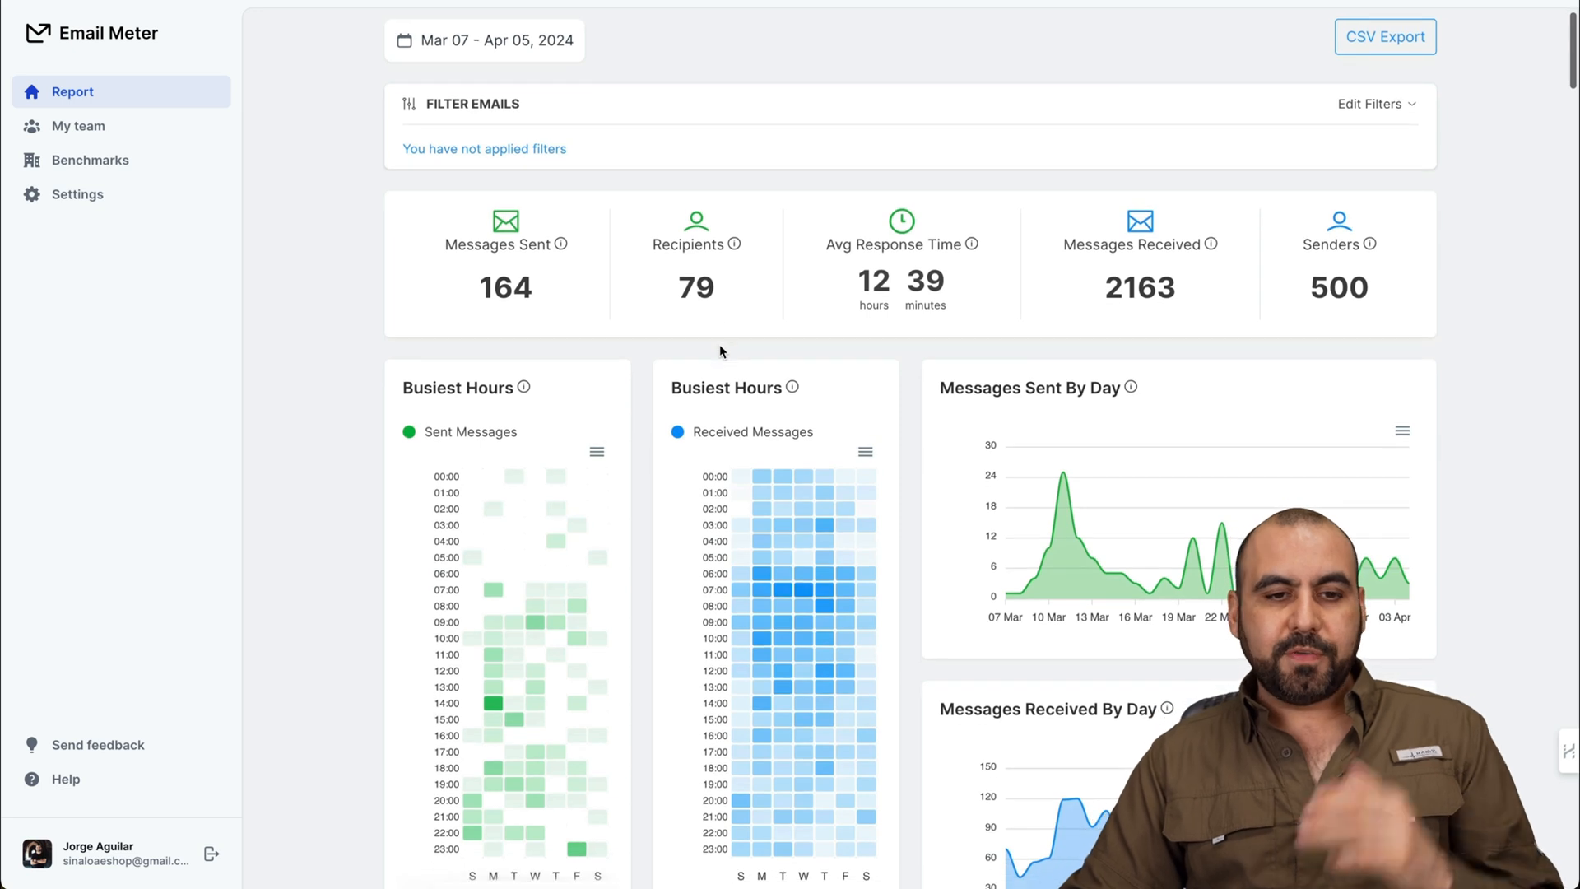
left_click(484, 40)
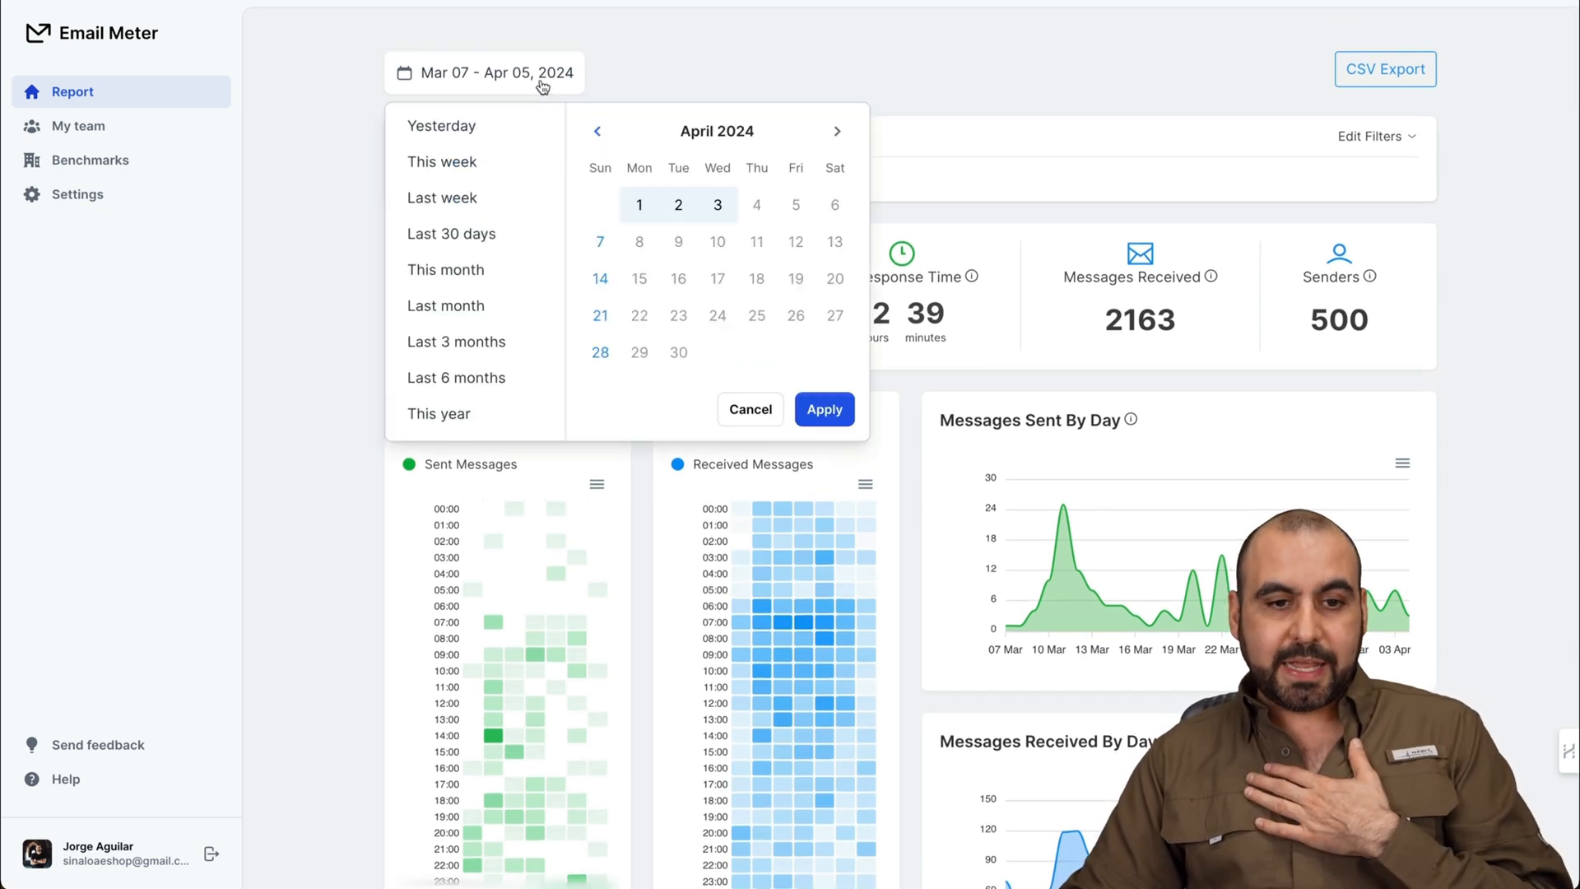
left_click(823, 409)
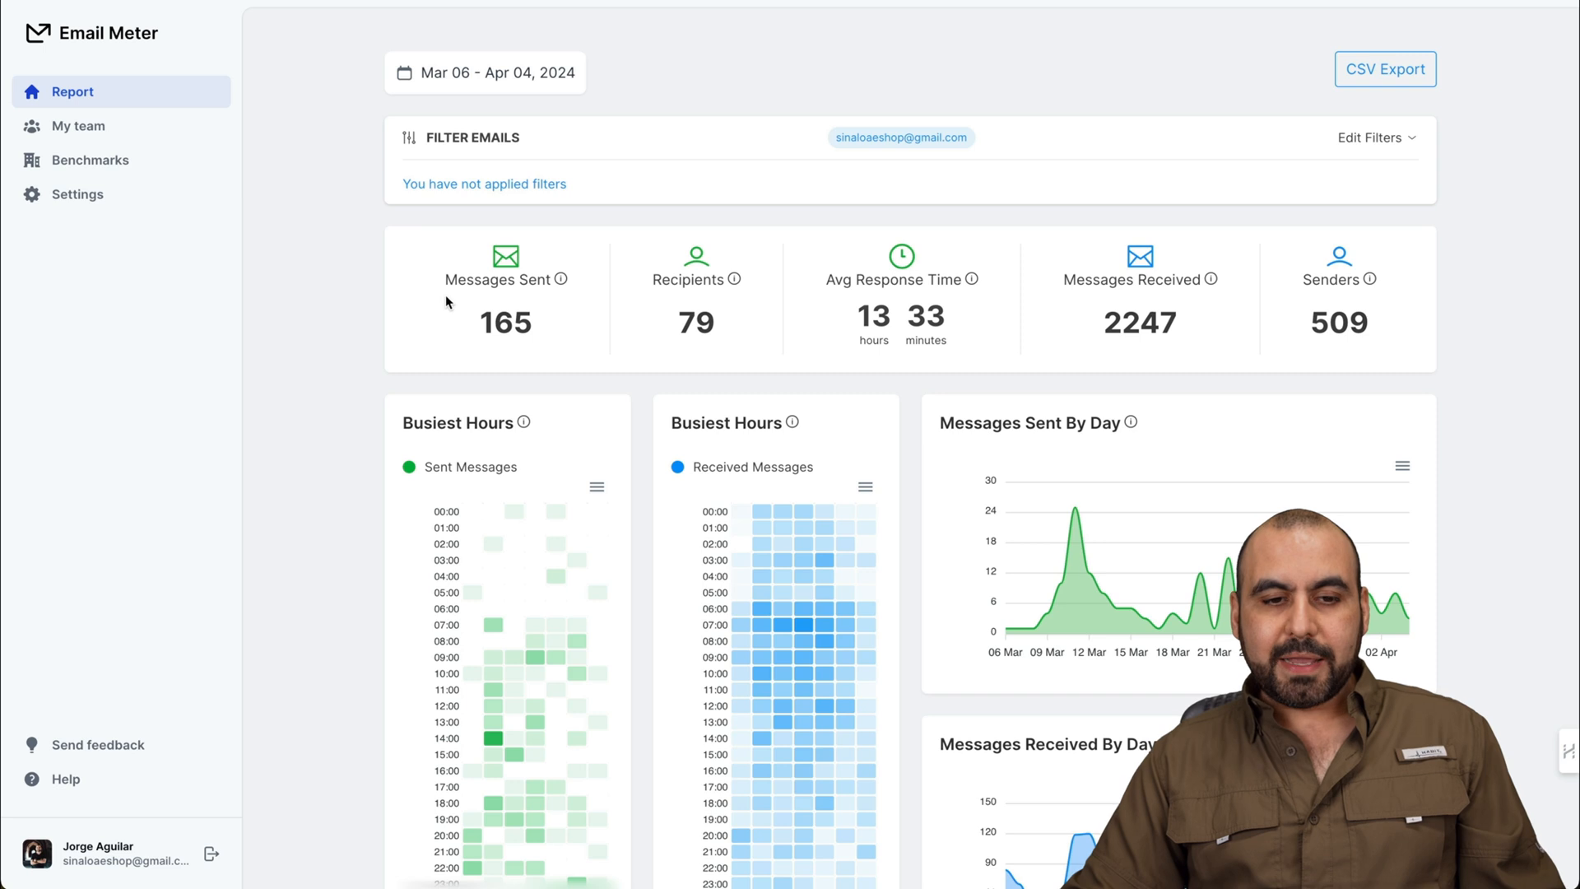
mouse_move(719, 344)
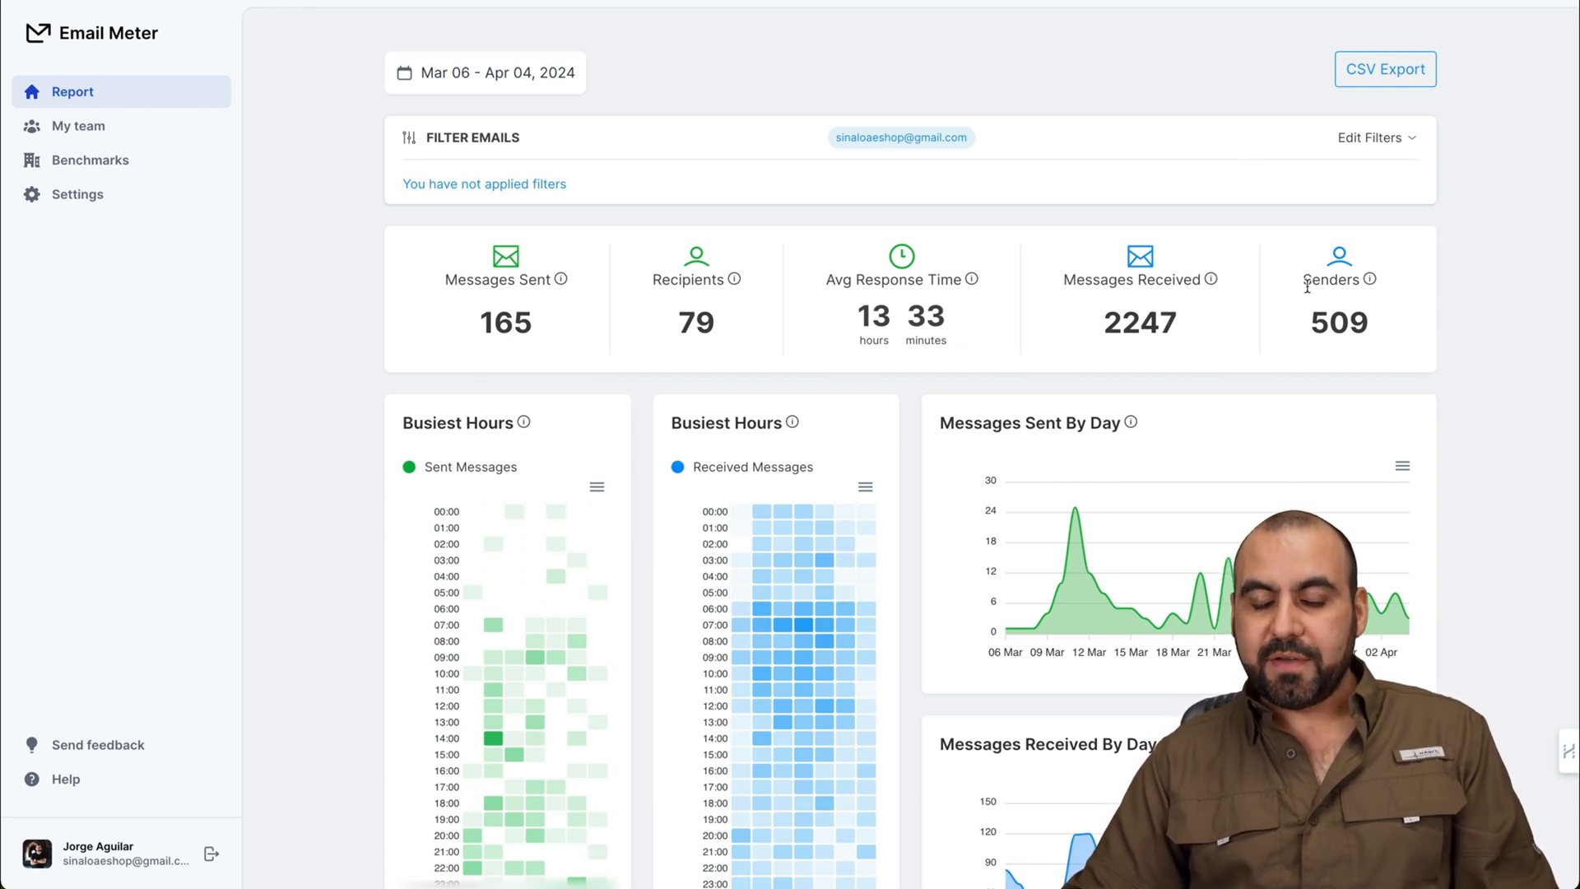
scroll("down", 3)
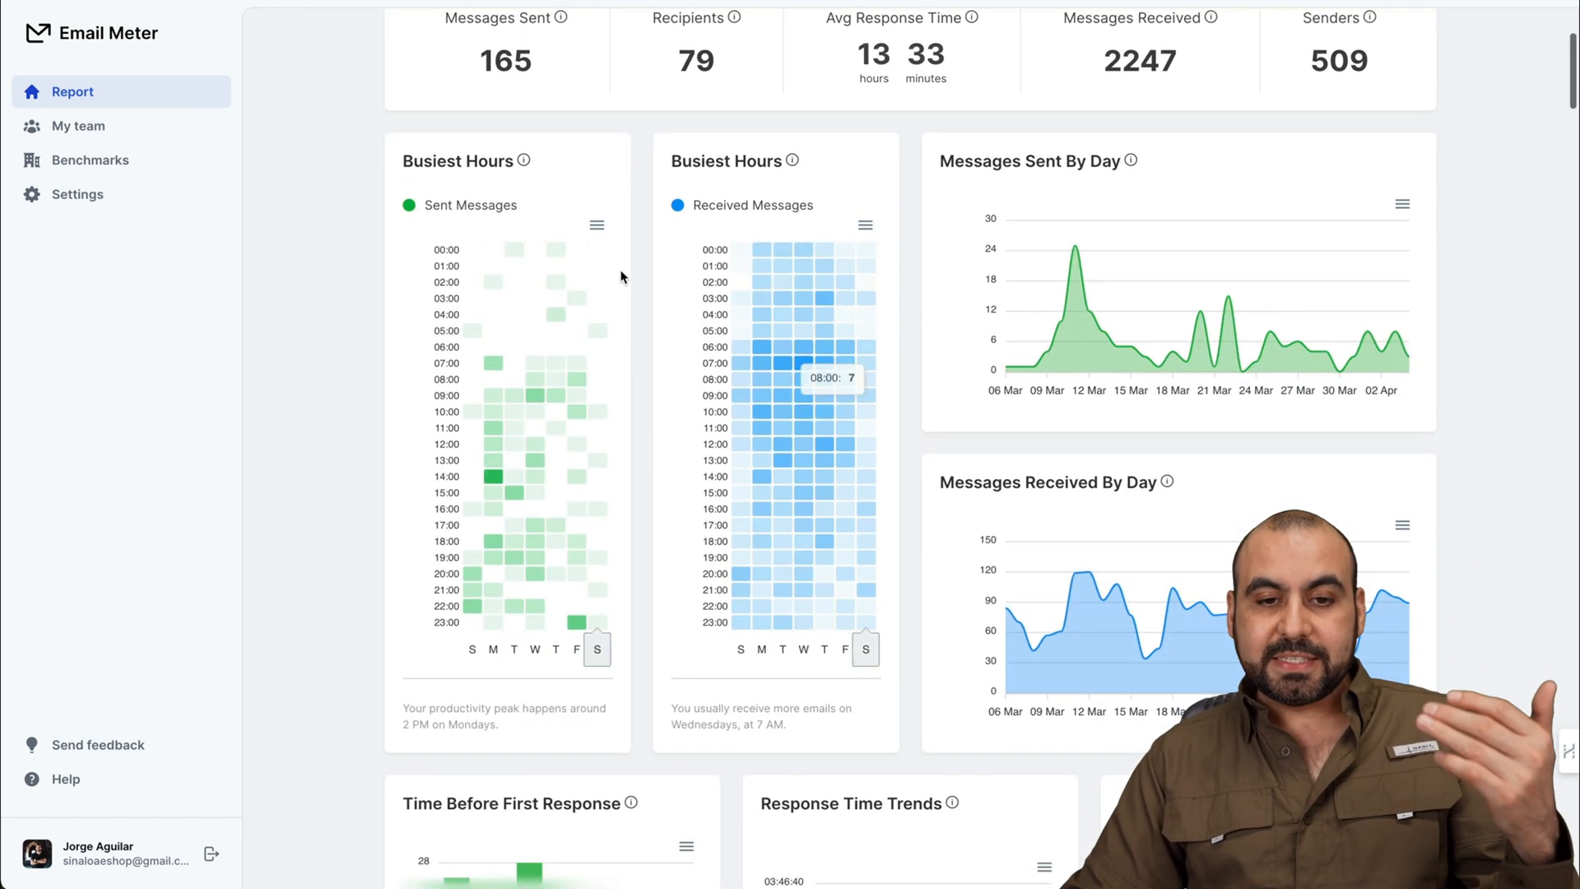
mouse_move(646, 185)
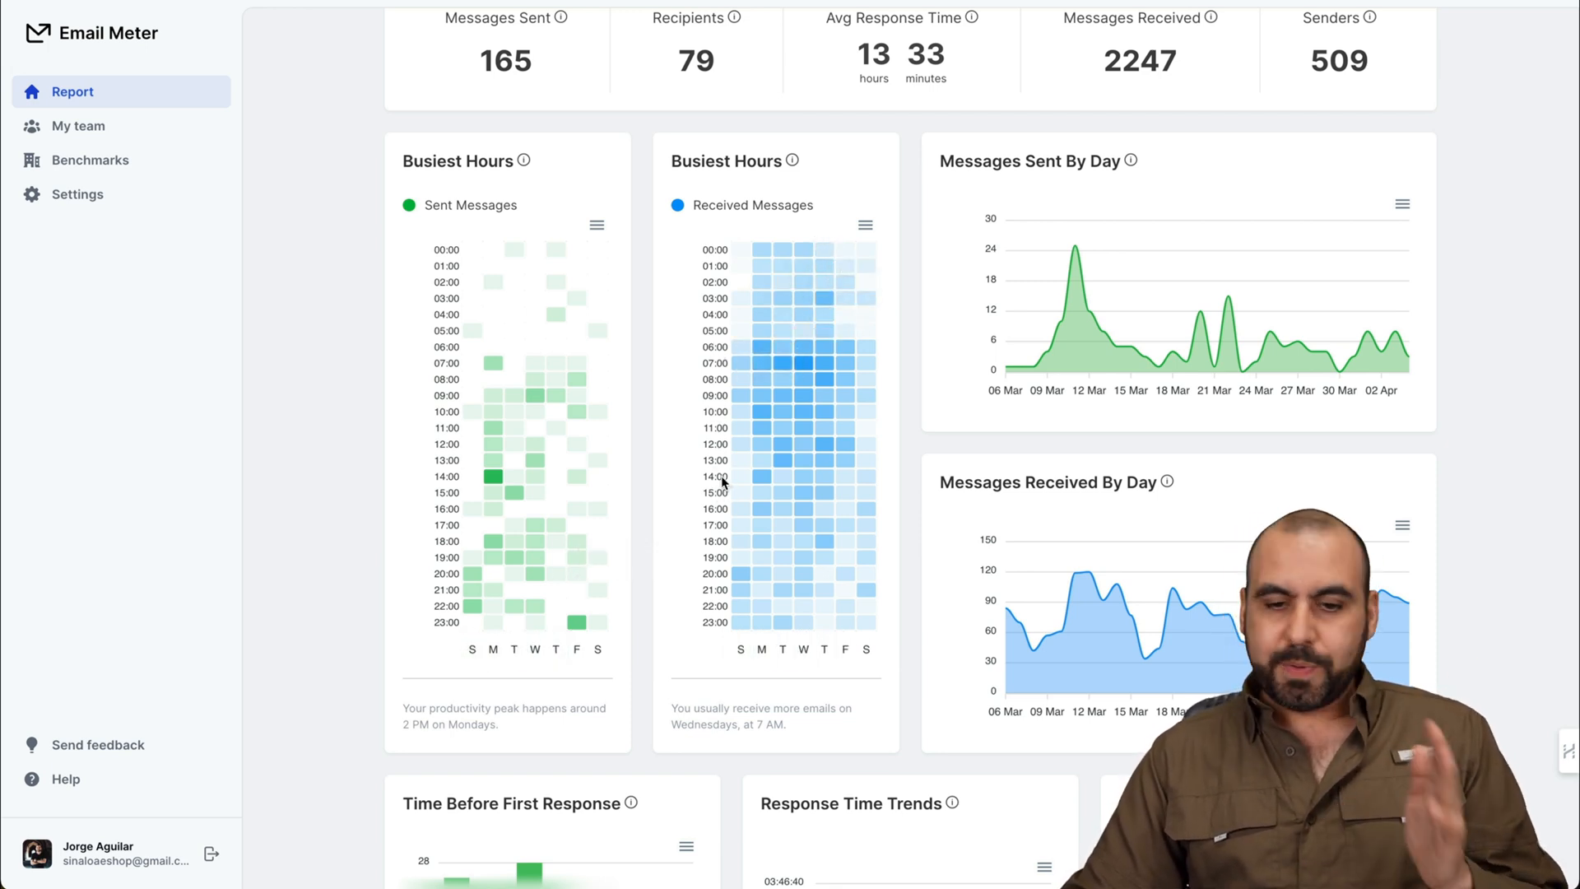
mouse_move(717, 479)
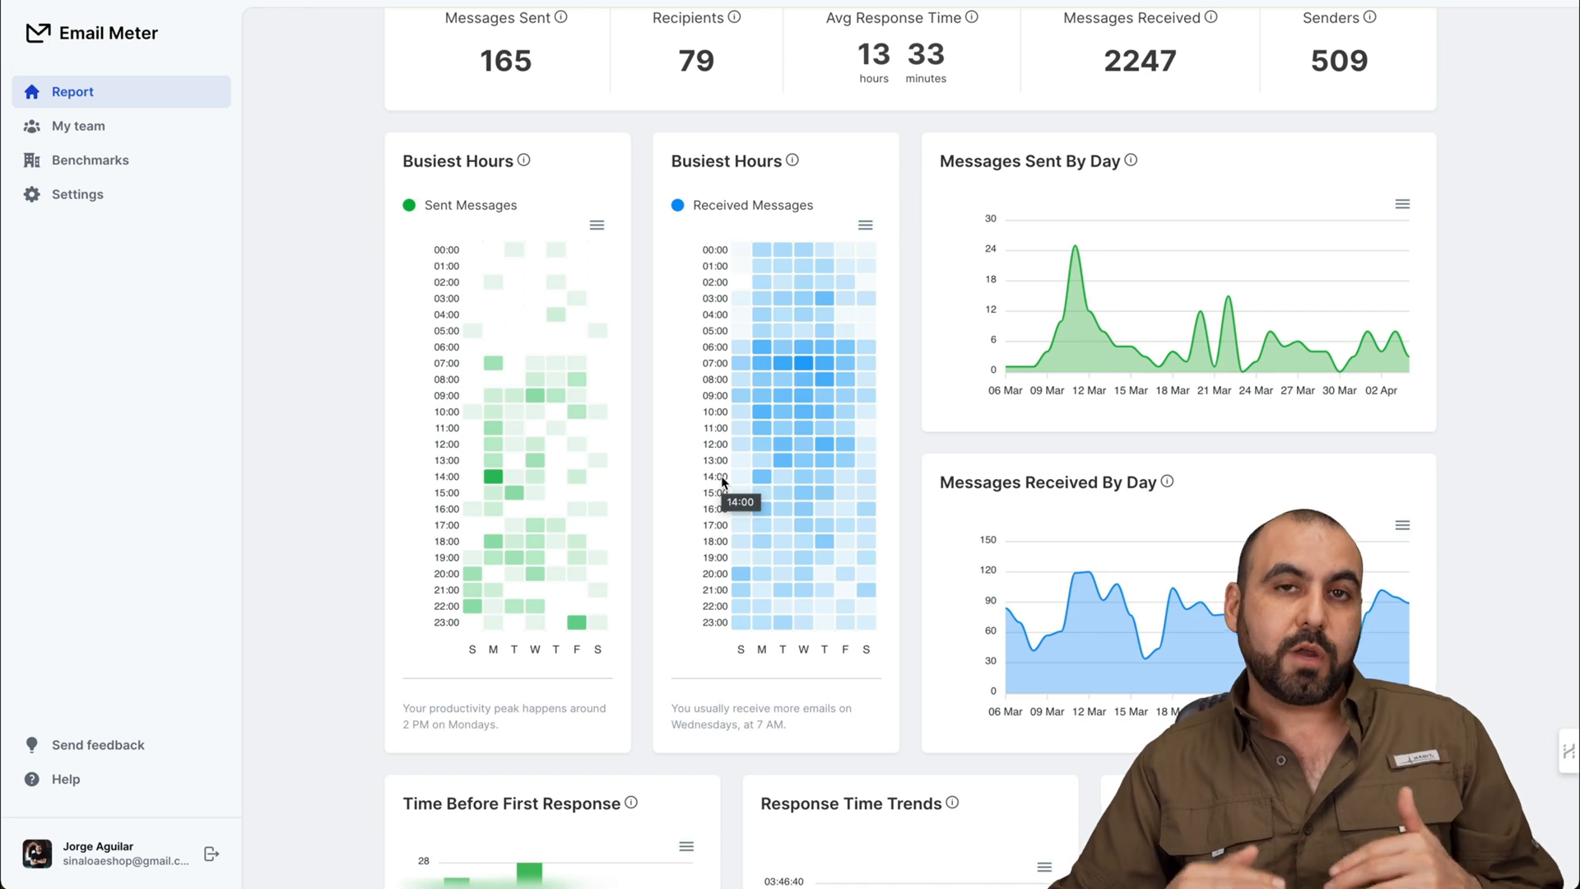
mouse_move(615, 358)
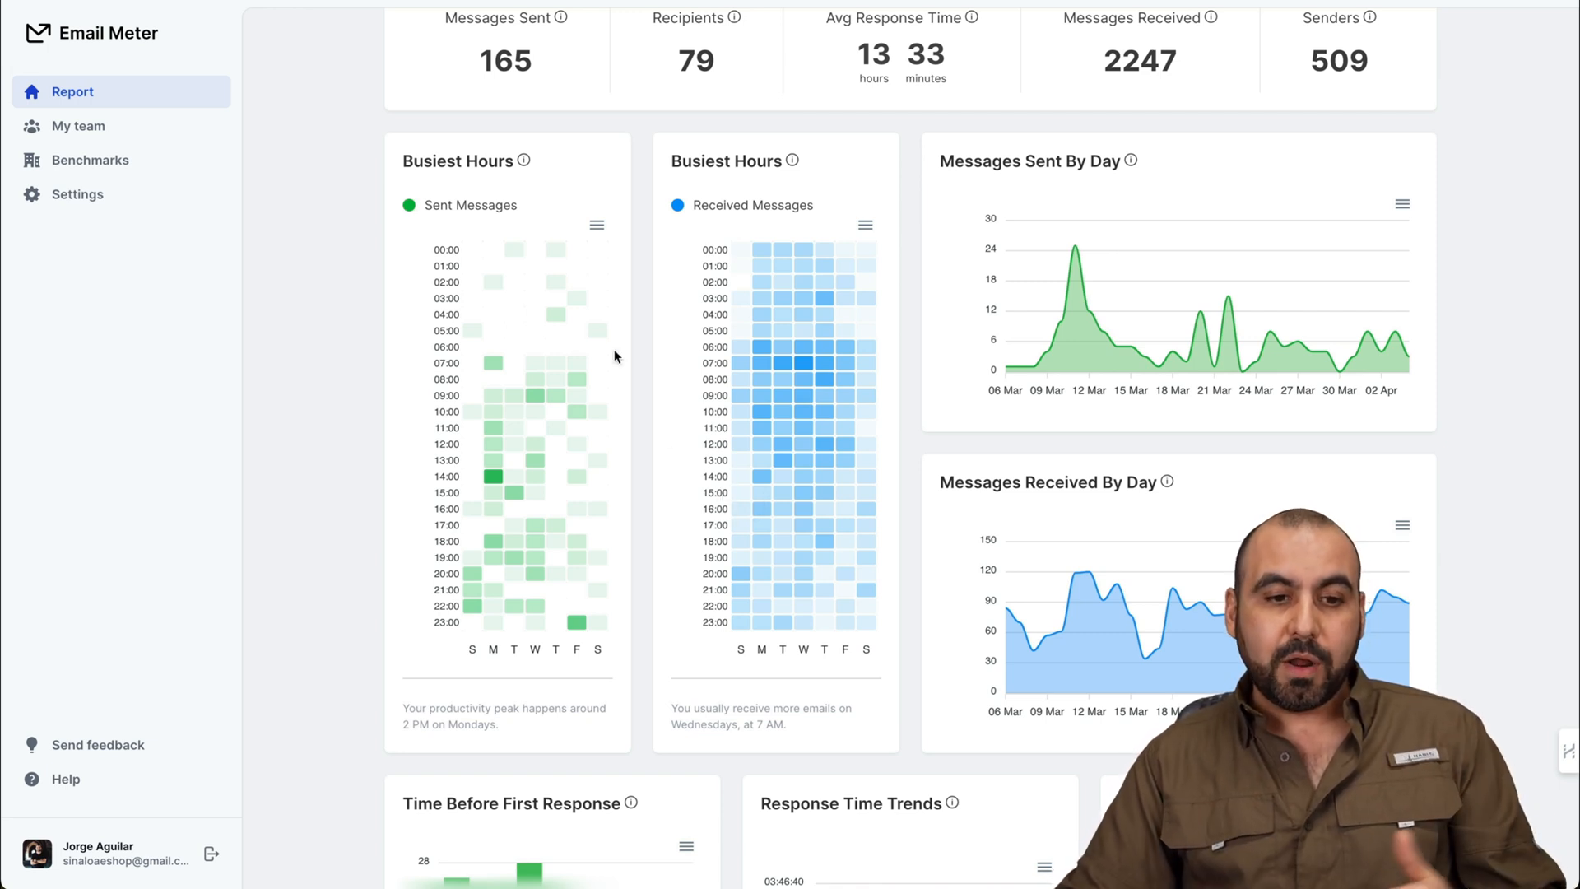
mouse_move(450, 234)
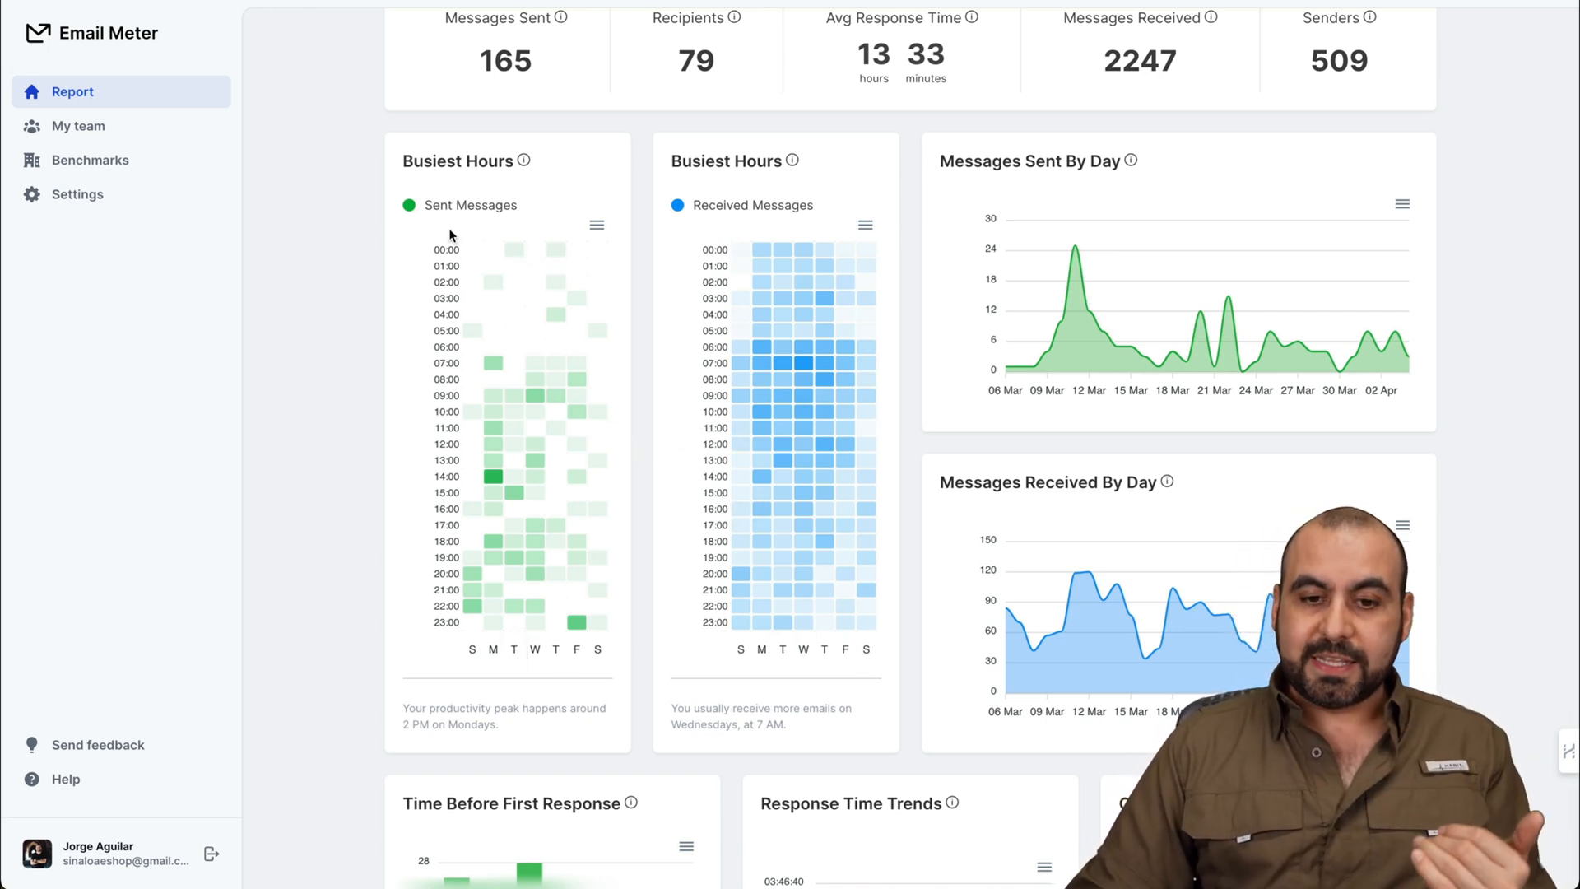
mouse_move(485, 260)
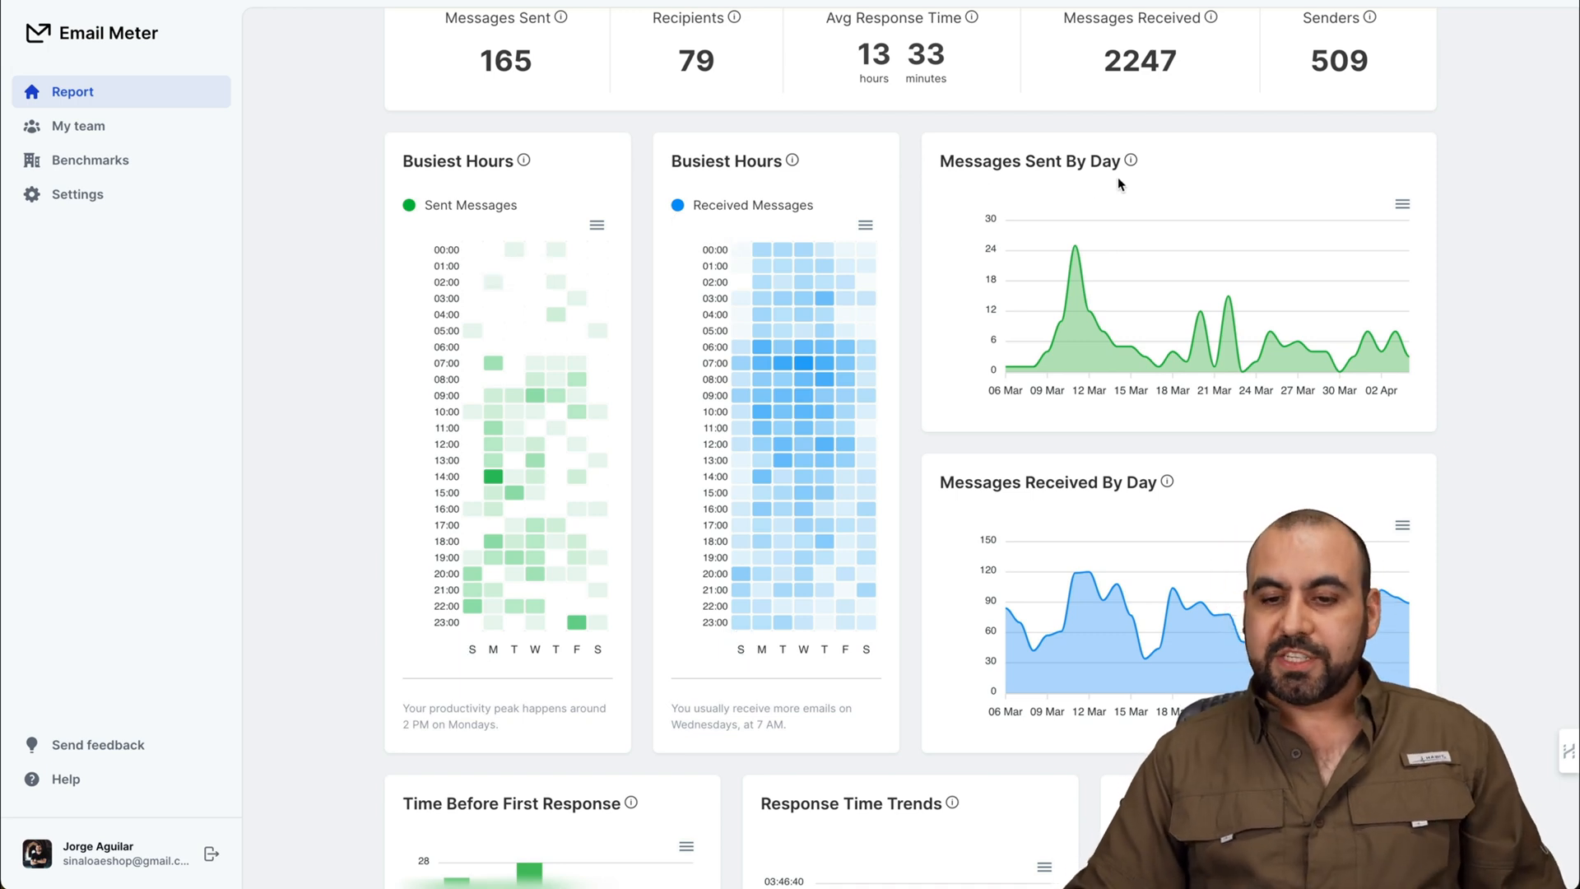
scroll("down", 3)
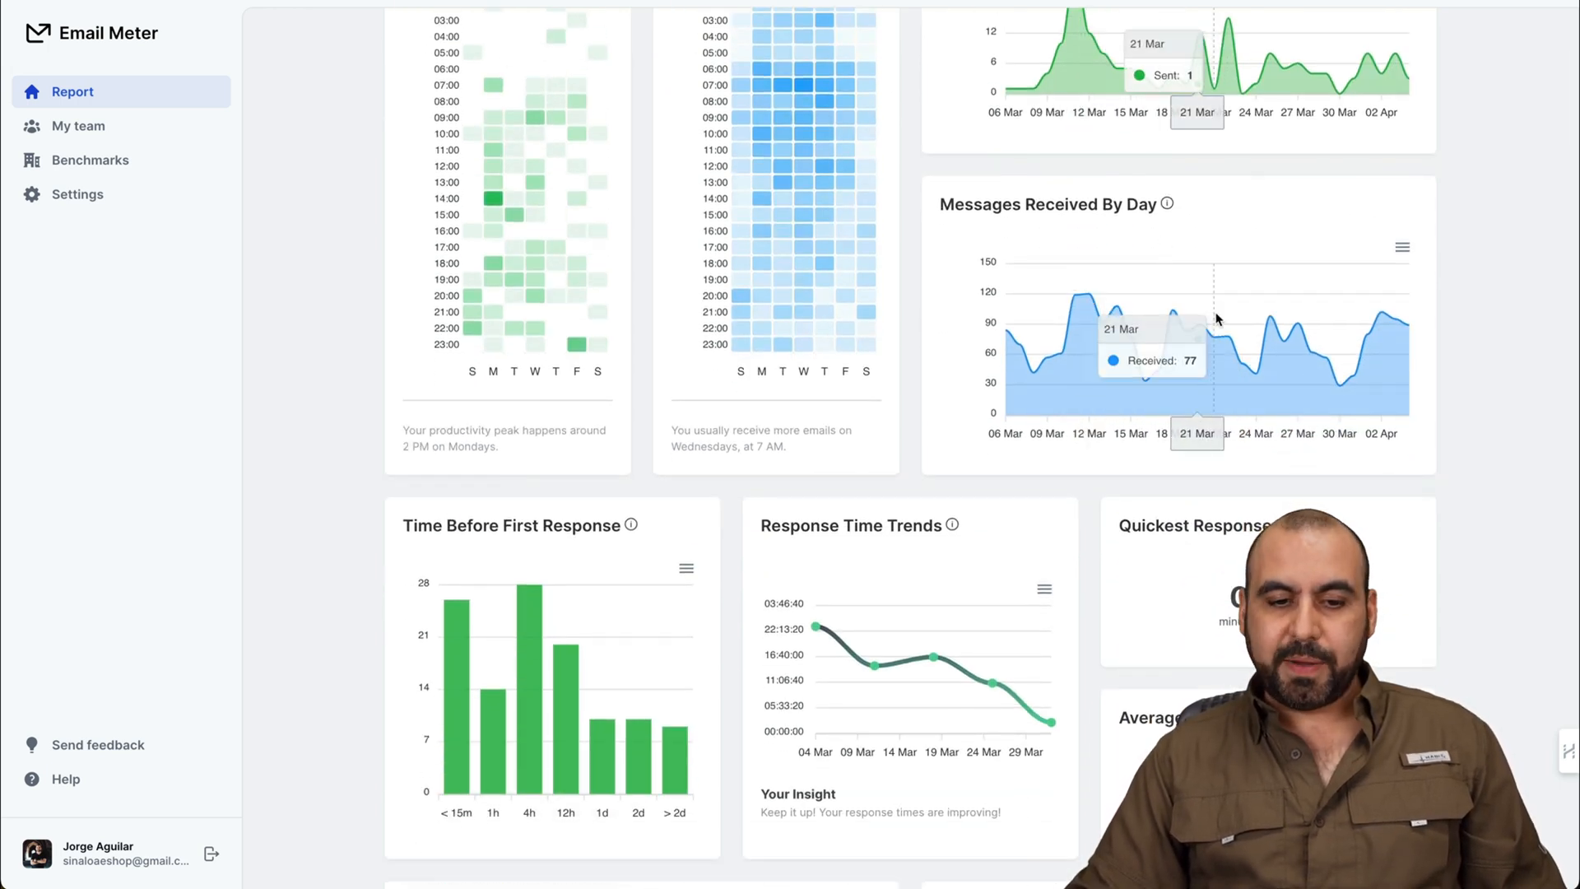
scroll("down", 3)
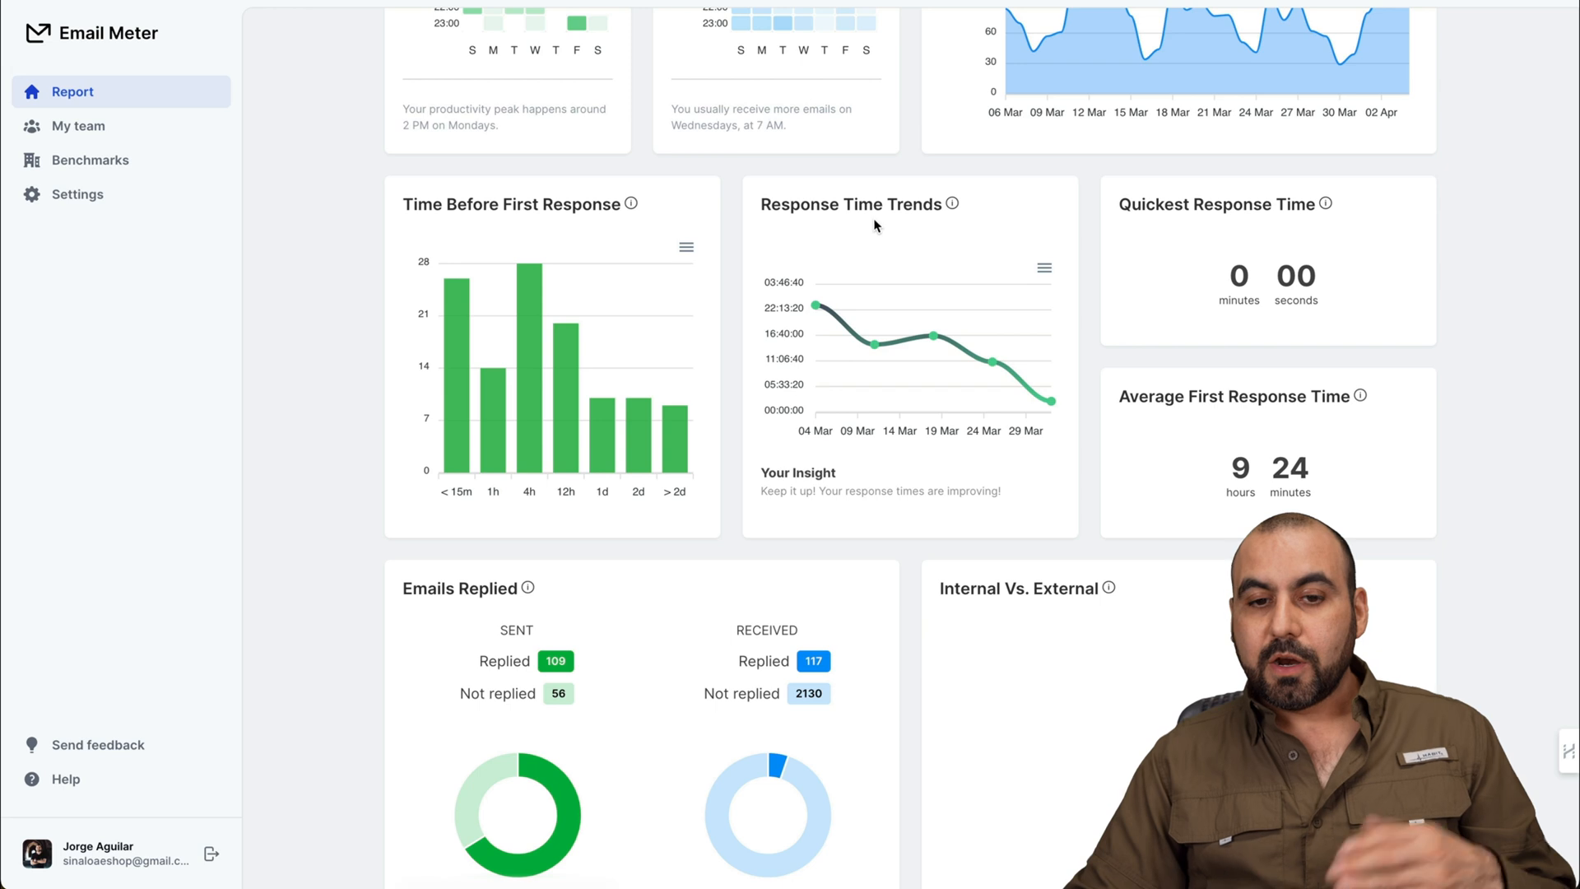
scroll("down", 3)
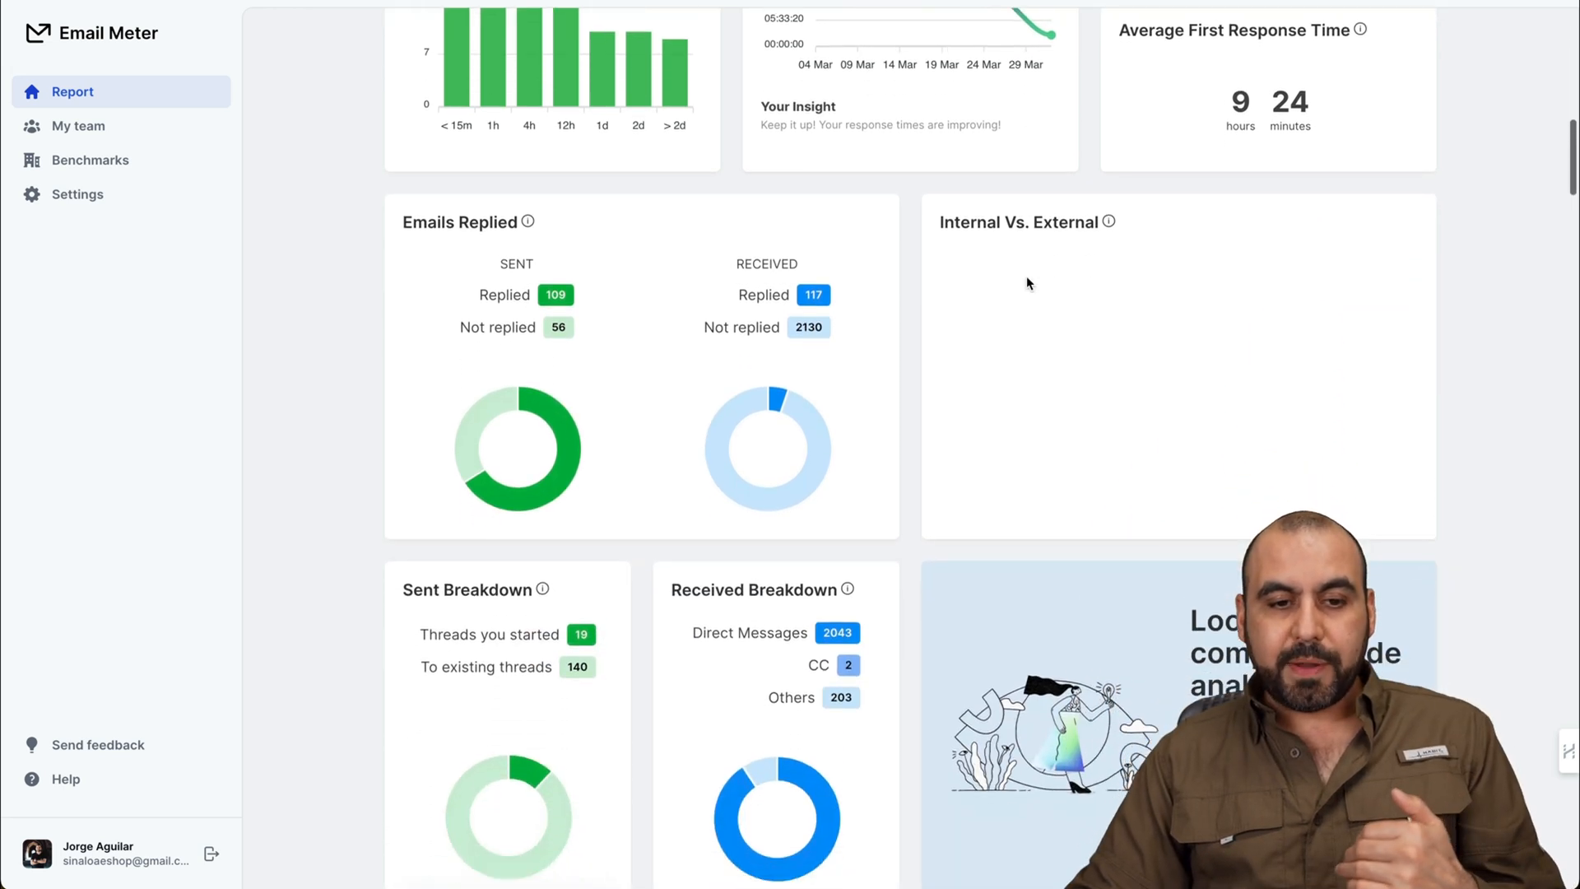
scroll("down", 3)
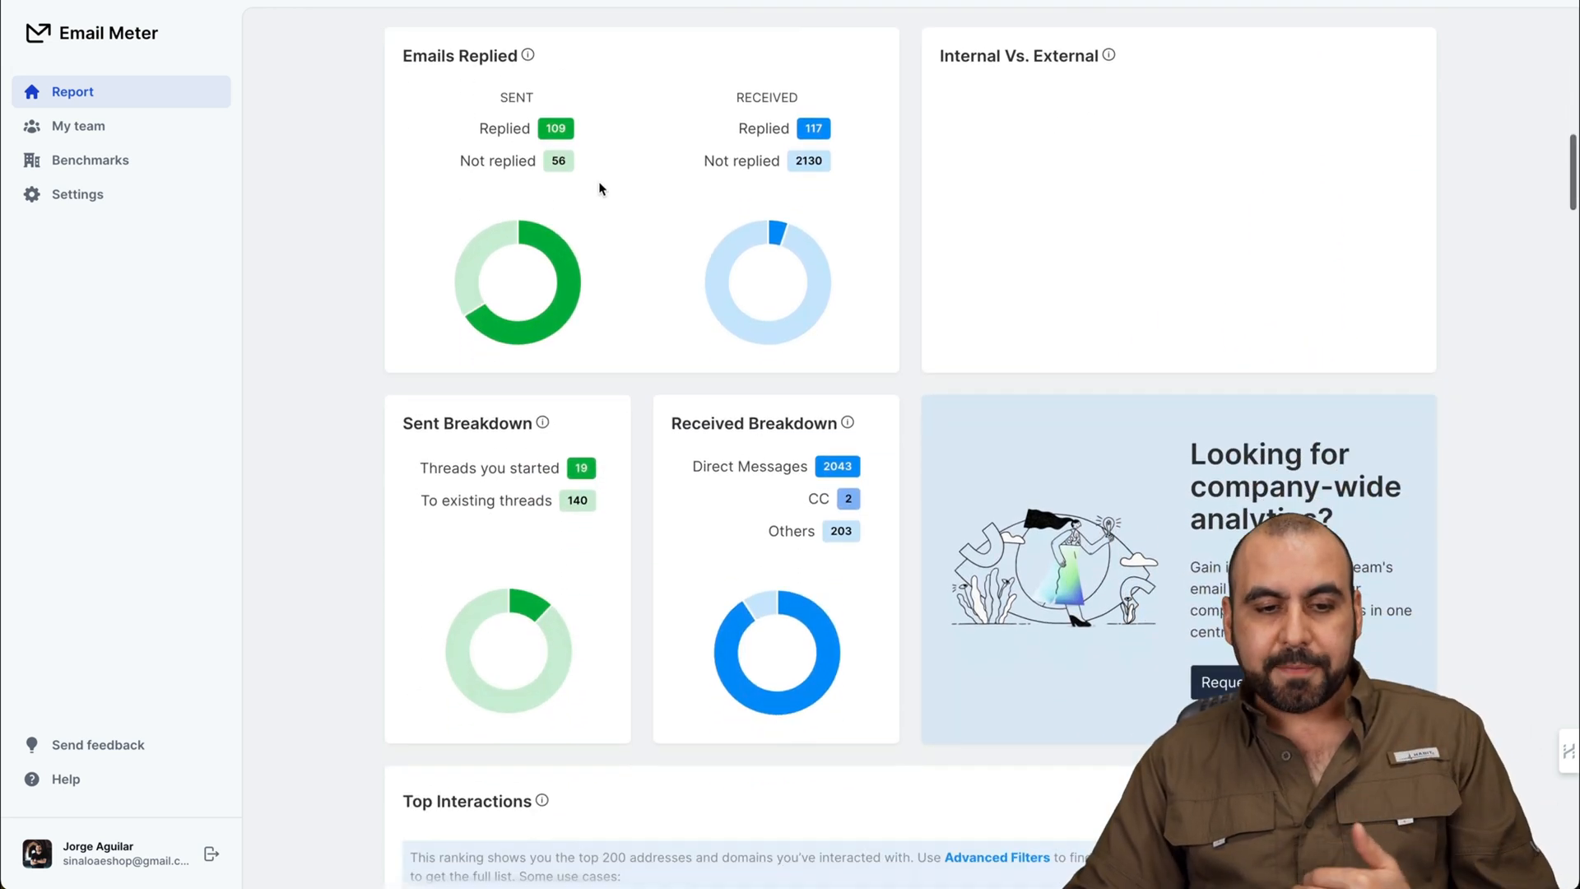
scroll("down", 3)
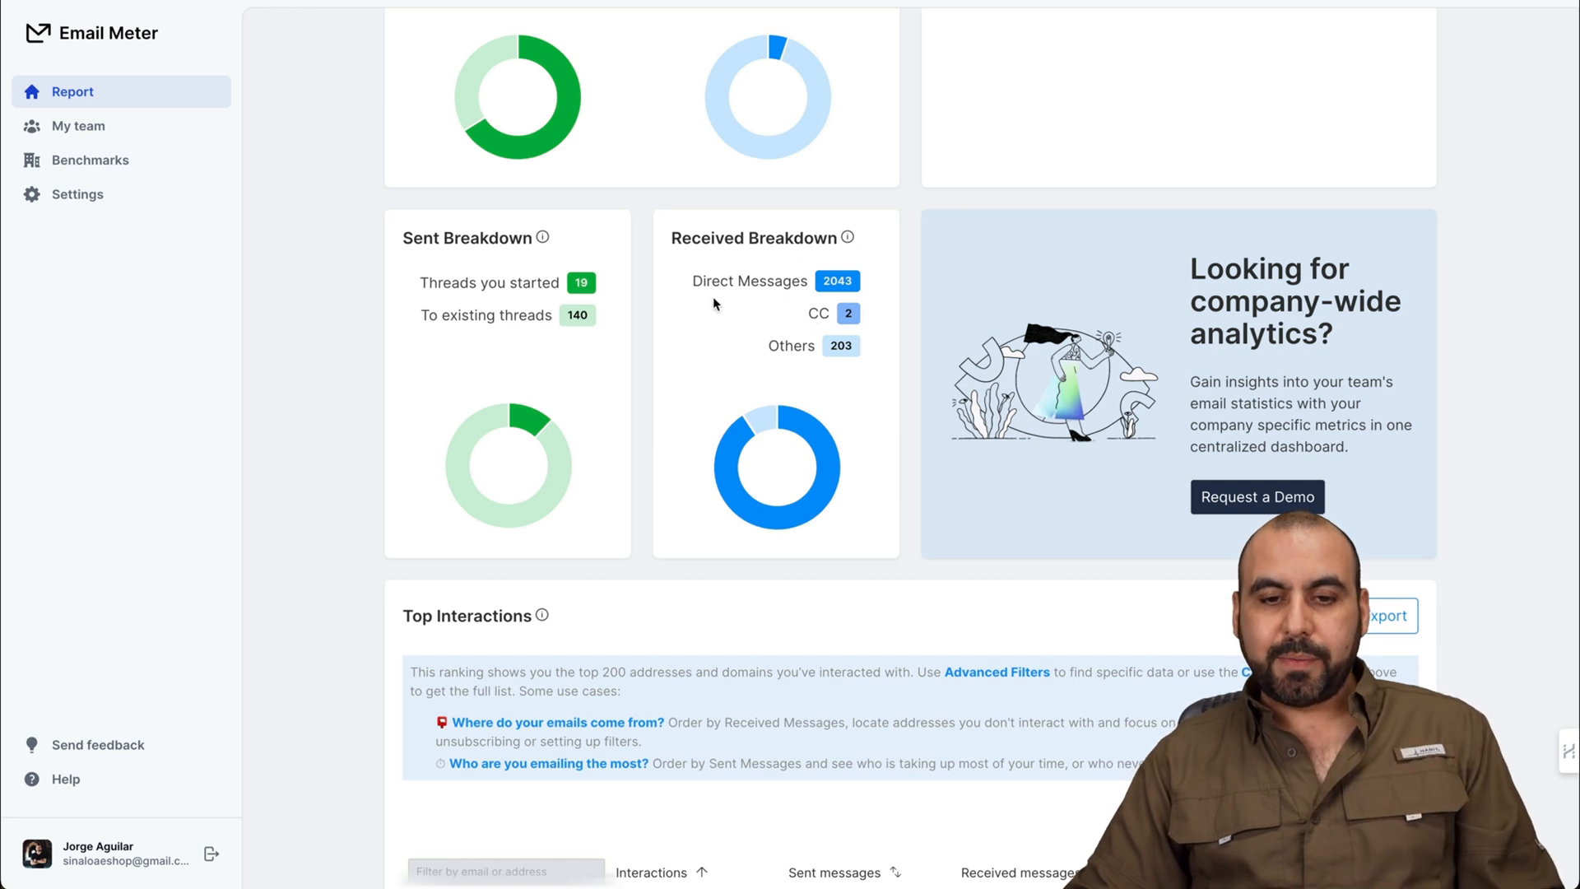
scroll("down", 3)
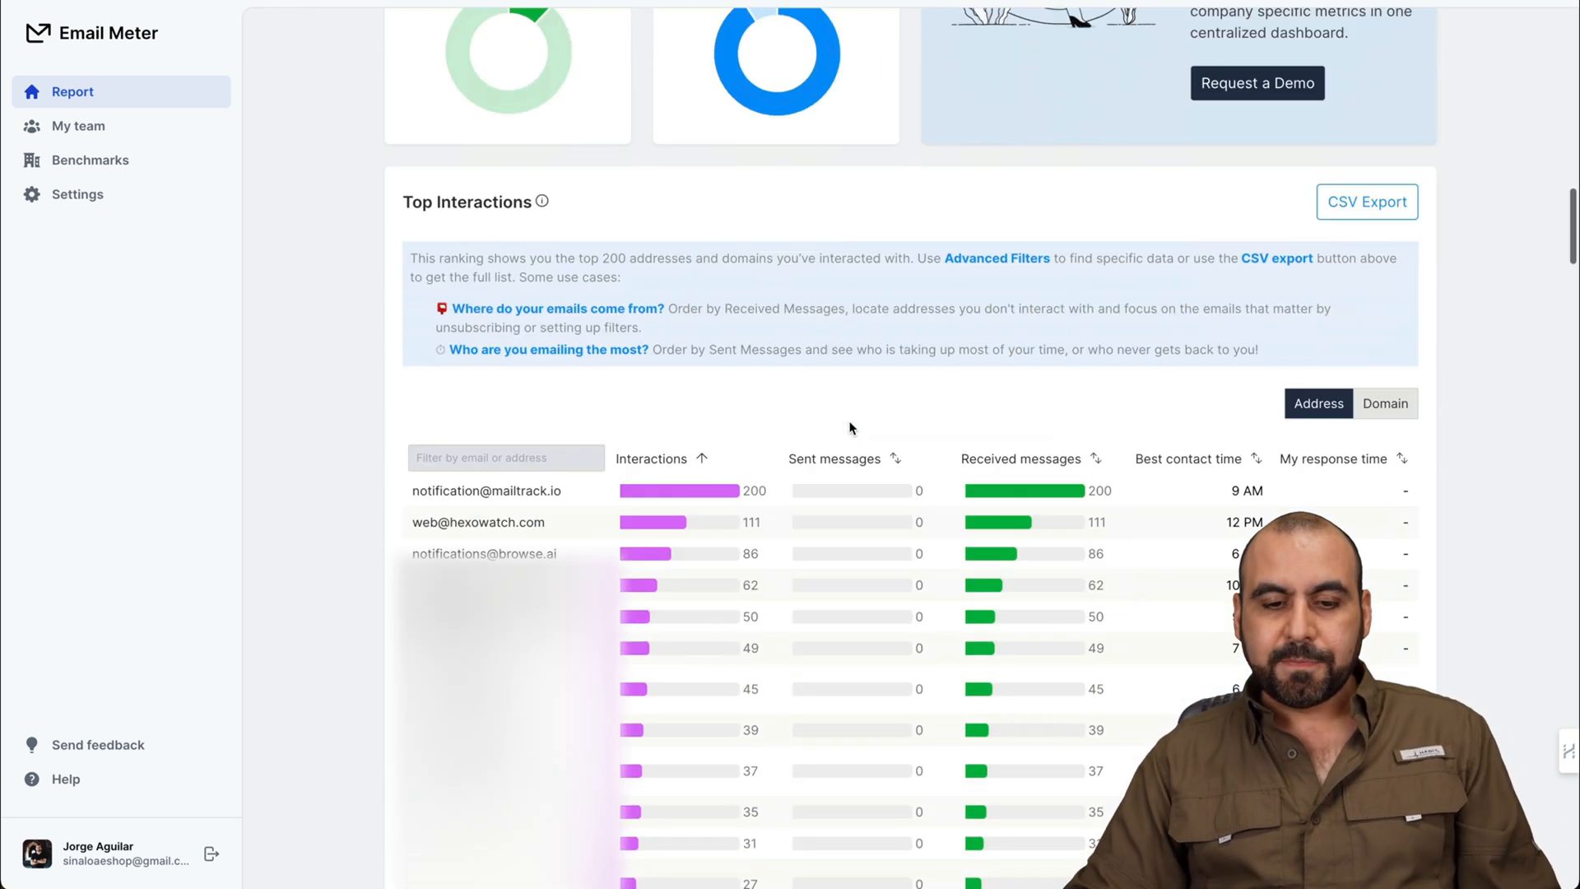
scroll("down", 3)
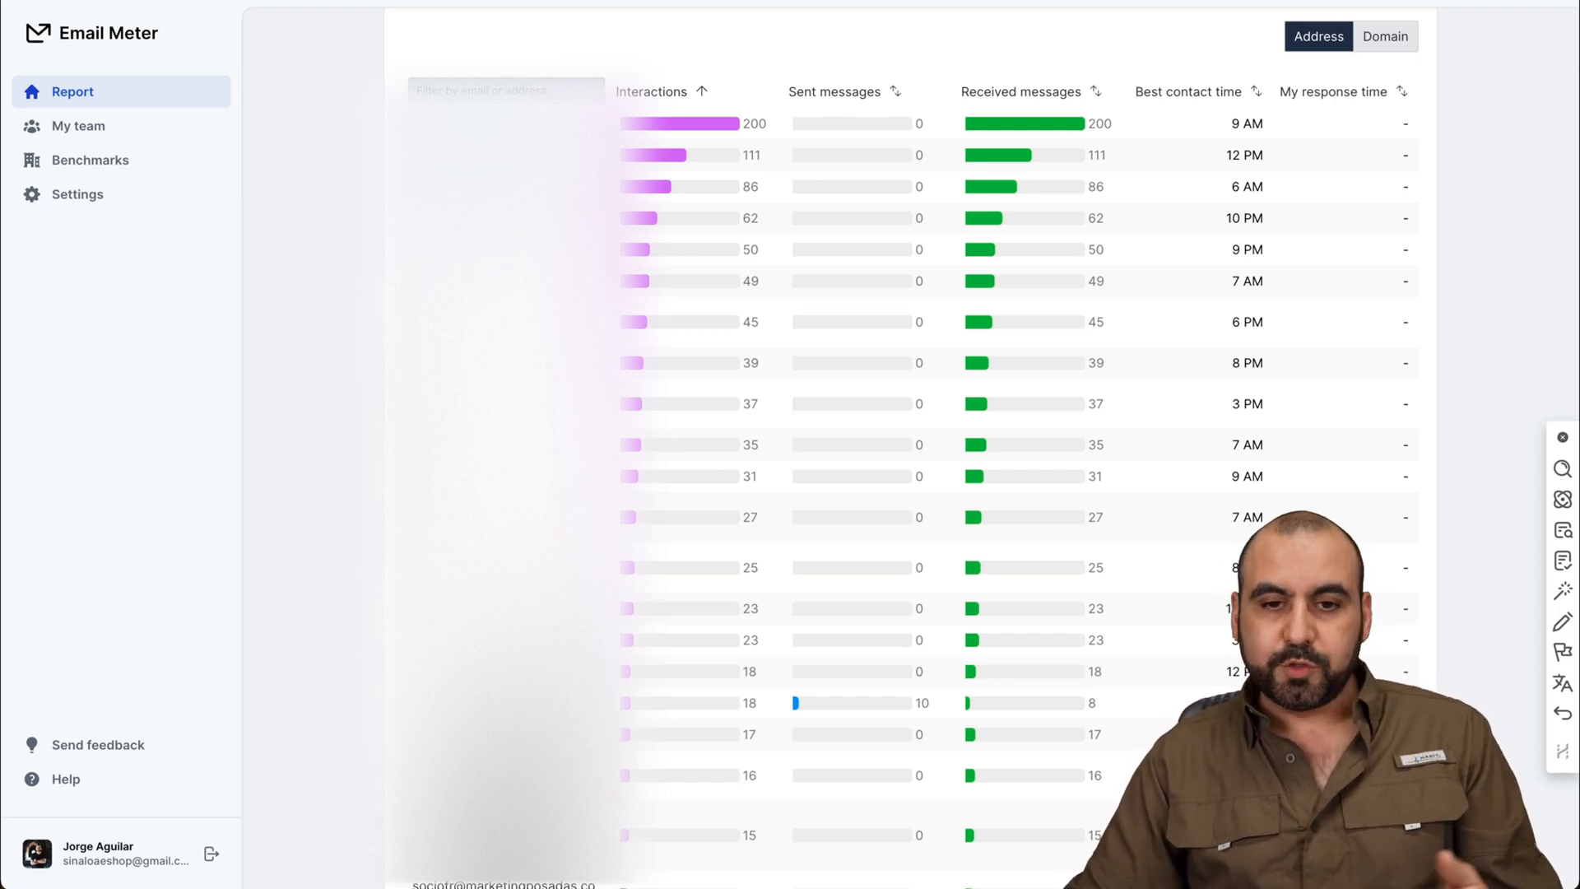
mouse_move(814, 112)
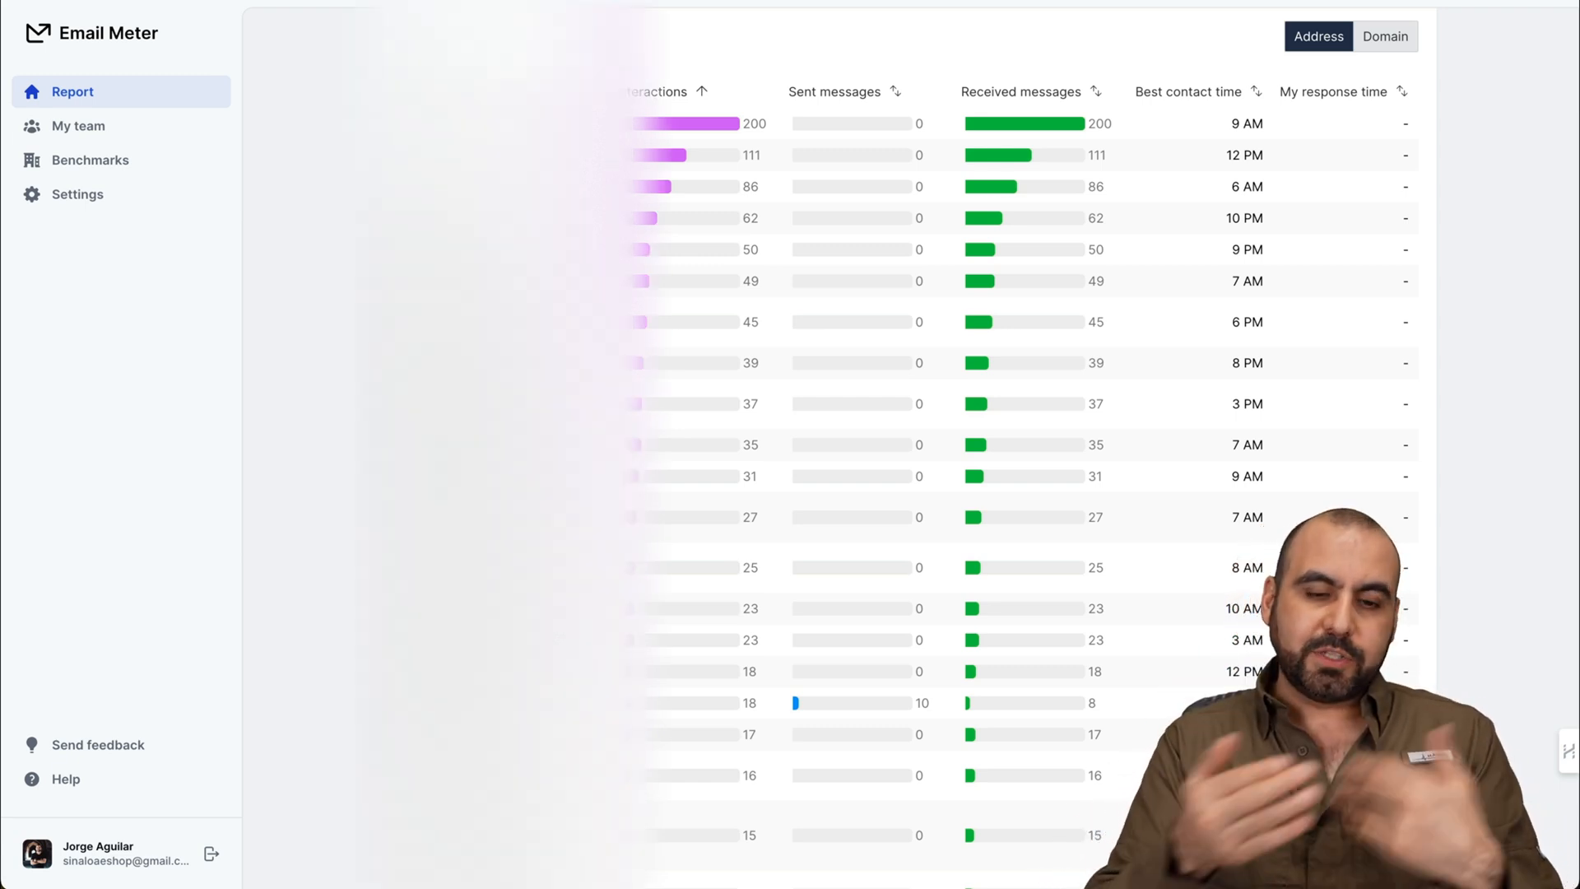
scroll("down", 3)
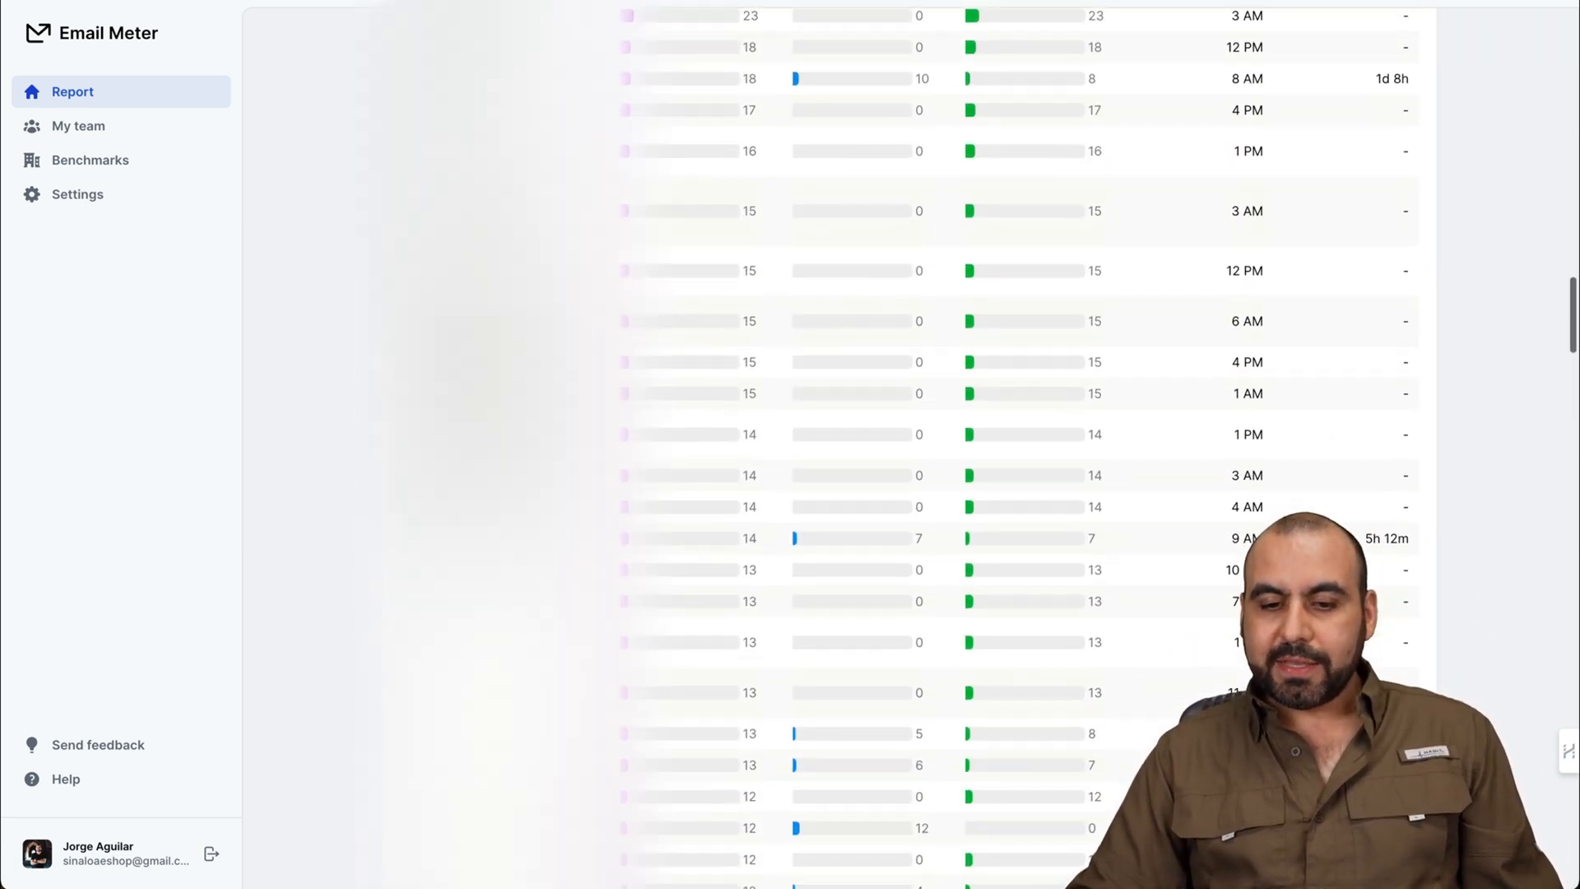
scroll("down", 3)
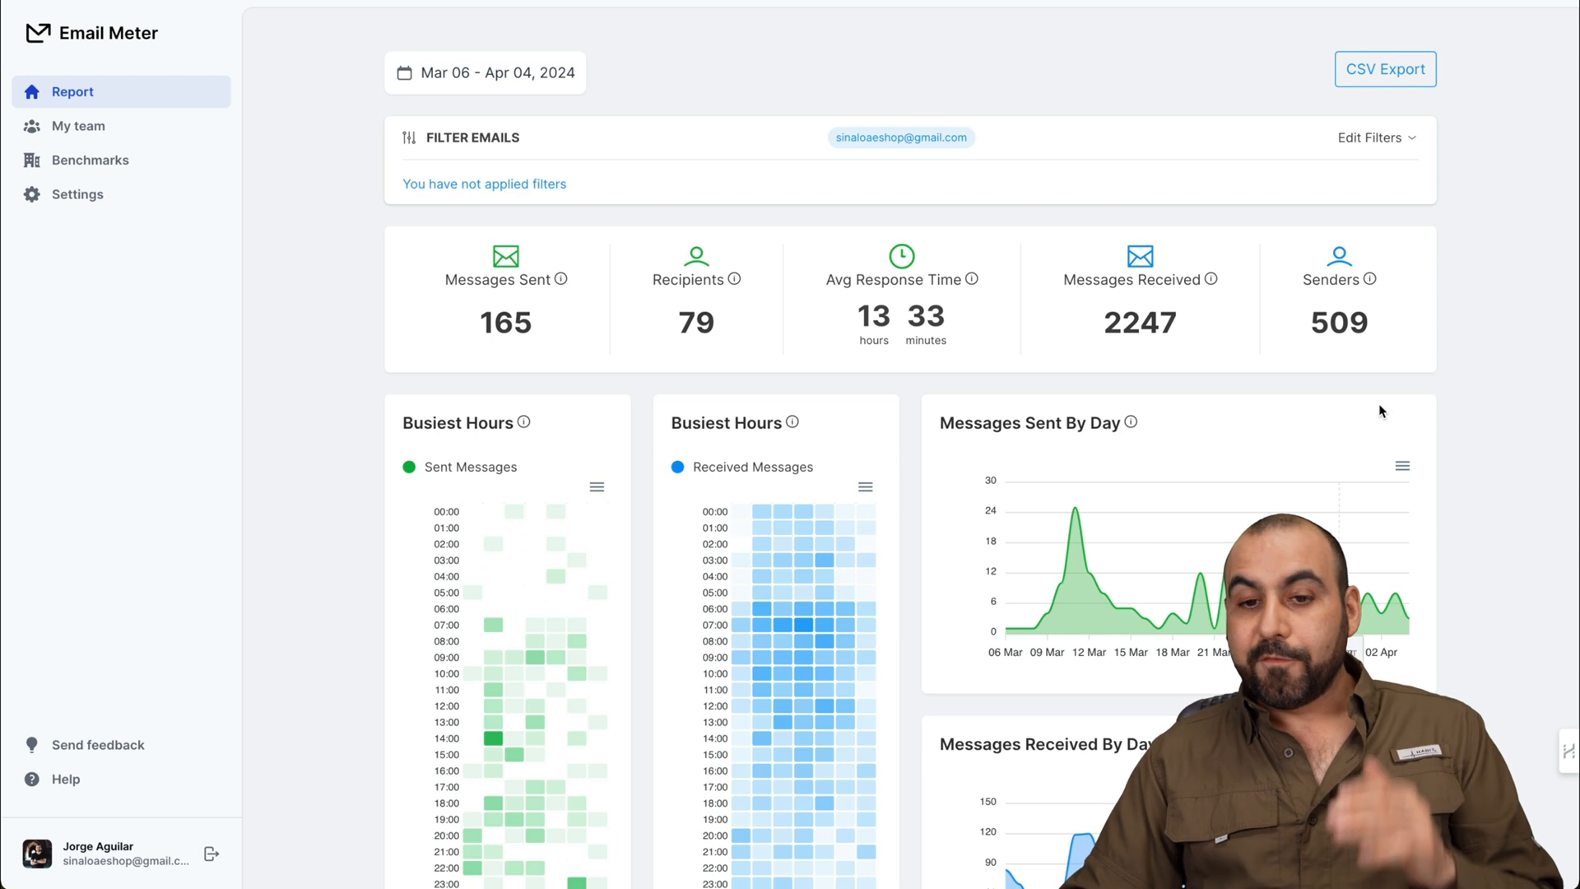
left_click(1374, 138)
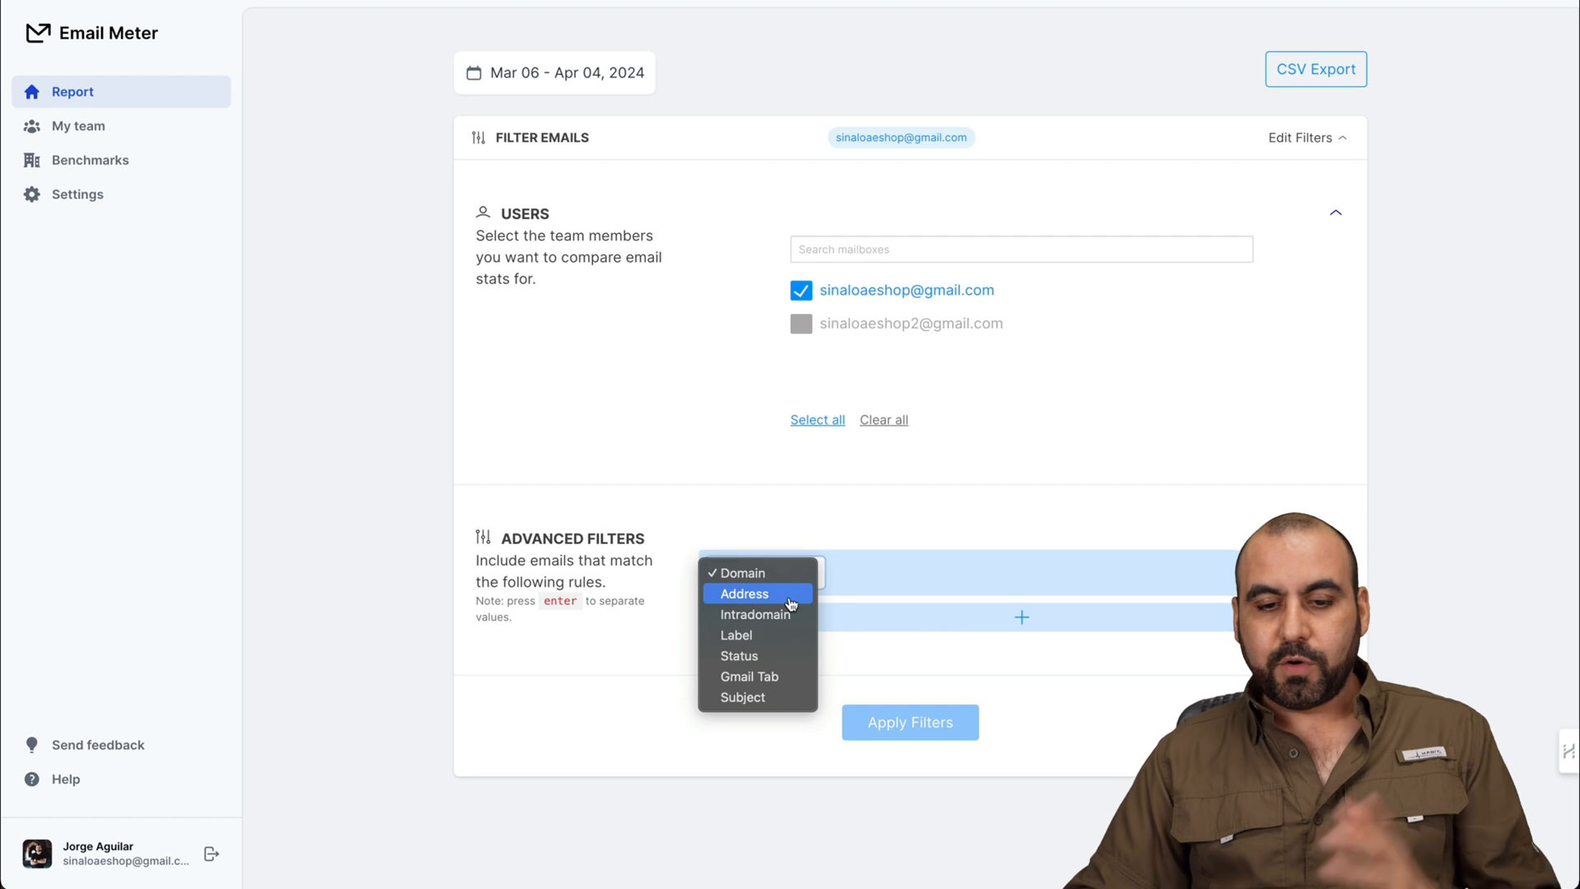
left_click(744, 593)
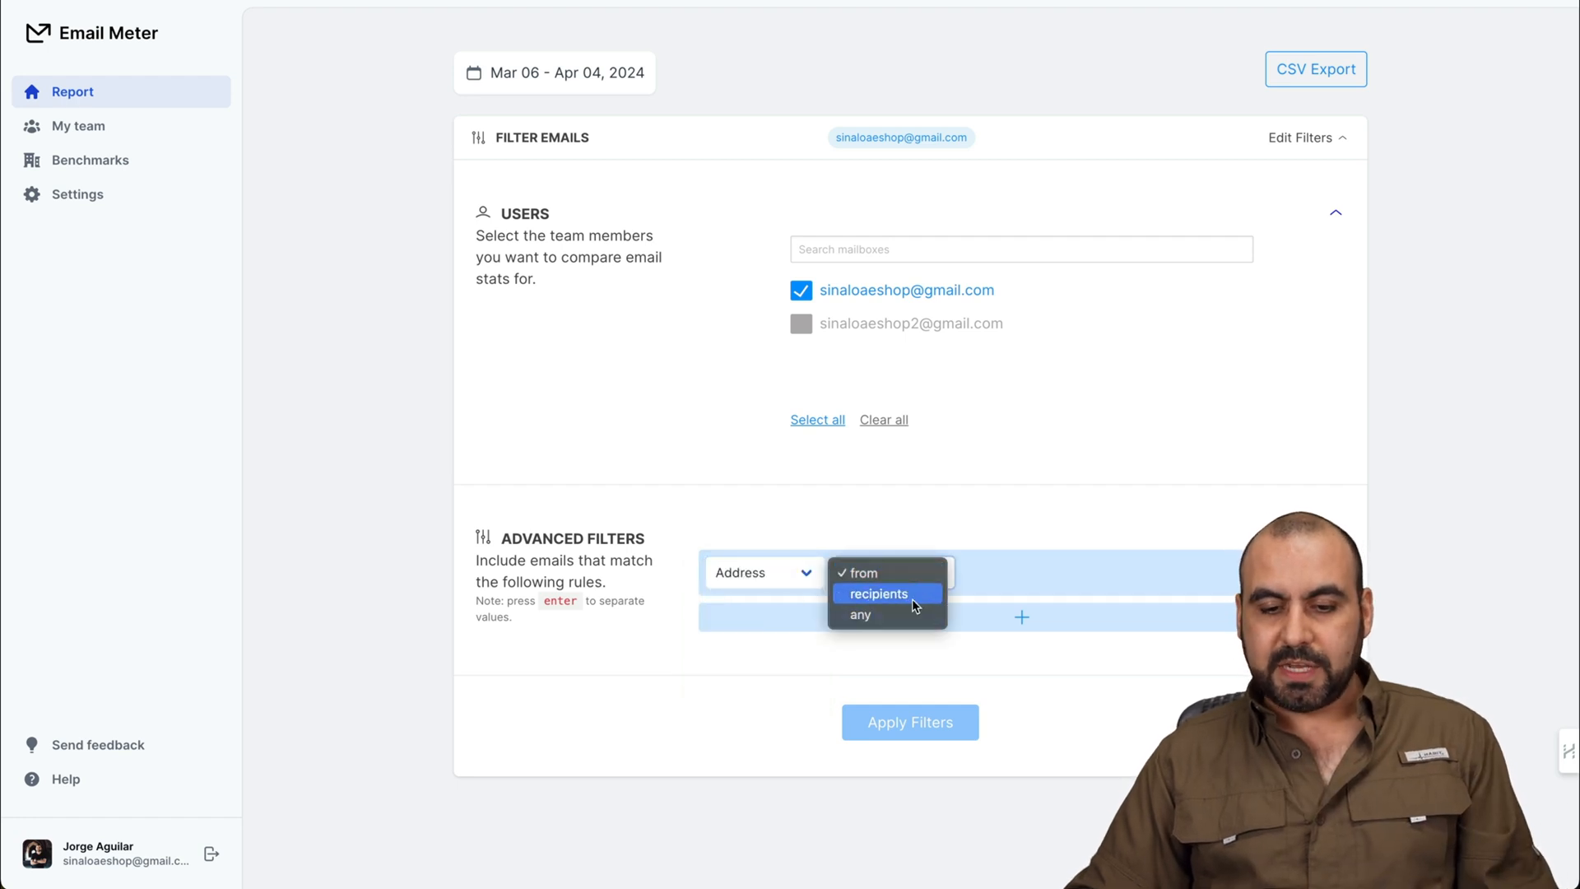
left_click(863, 573)
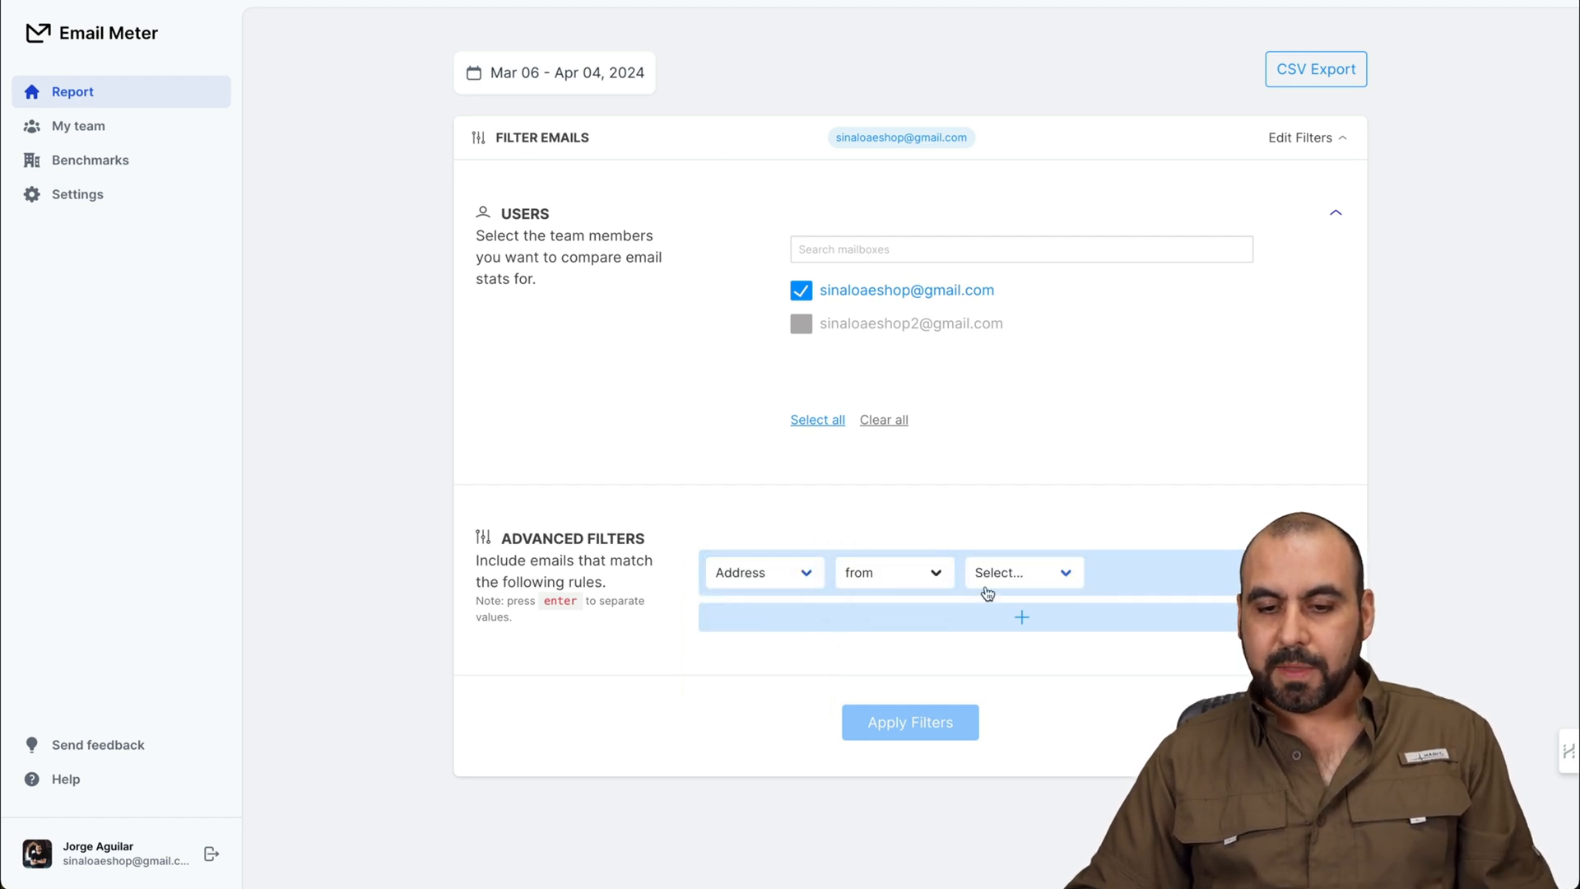
left_click(1022, 572)
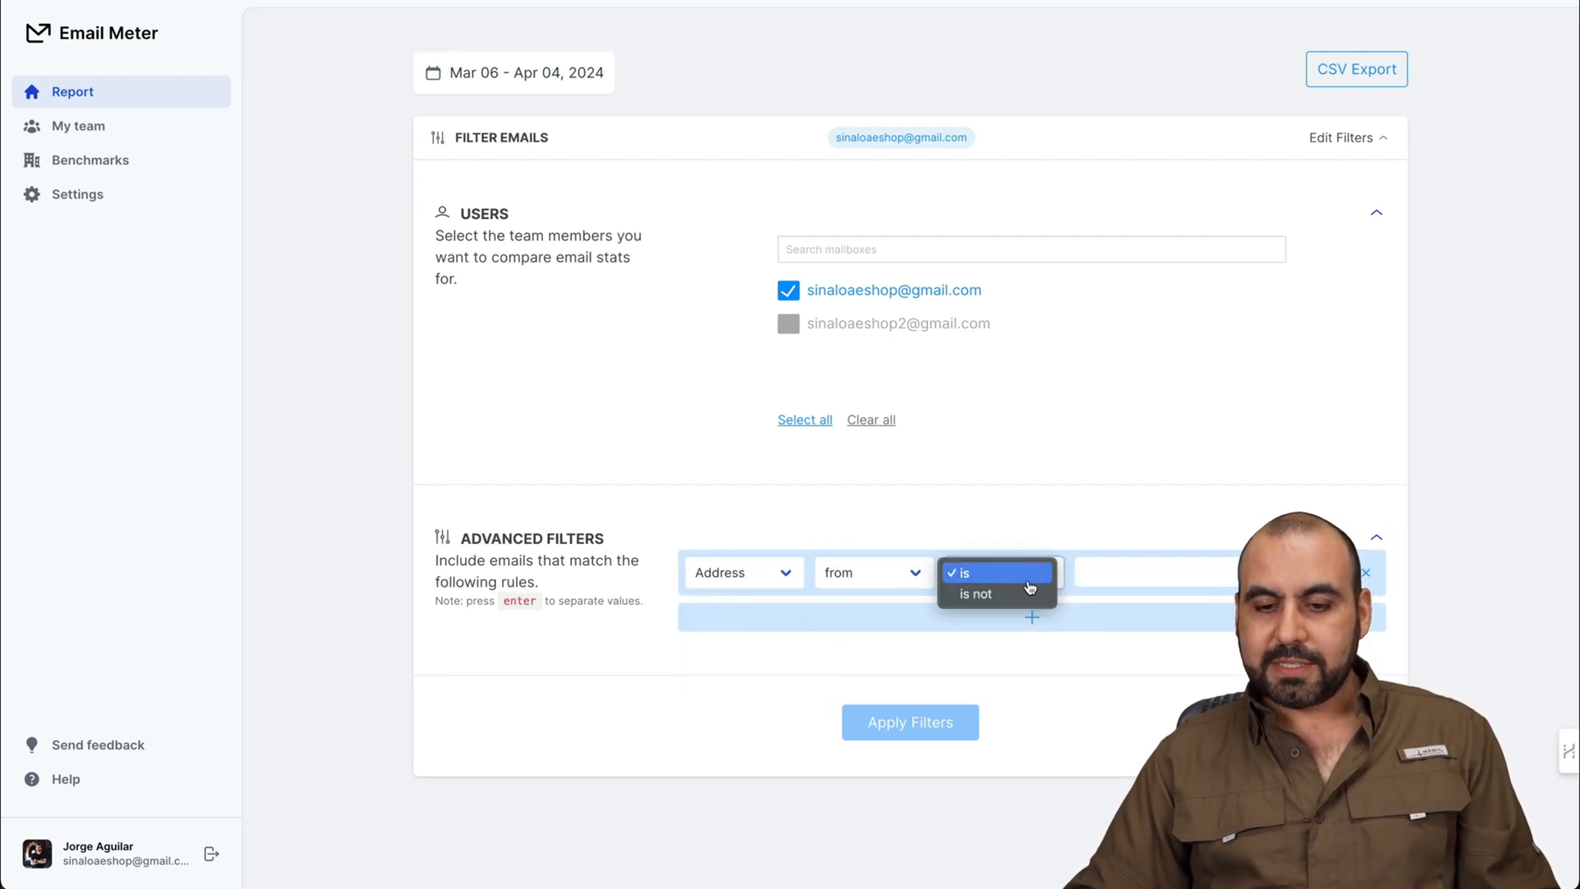
left_click(974, 592)
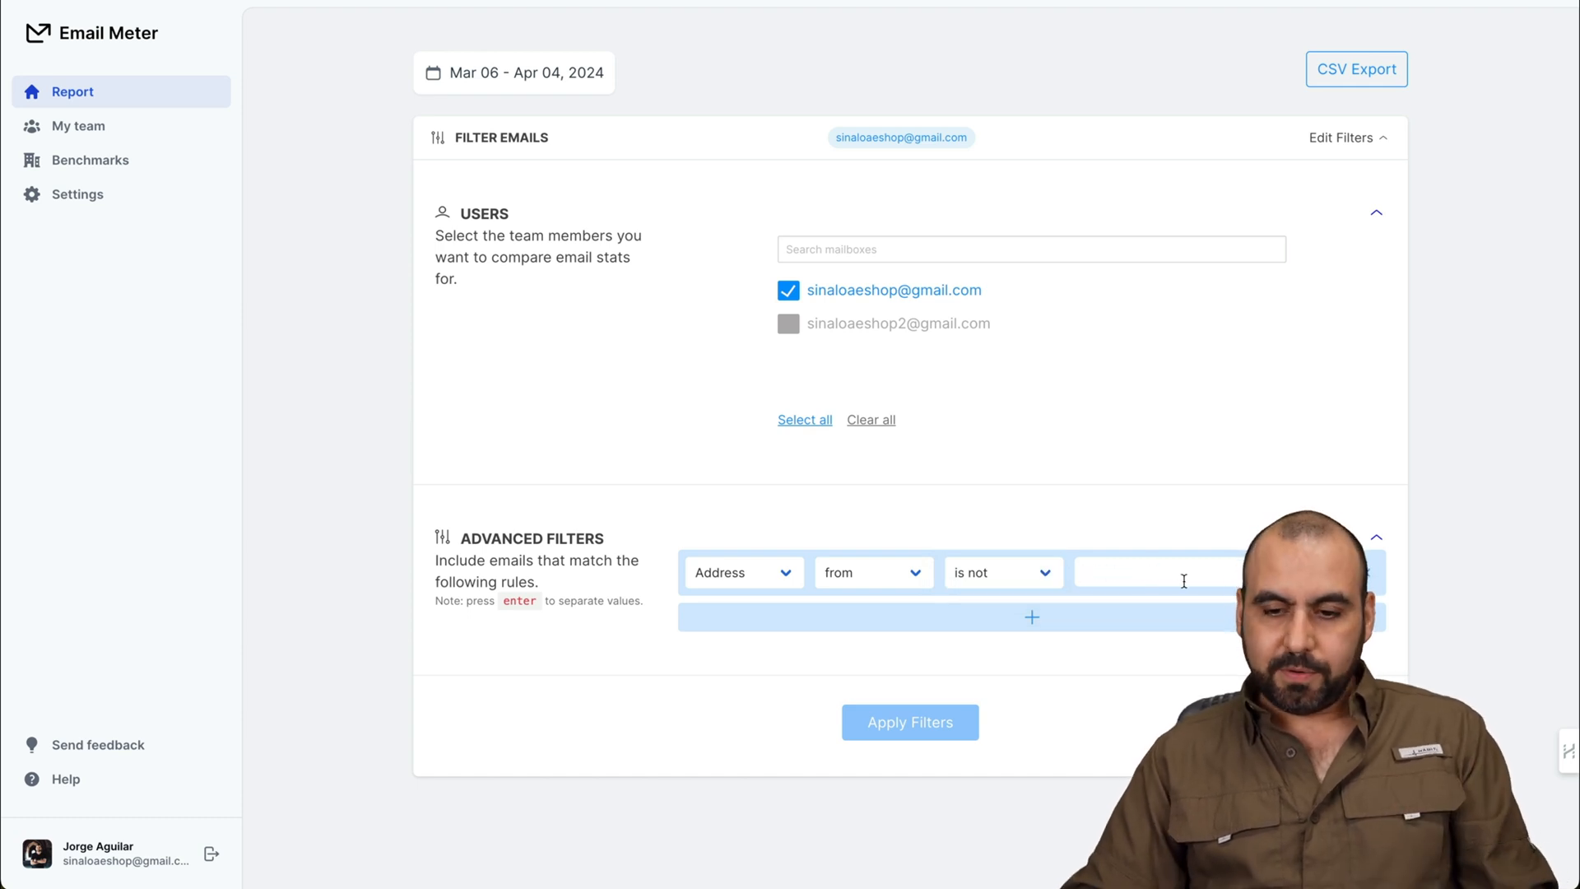
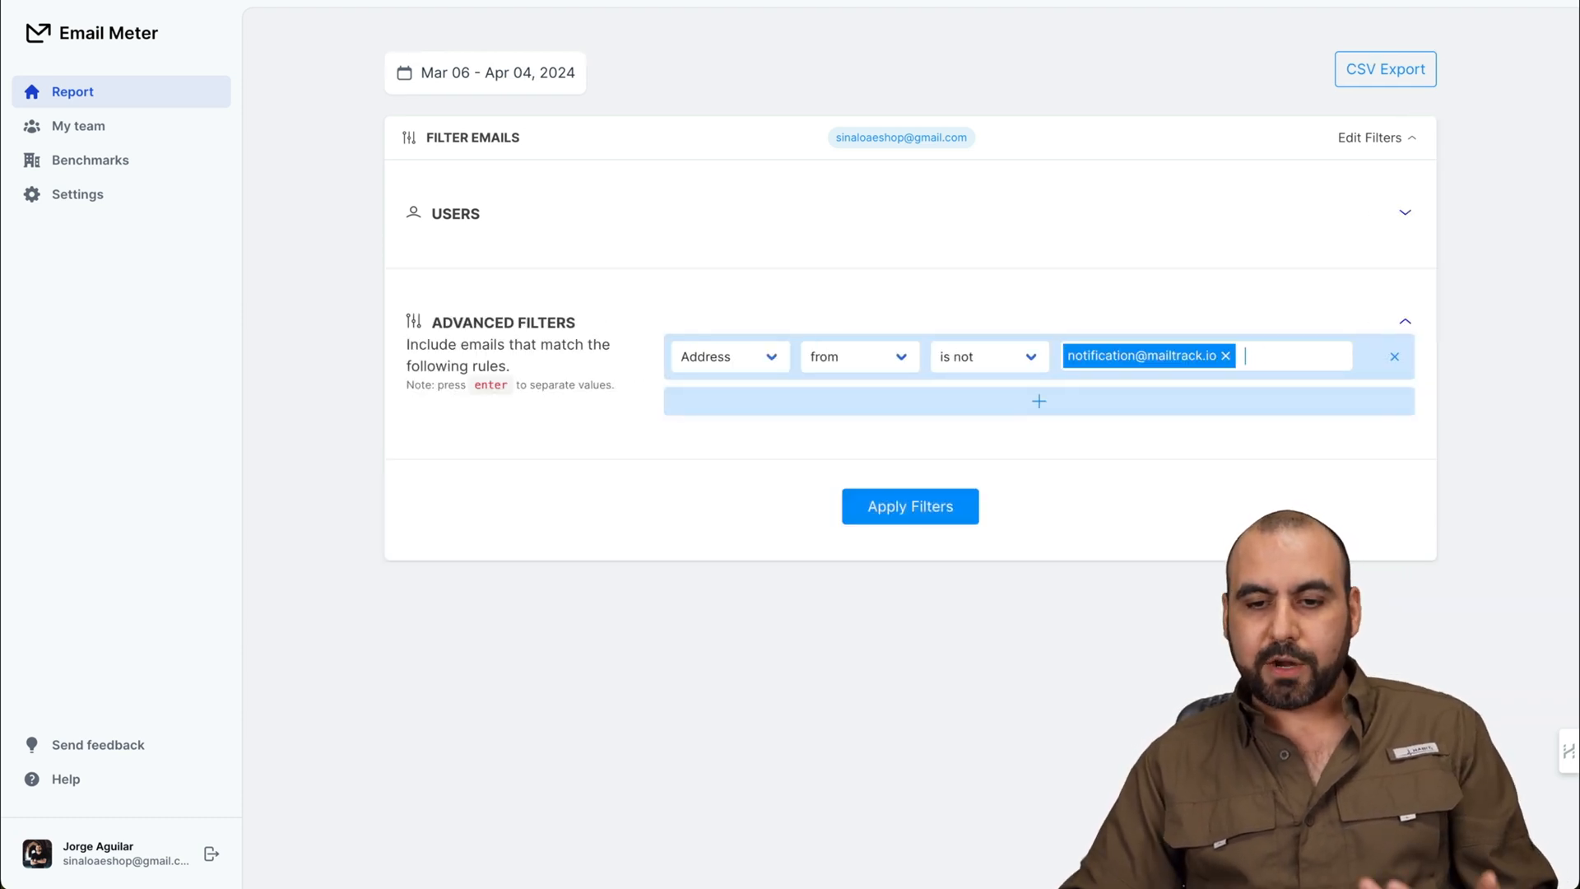
left_click(908, 507)
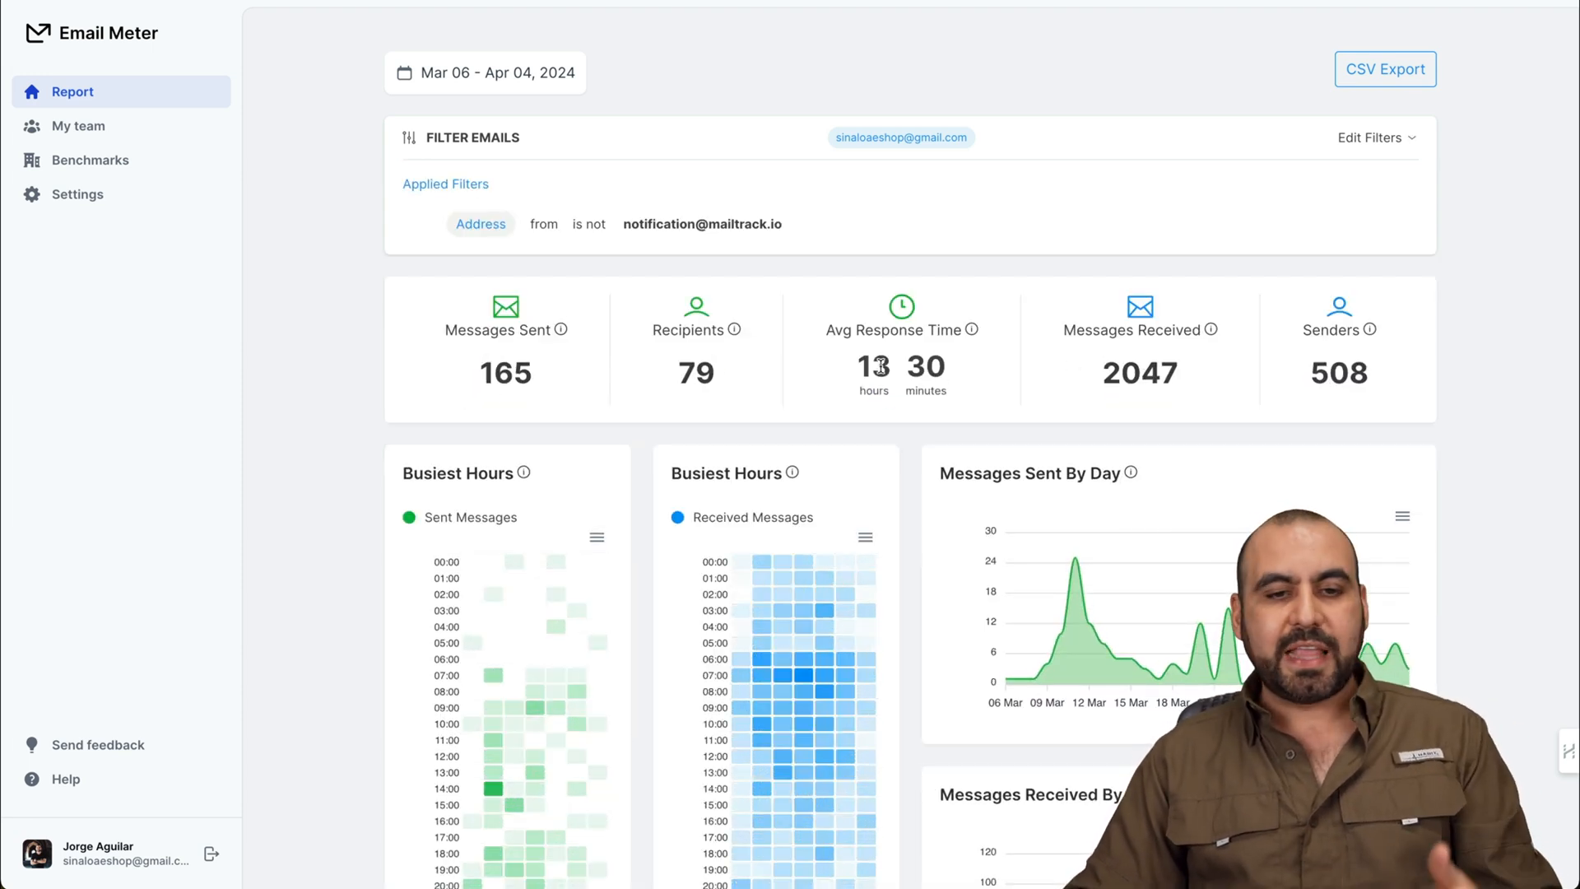
Check the date range, scroll the report, then go to the My Team page
left_click(485, 71)
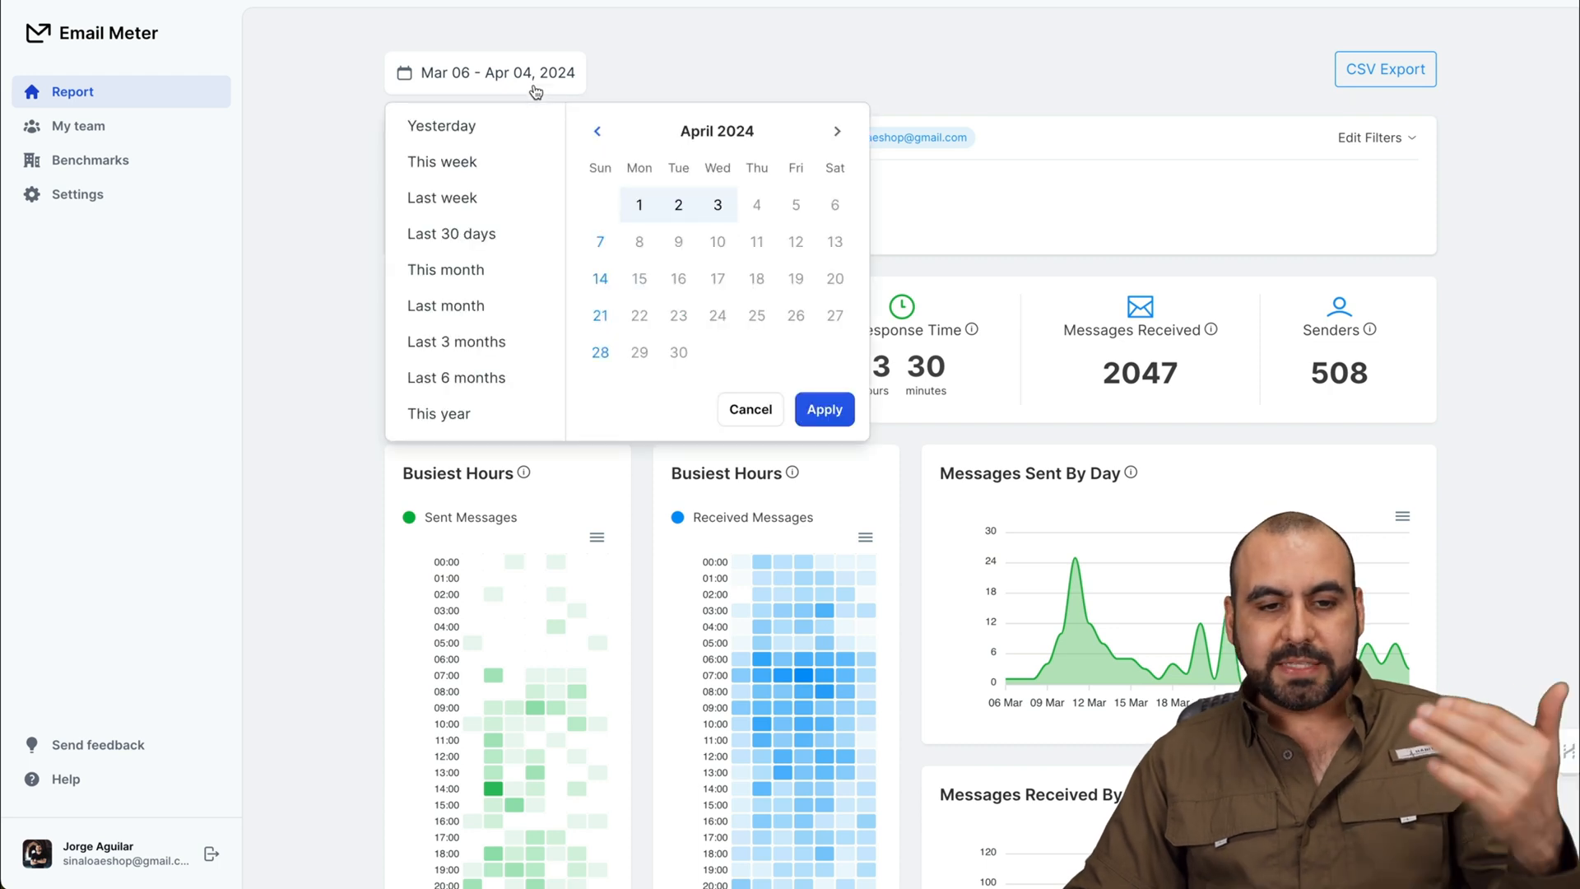
mouse_move(1026, 286)
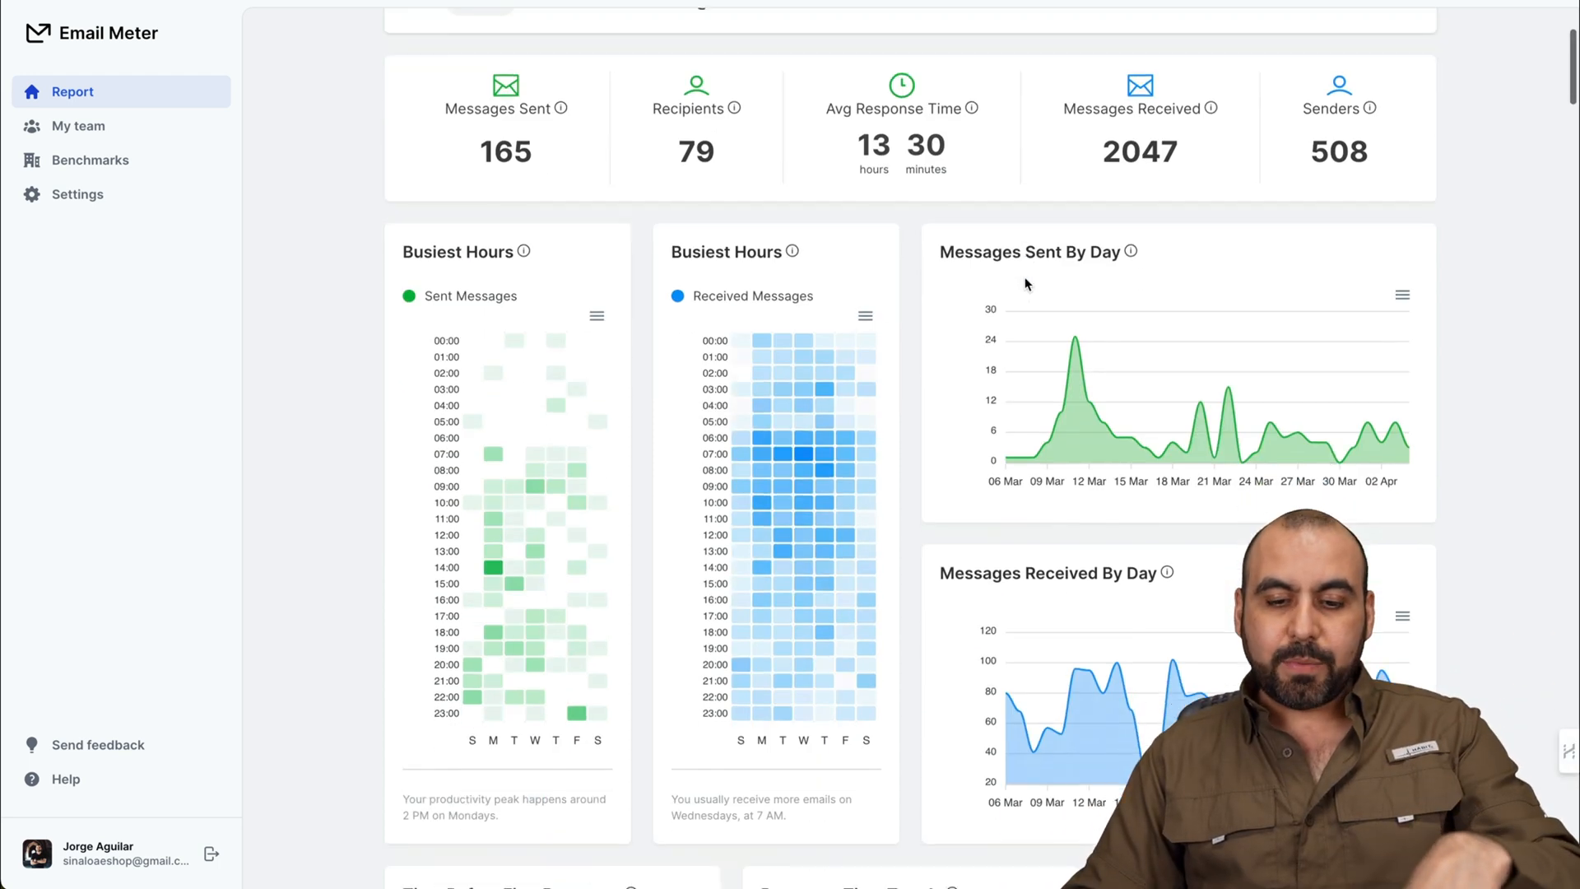
scroll("down", 3)
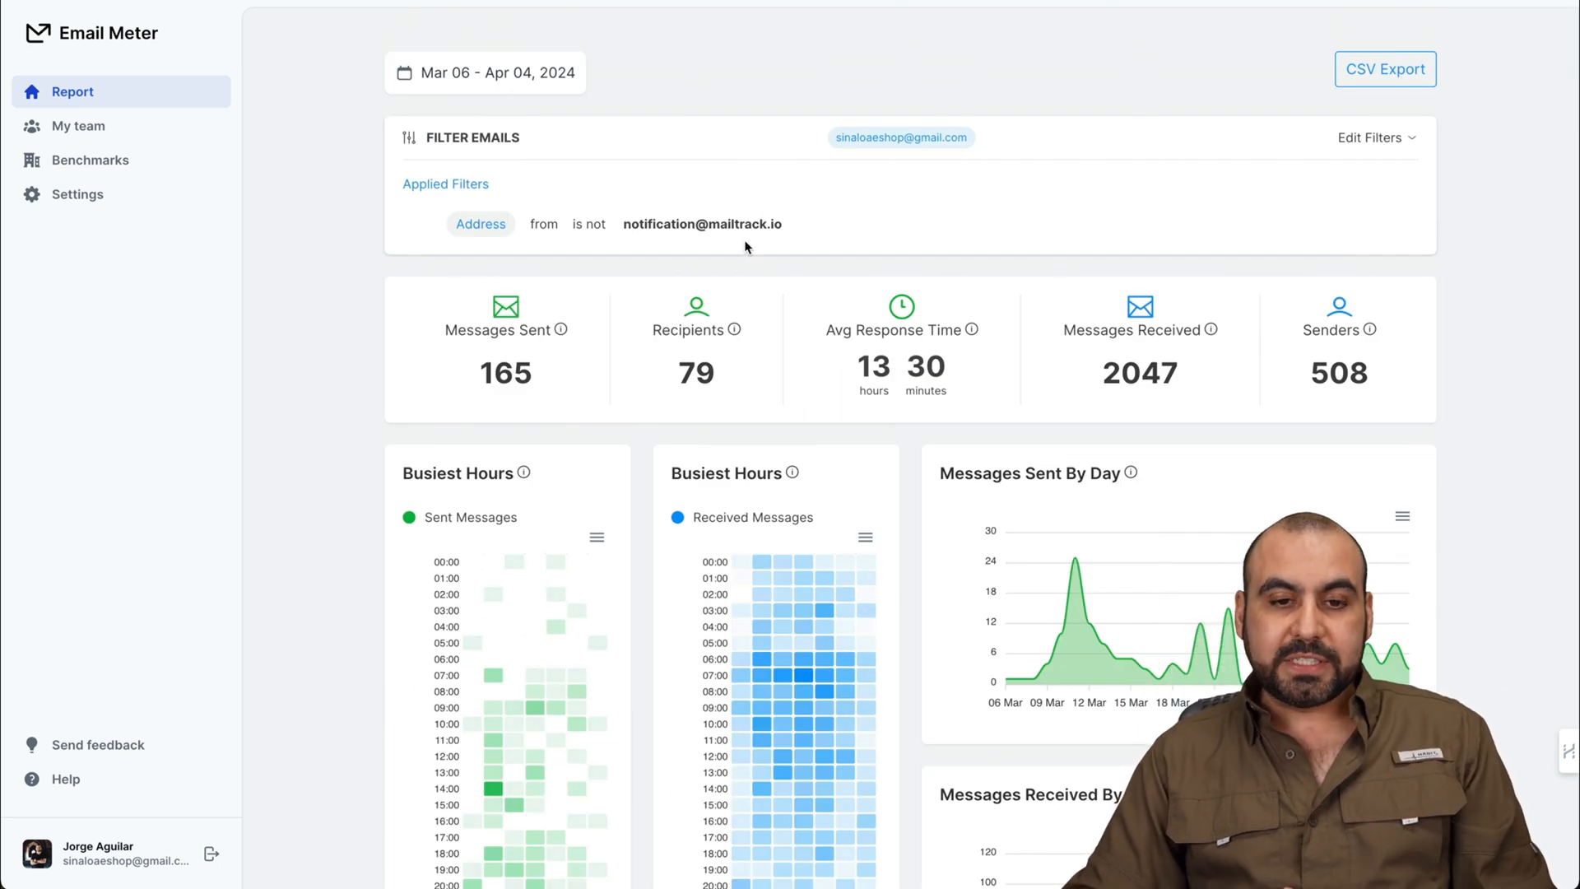
mouse_move(805, 251)
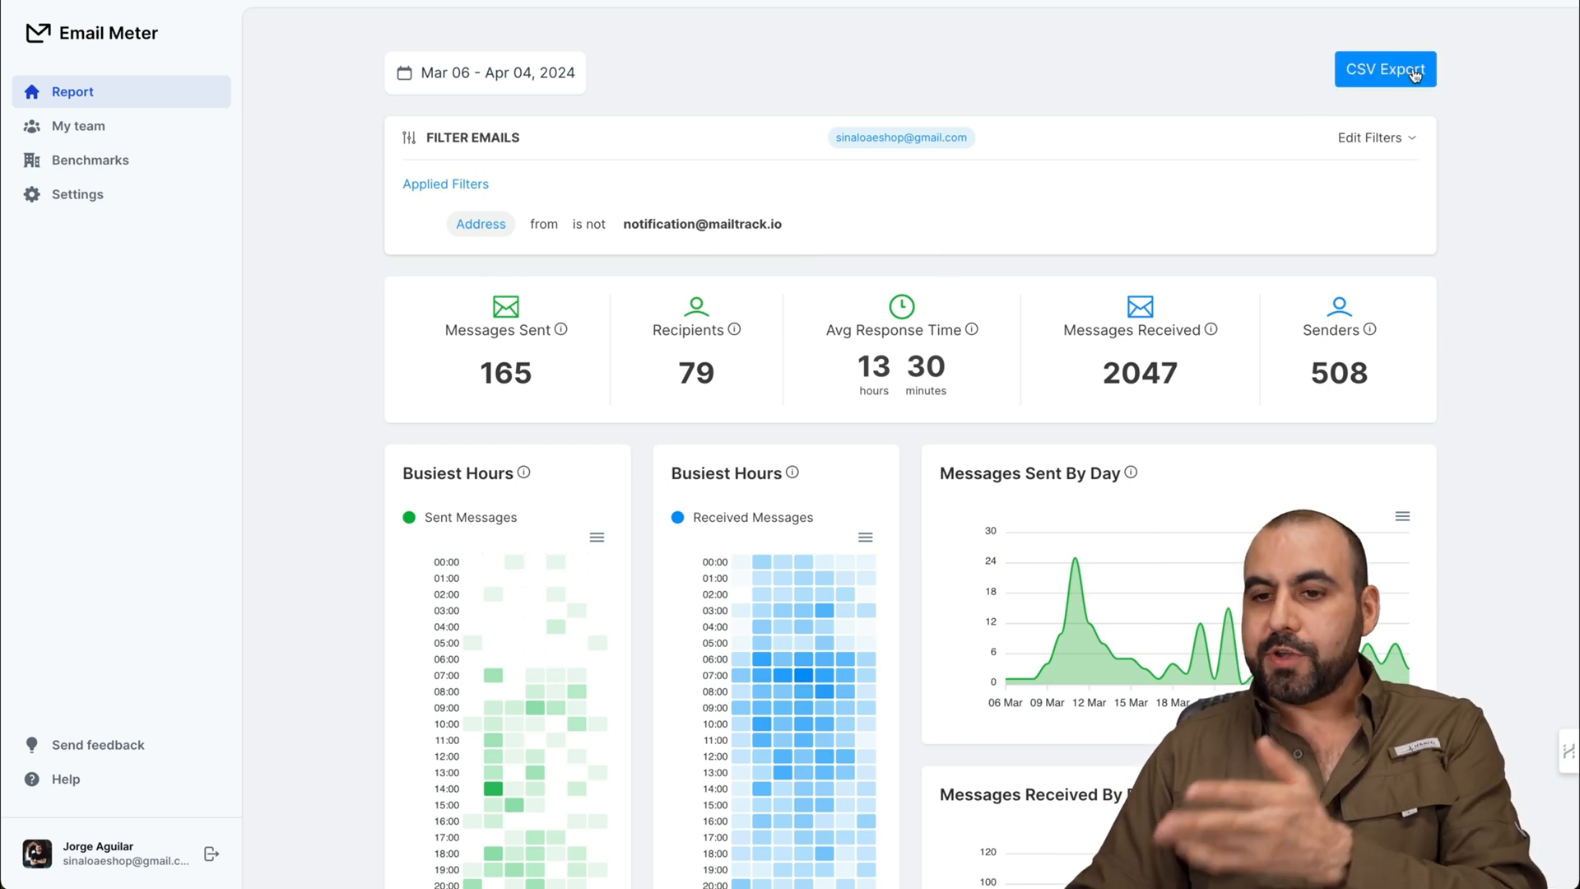
mouse_move(831, 255)
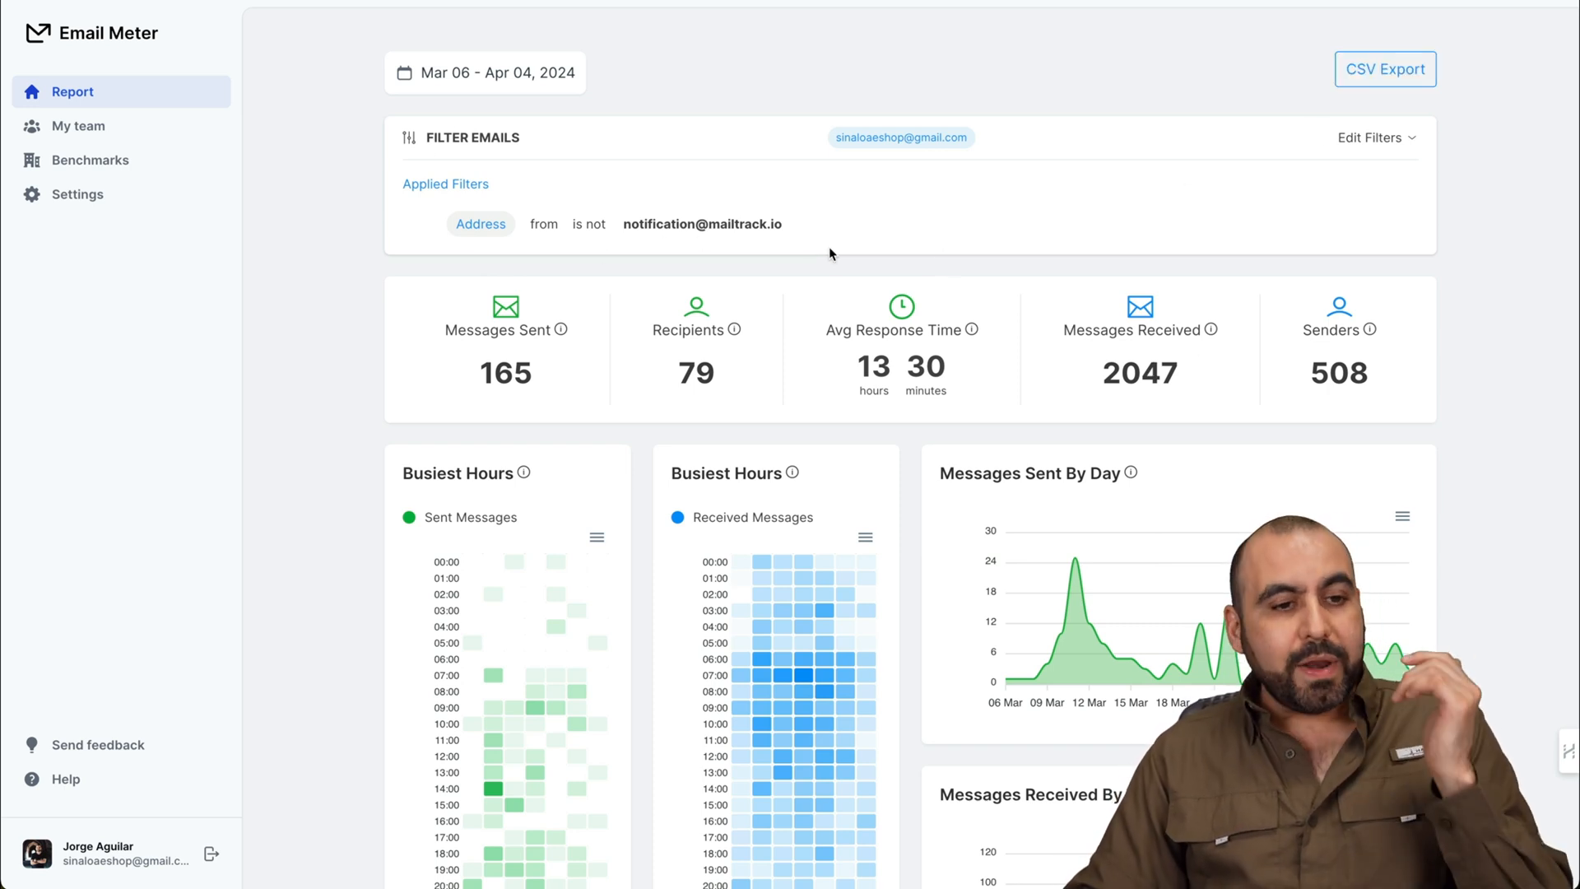
left_click(79, 125)
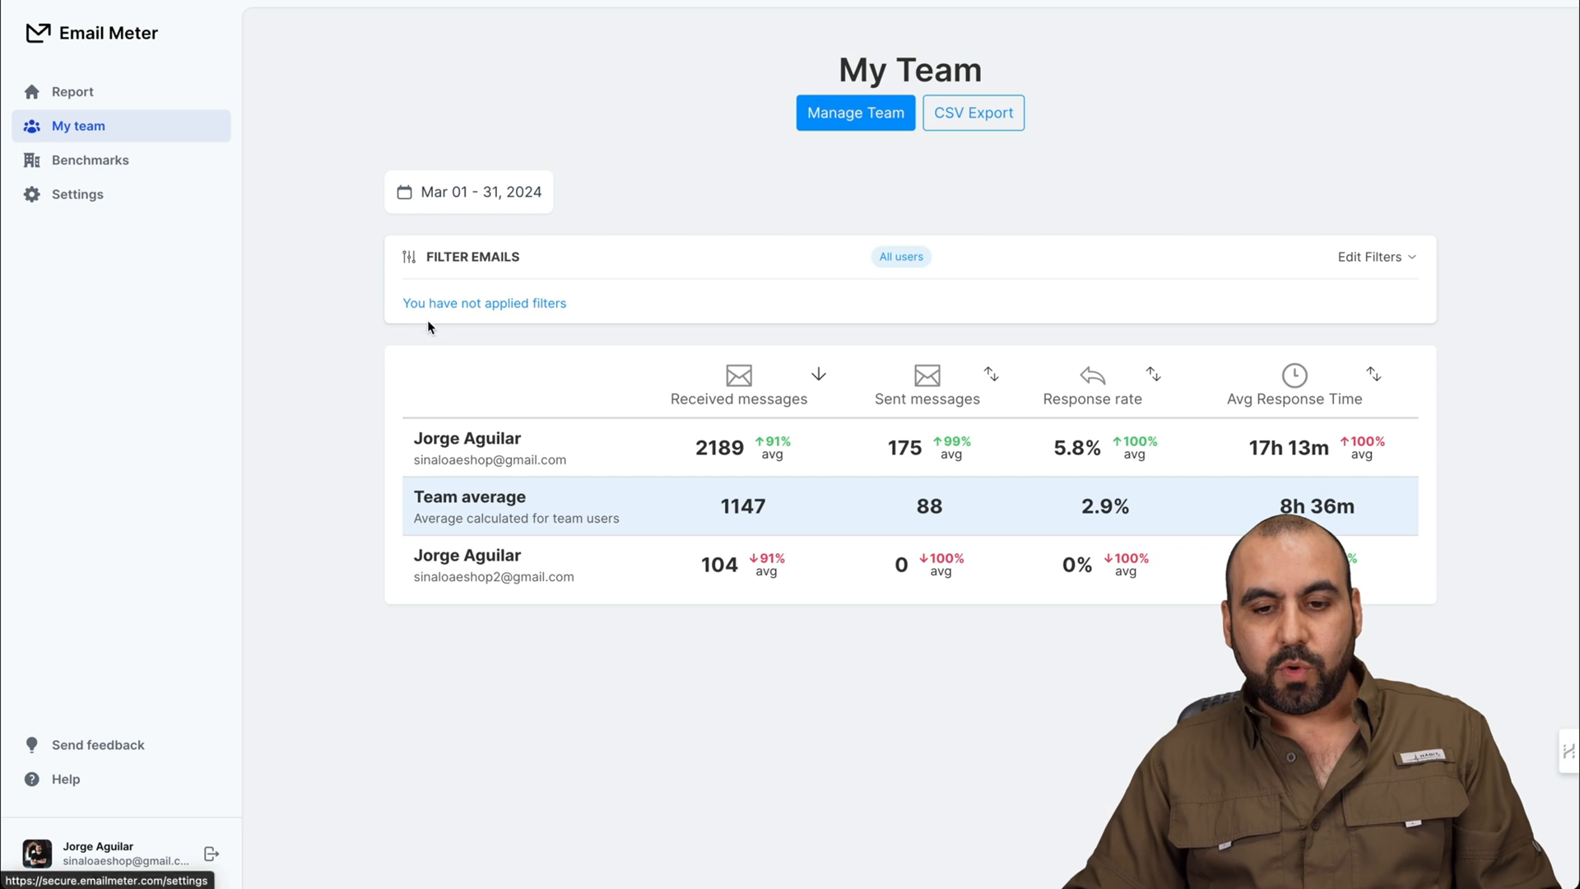
mouse_move(711, 650)
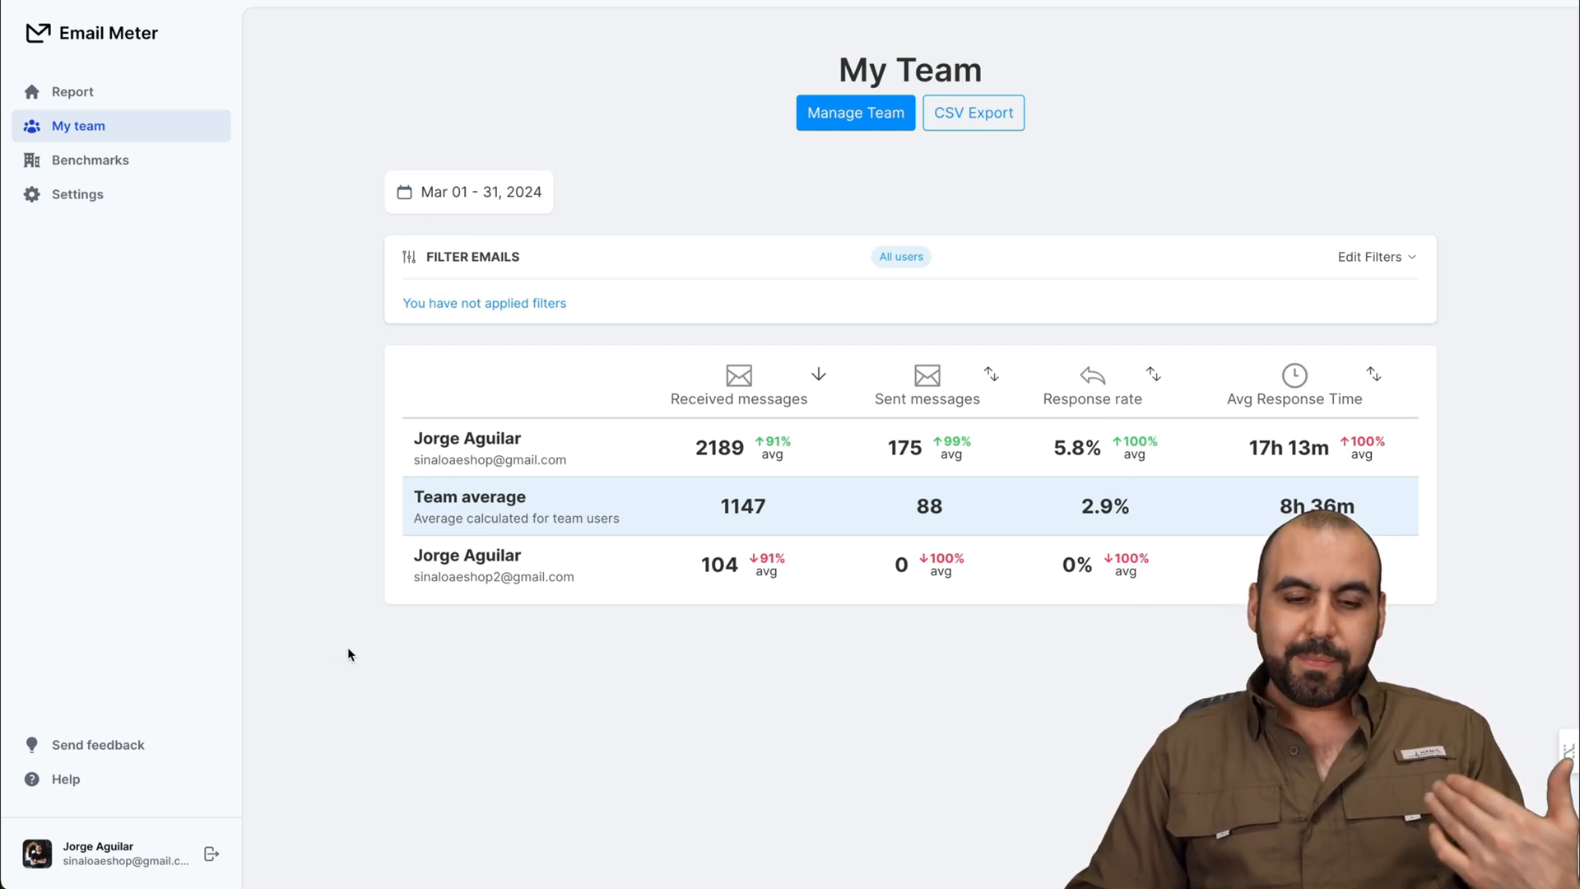
mouse_move(1020, 599)
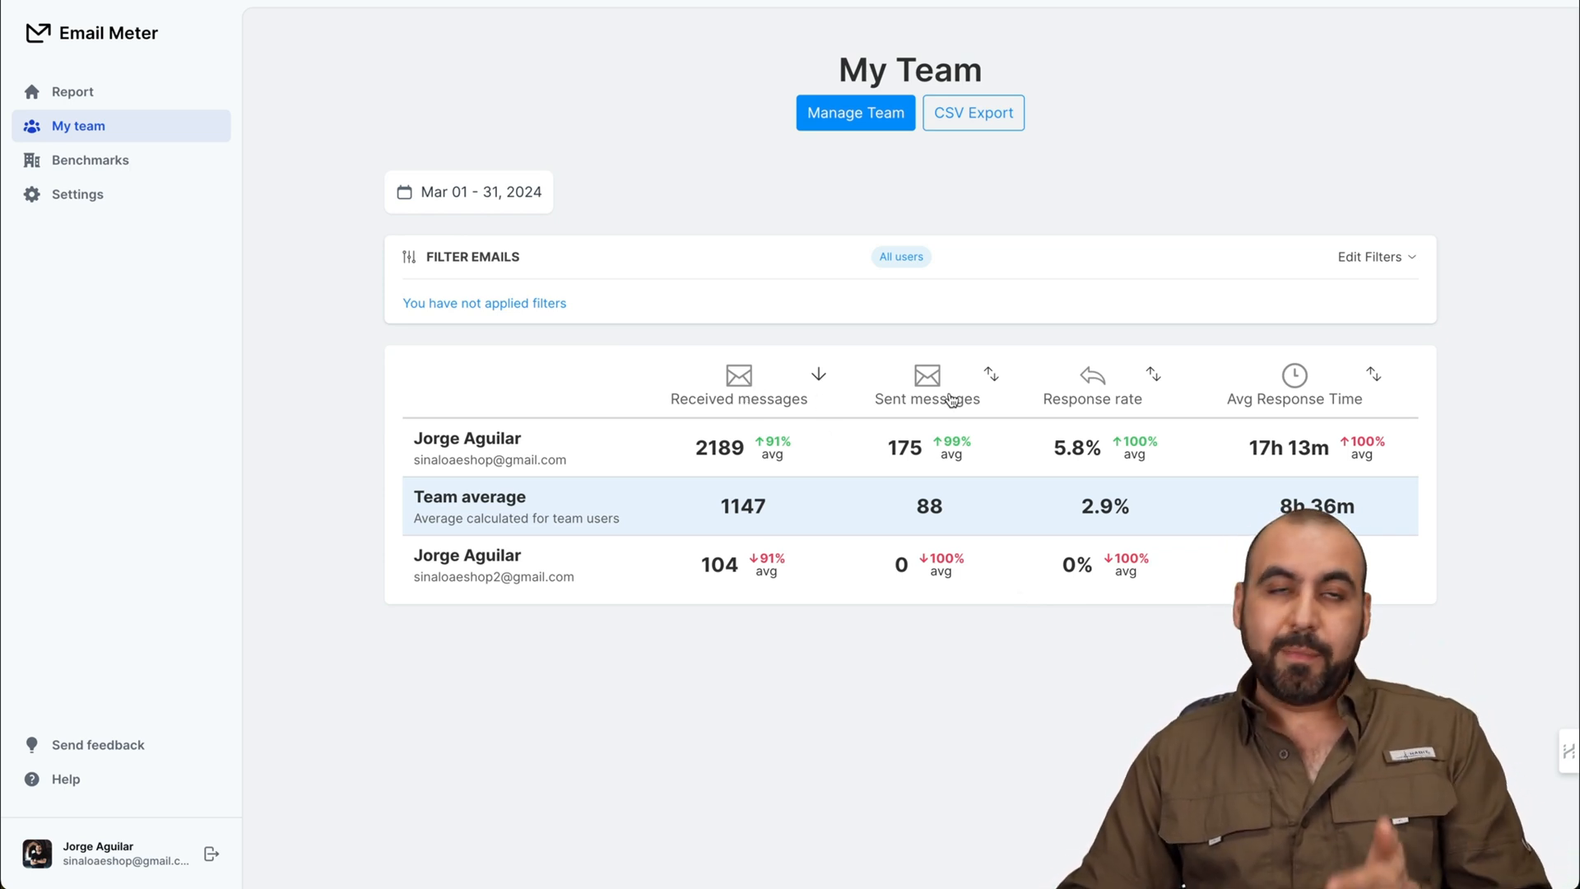
mouse_move(974, 506)
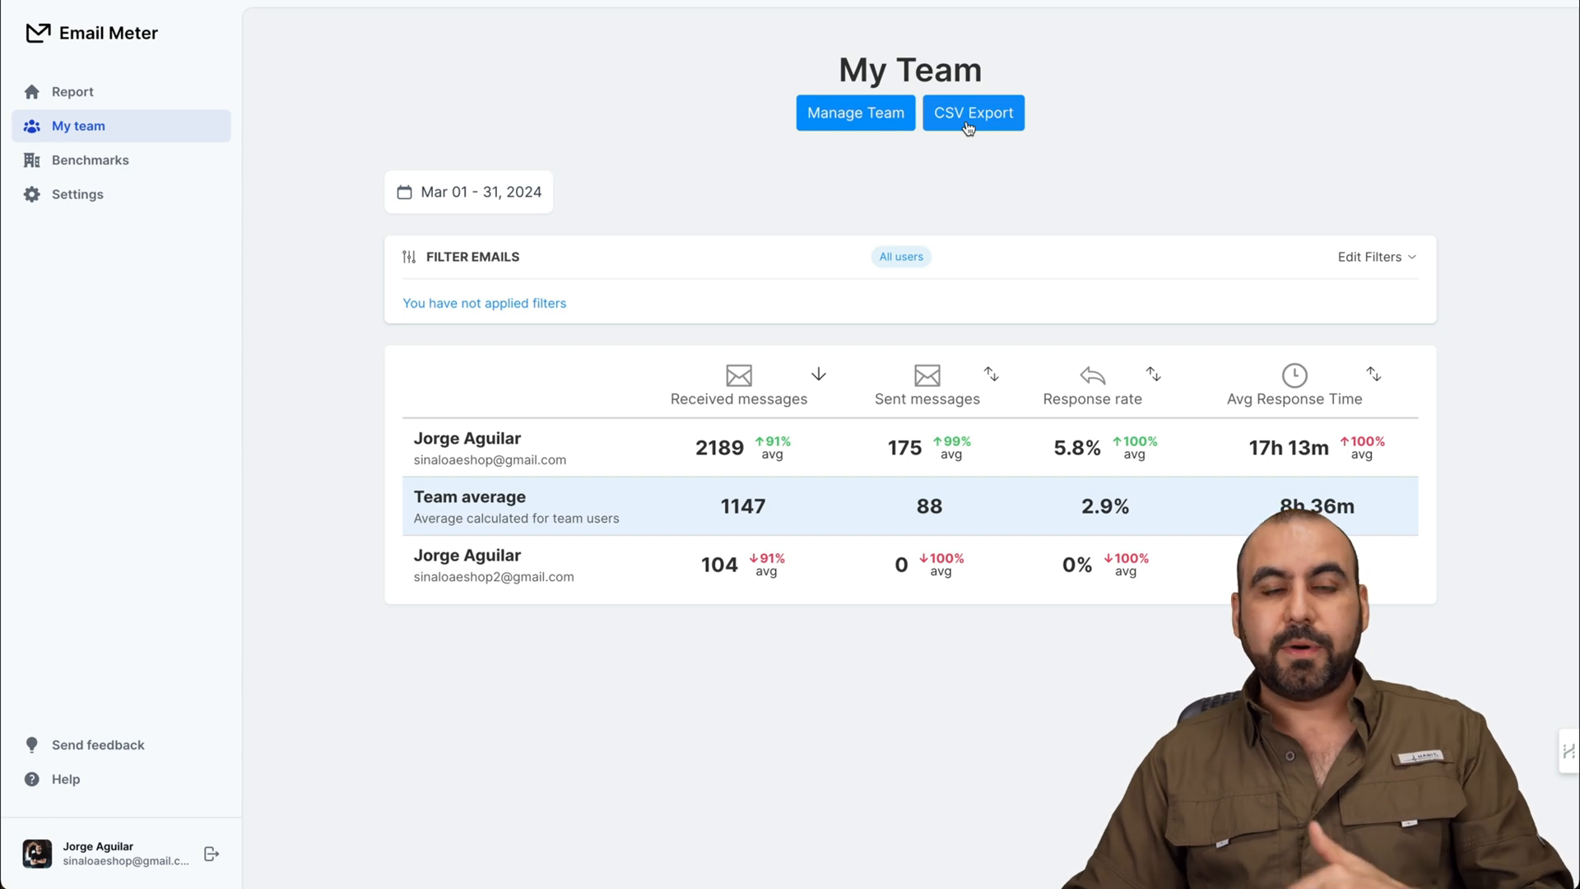
mouse_move(144, 172)
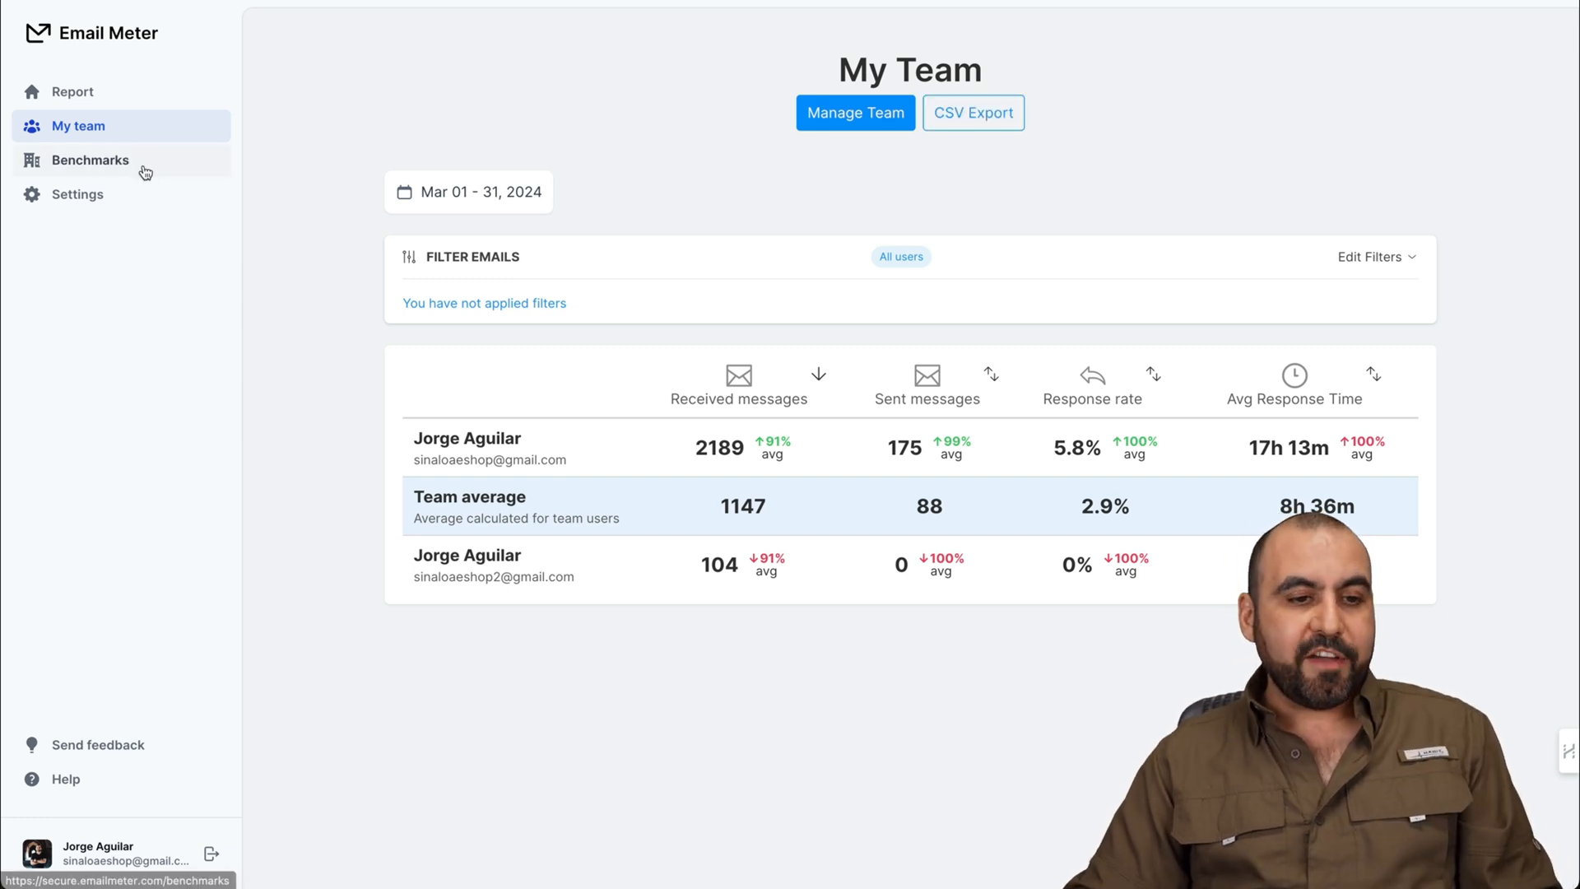
Open Benchmarks comparing two members against February 2024 global monthly averages
left_click(91, 159)
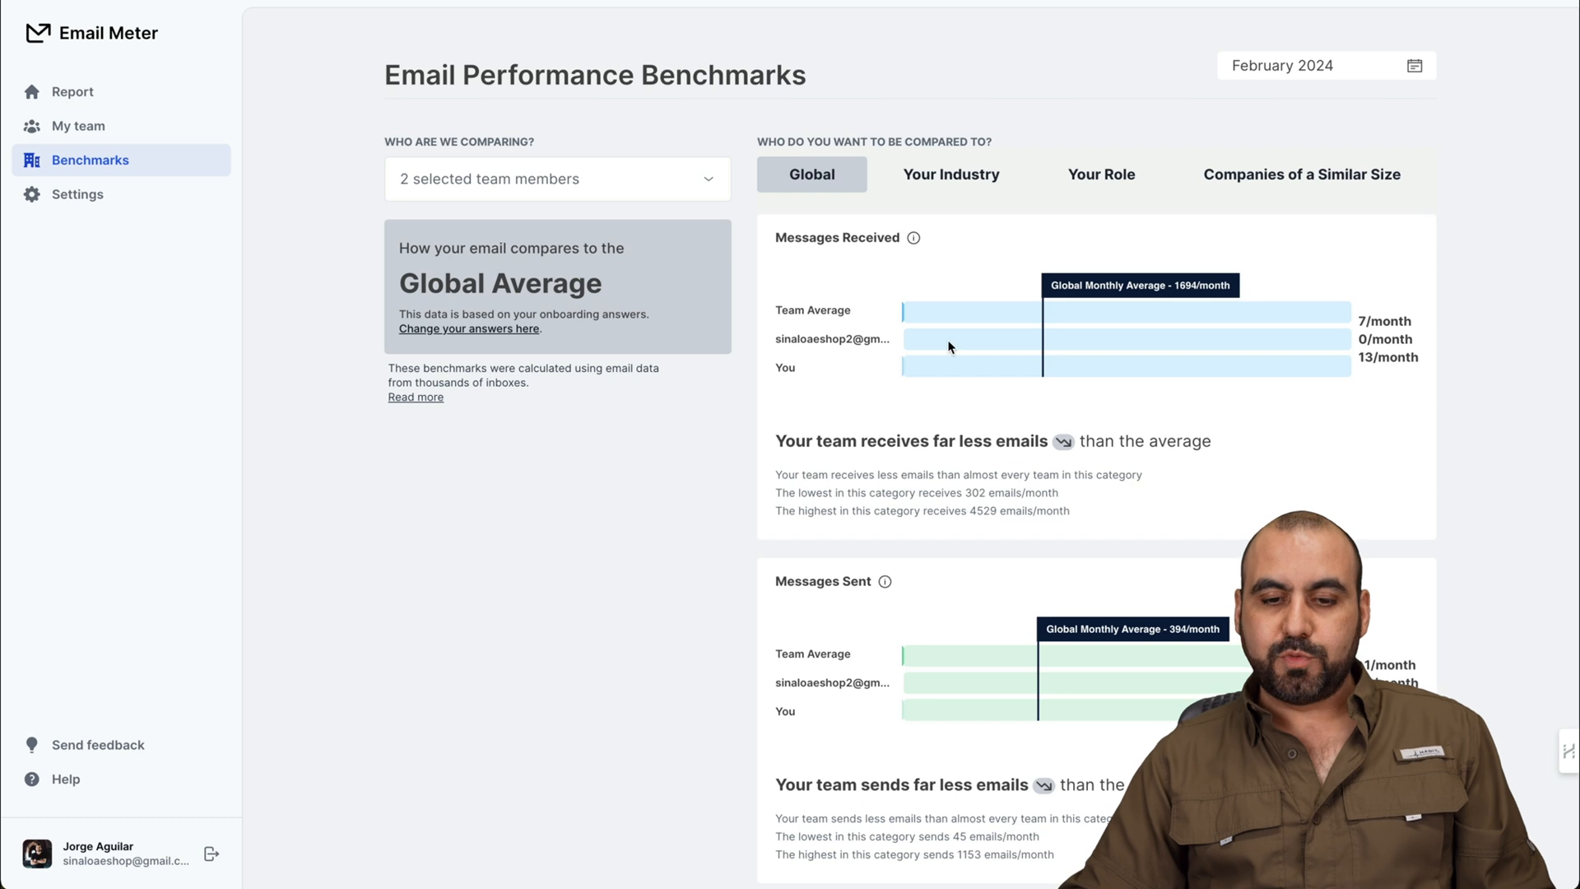
View the role benchmark, then the similar-size companies (1–10 employees) benchmark
scroll("down", 3)
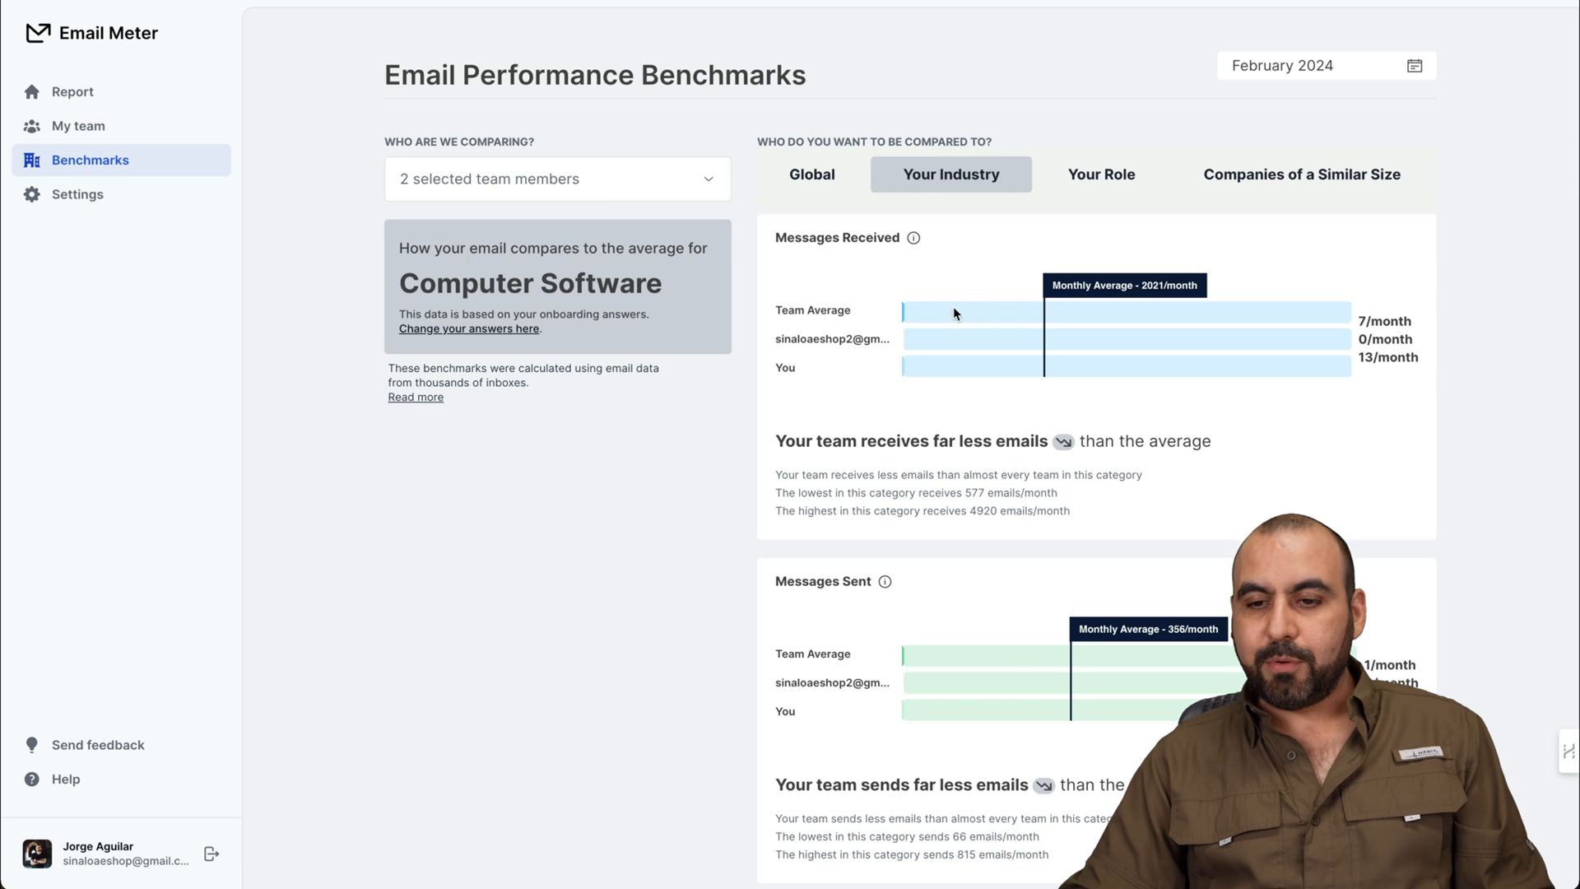
mouse_move(903, 317)
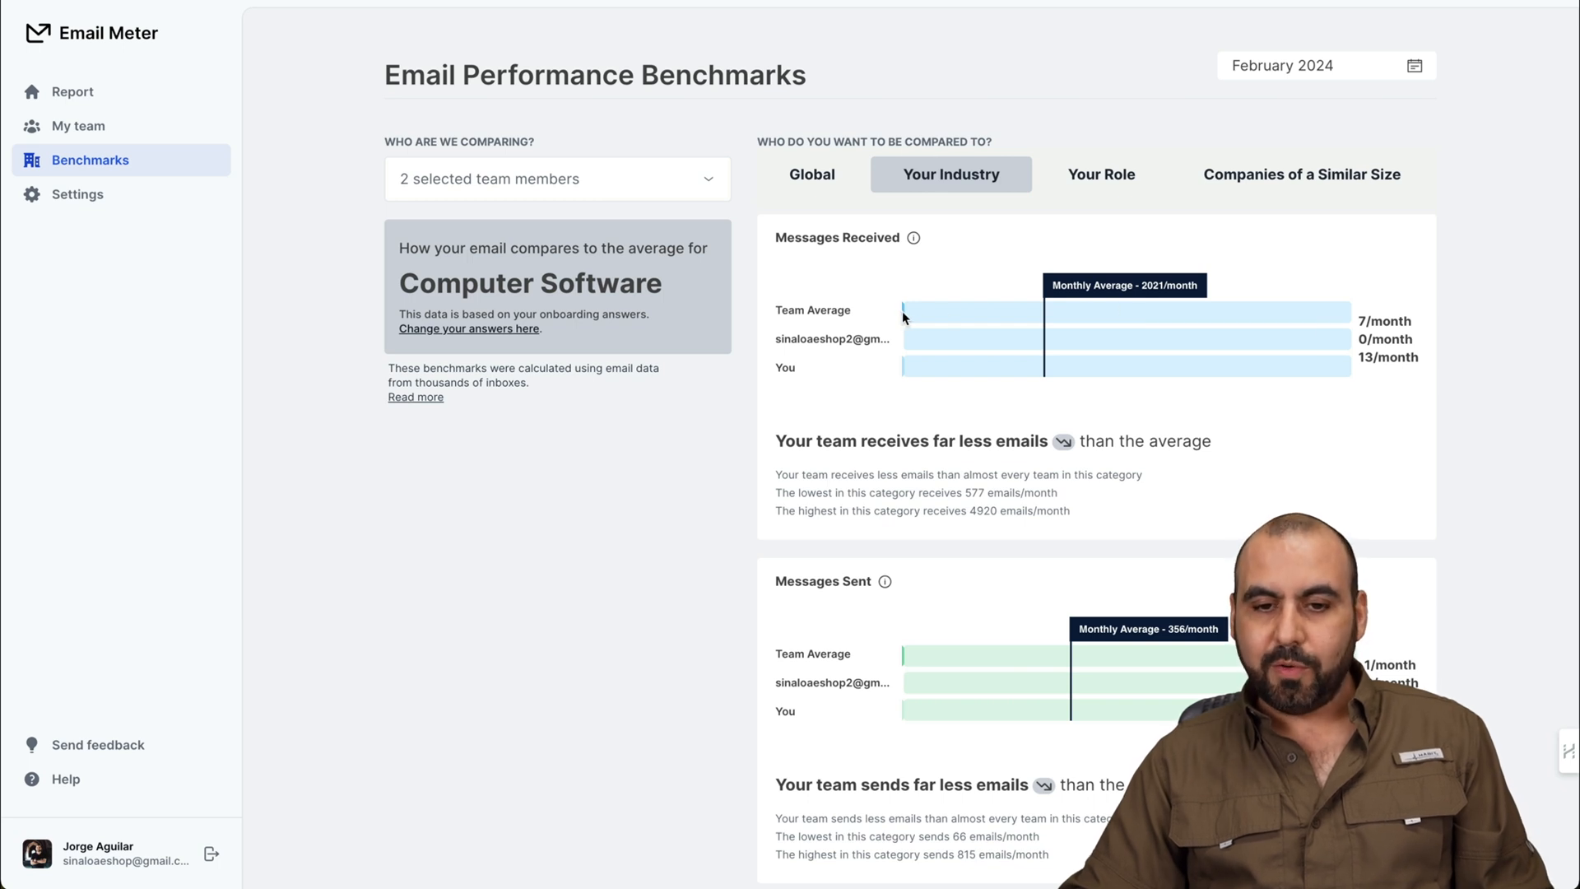
mouse_move(1109, 292)
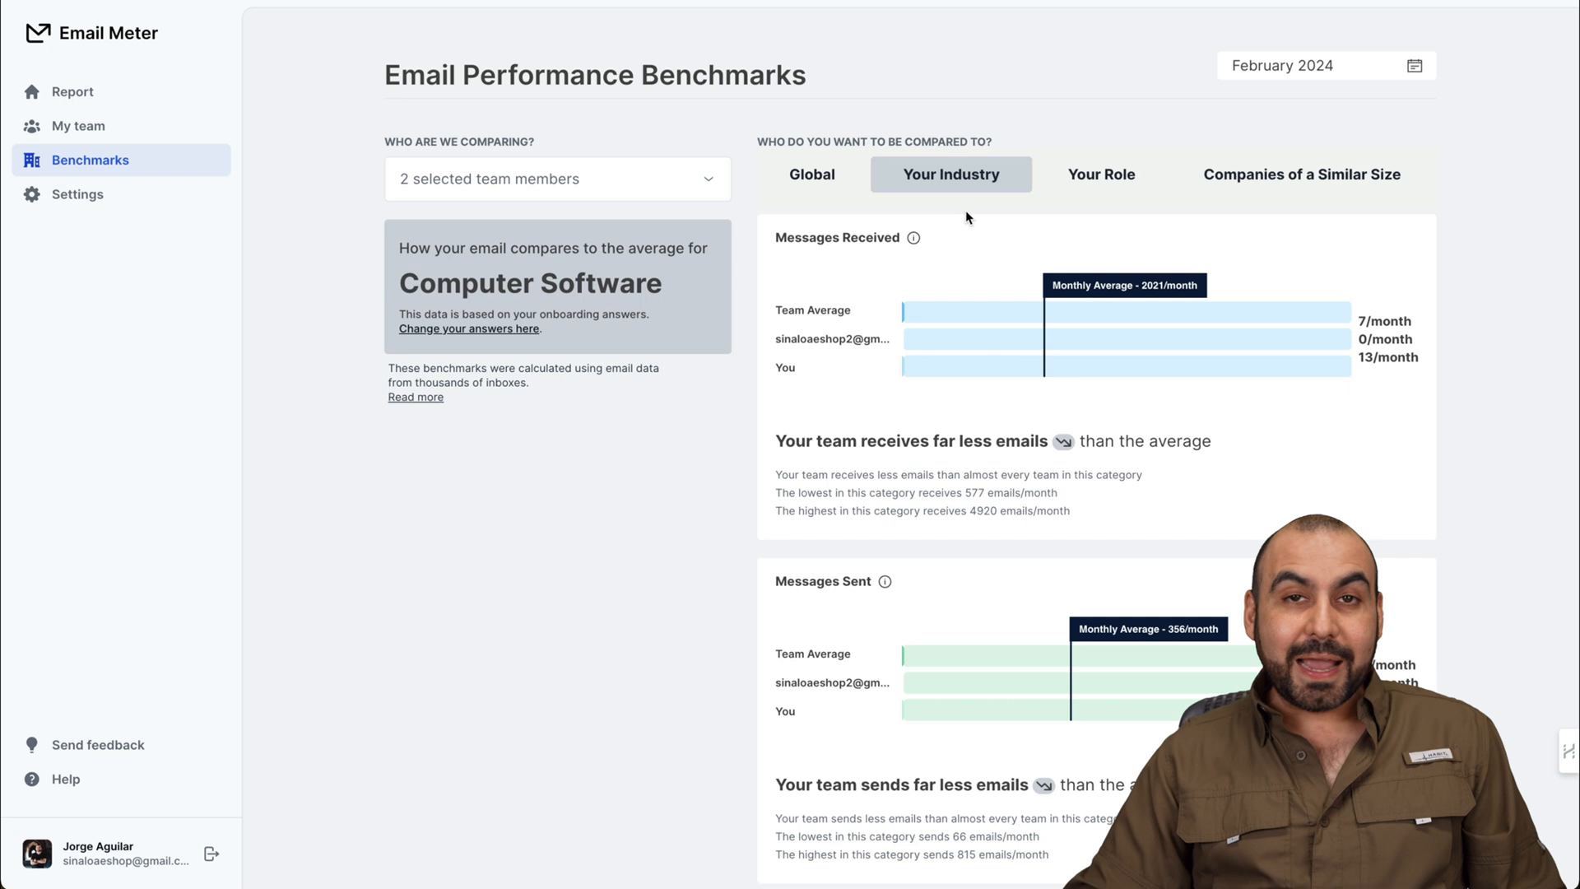
mouse_move(1157, 302)
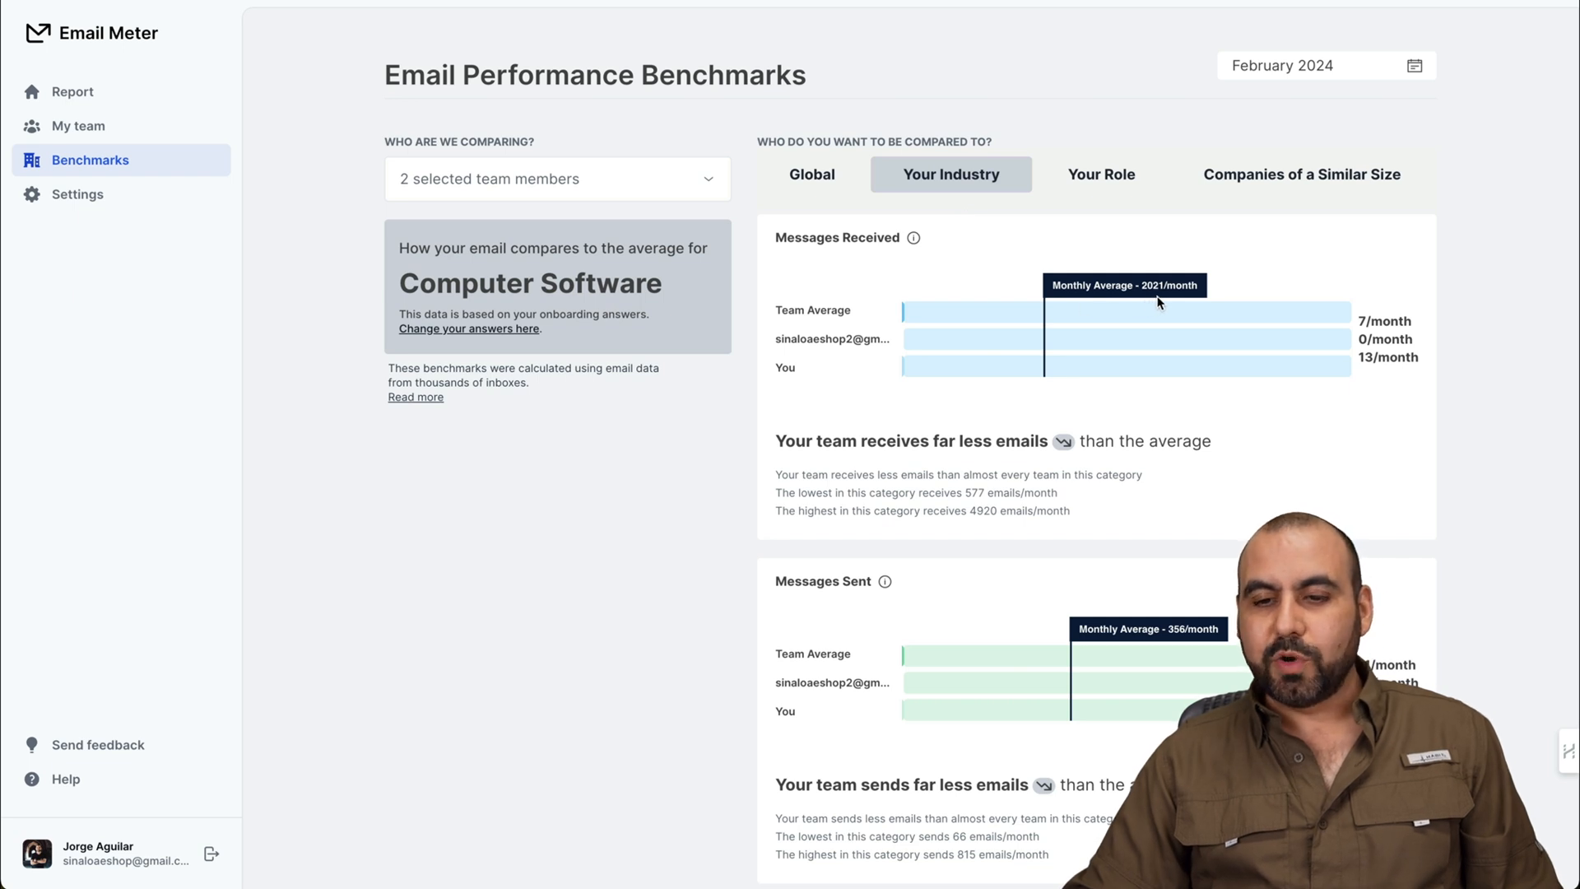
mouse_move(1149, 395)
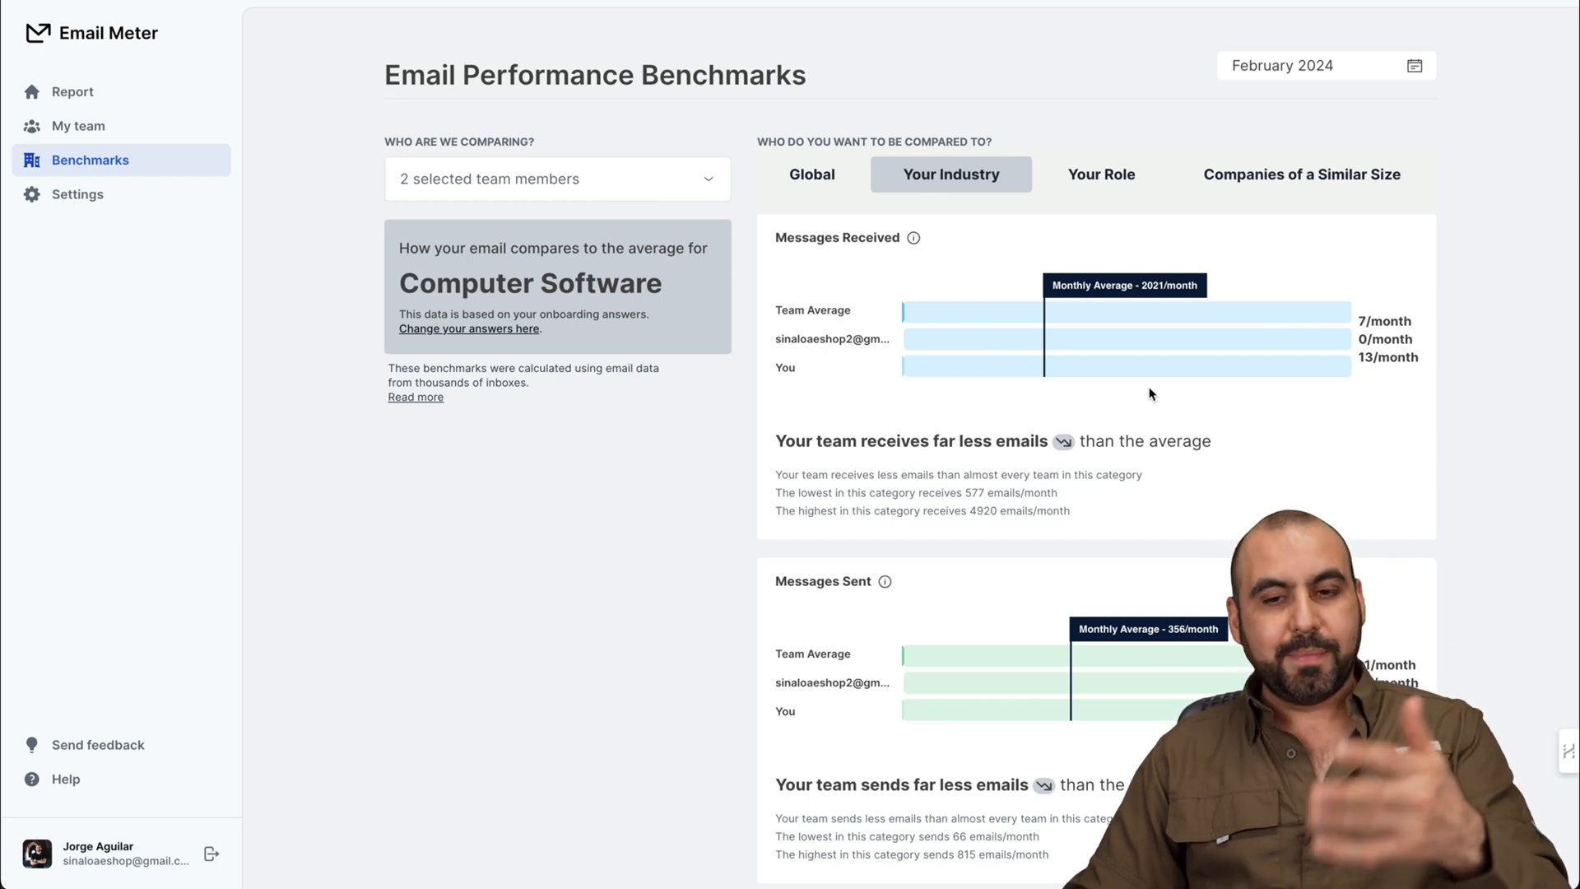
left_click(1101, 173)
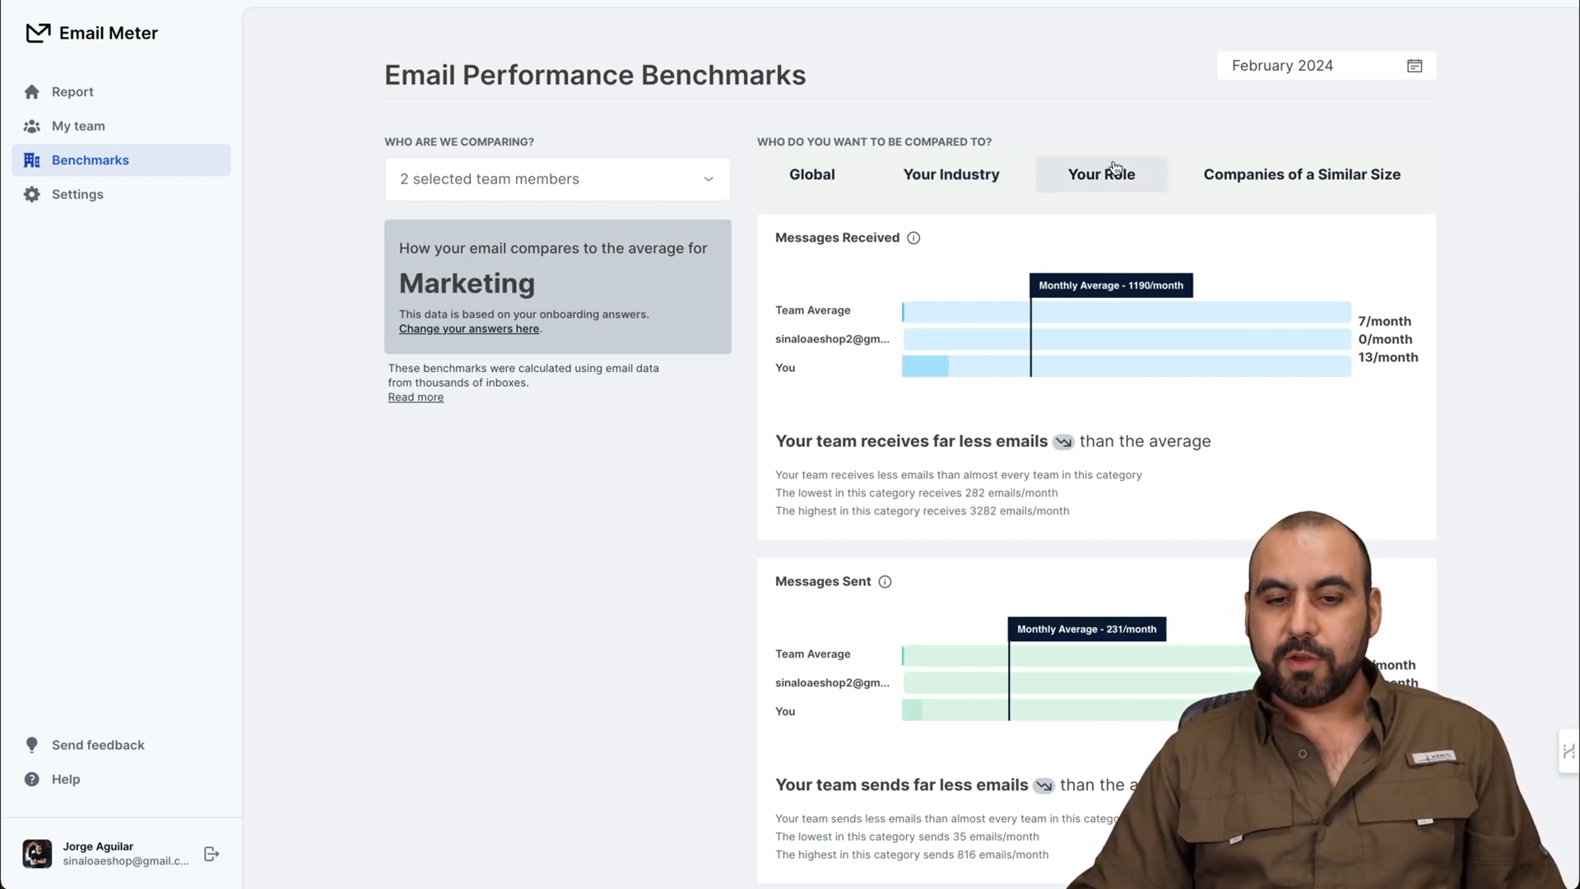
left_click(1301, 173)
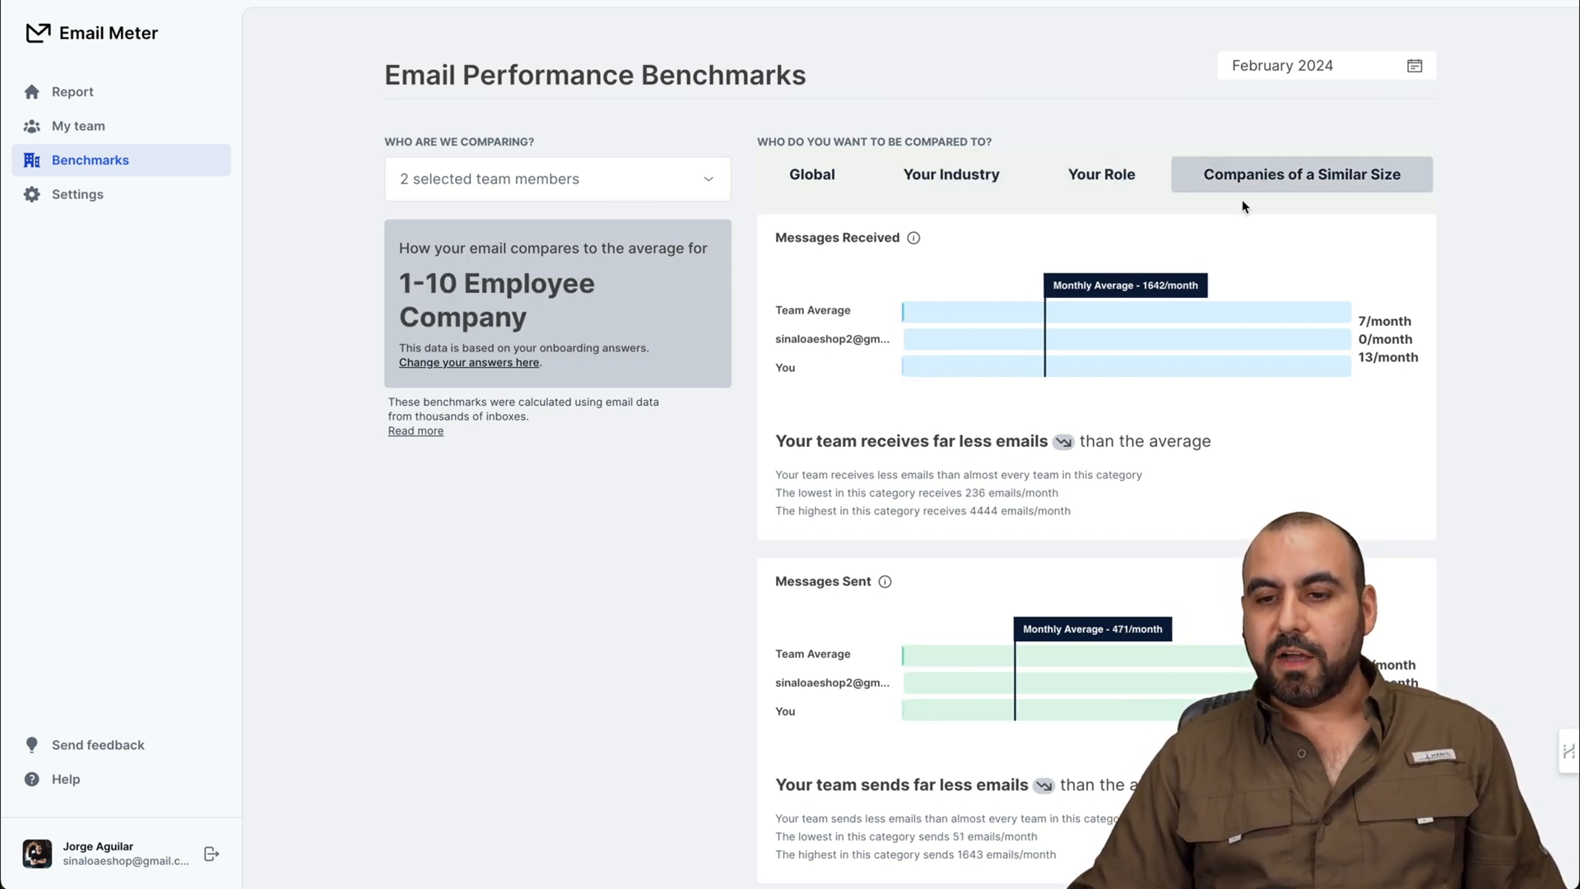
scroll("down", 3)
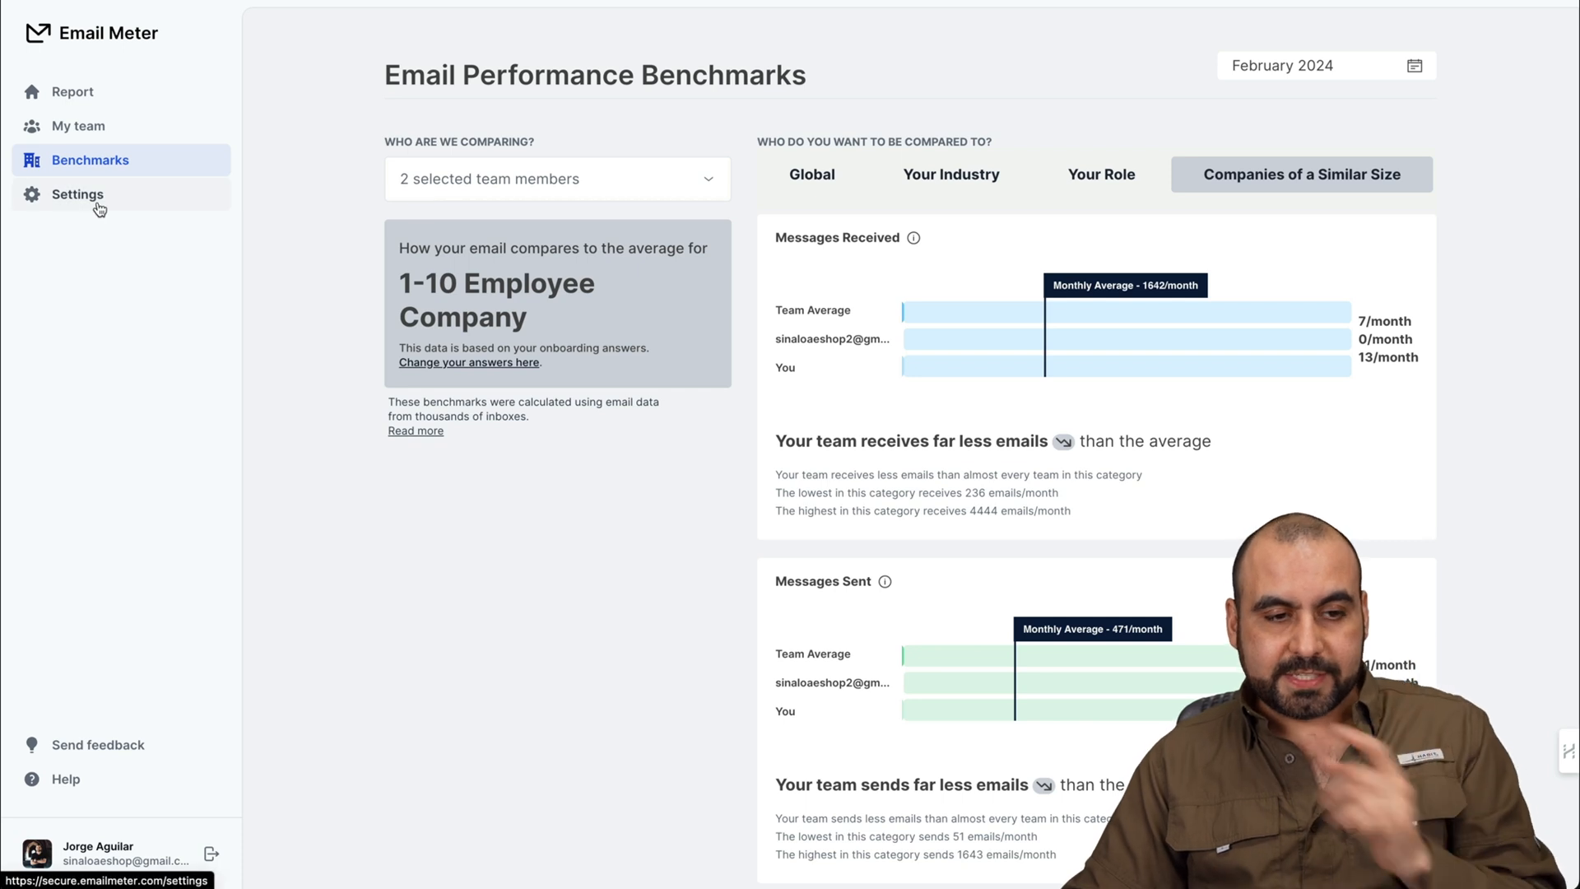
Open Settings and view the Benchmarks answers: Work, Marketing, Mexico, Computer Software, 1–10
left_click(76, 193)
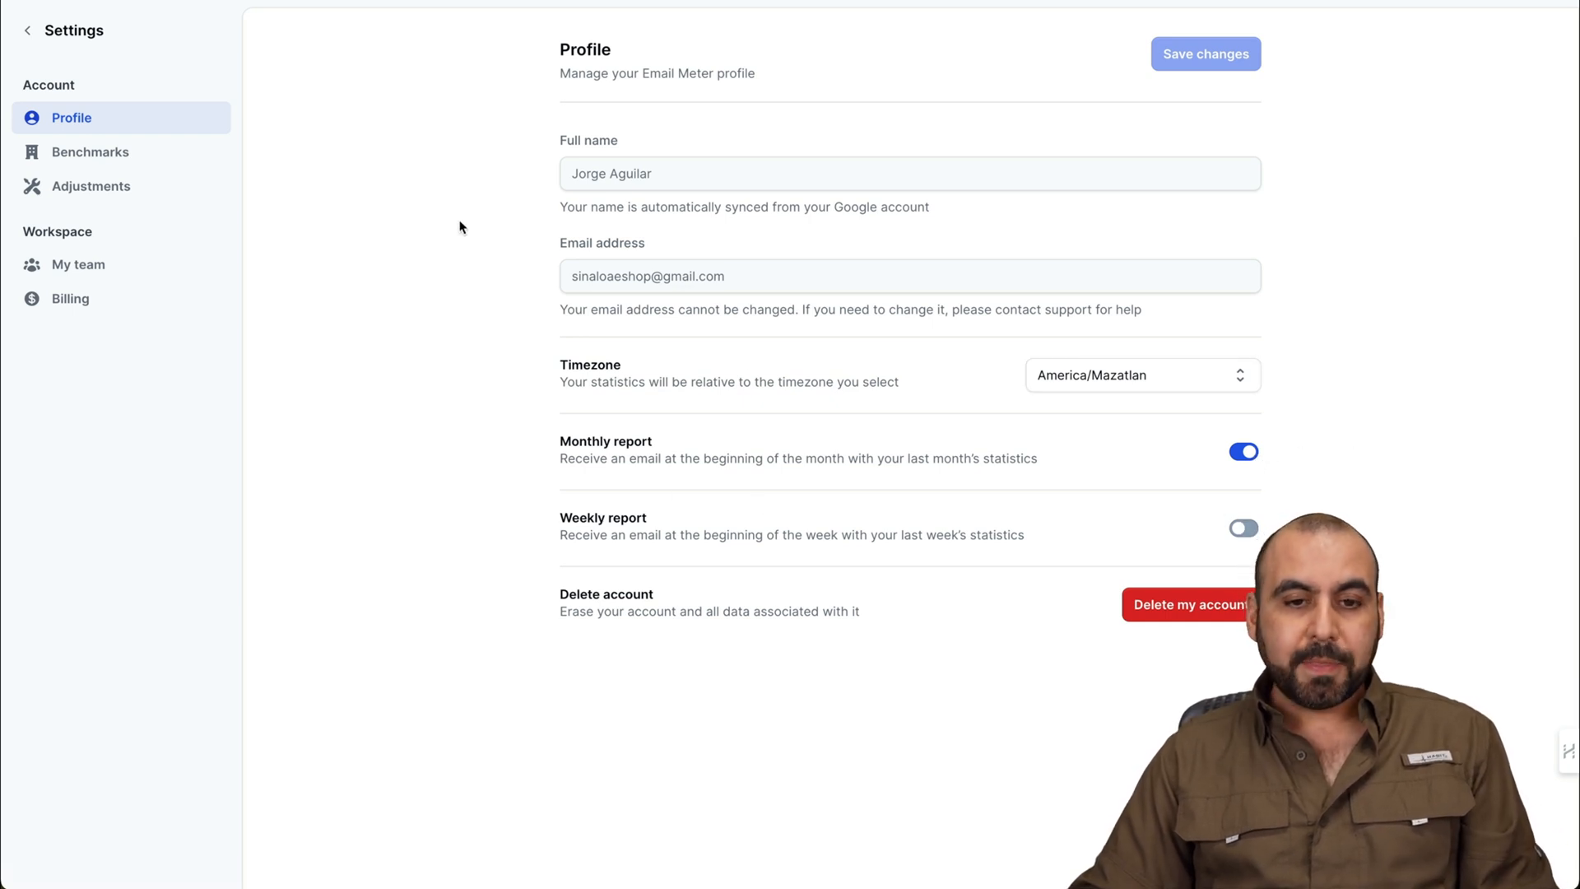
left_click(90, 152)
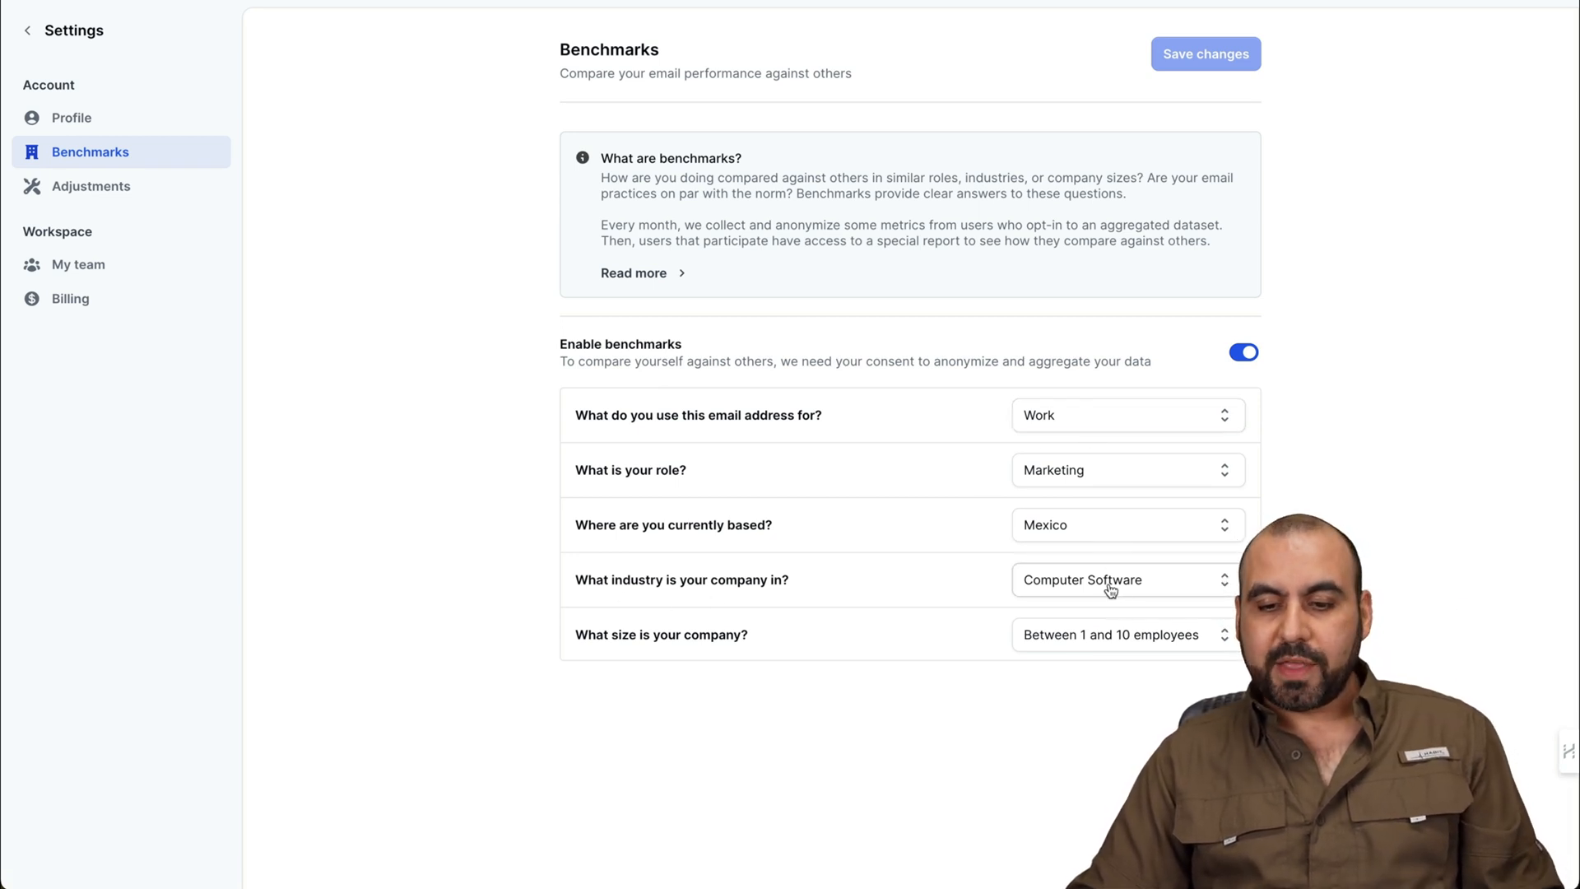
mouse_move(1169, 600)
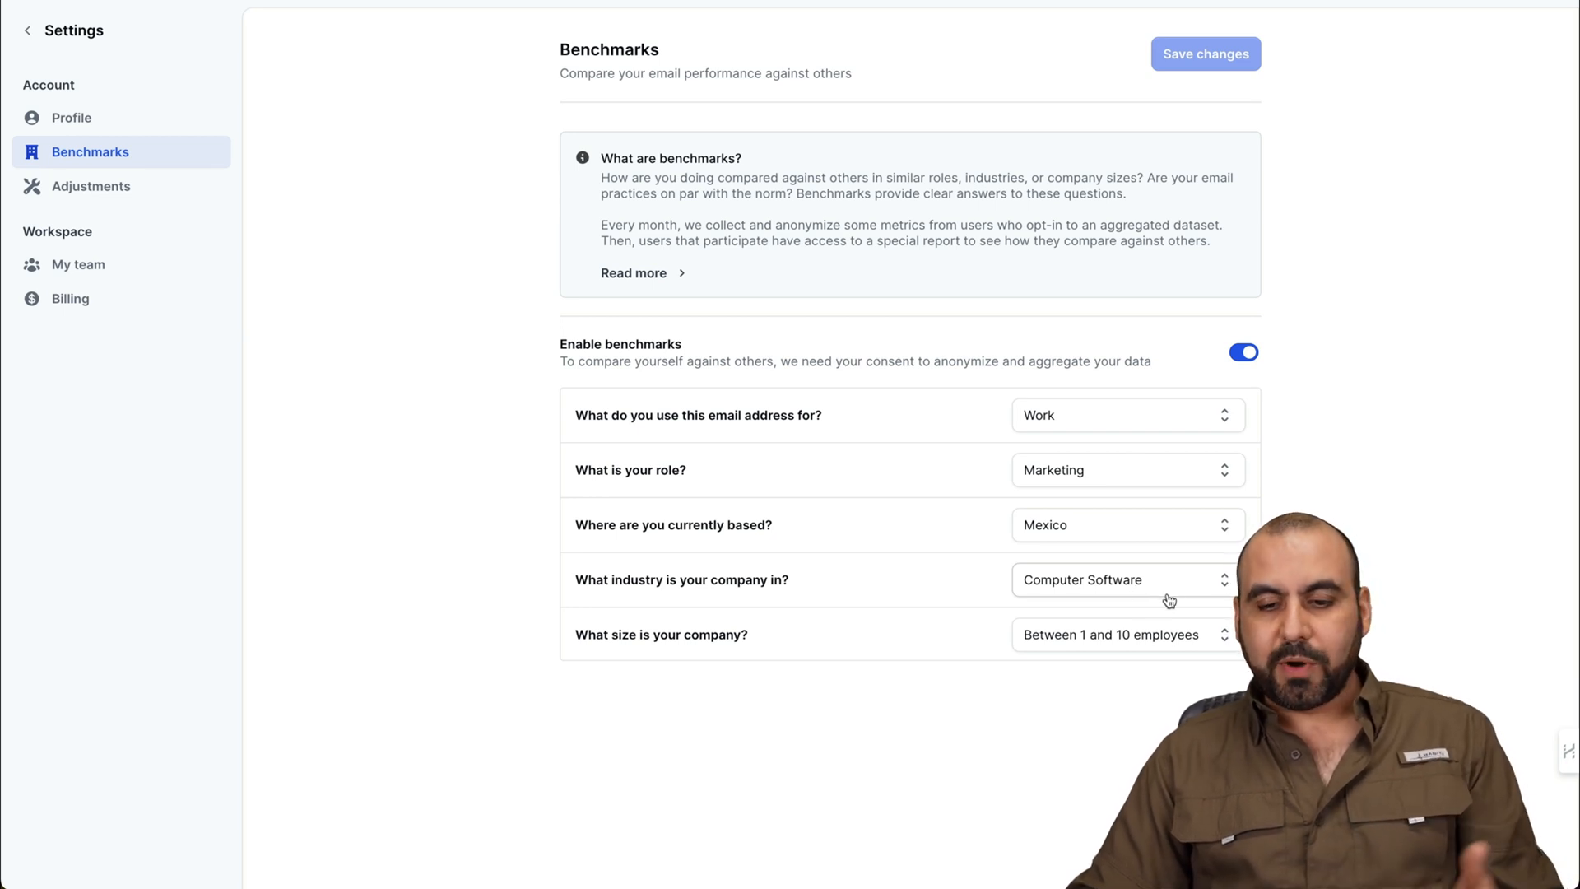
mouse_move(580, 659)
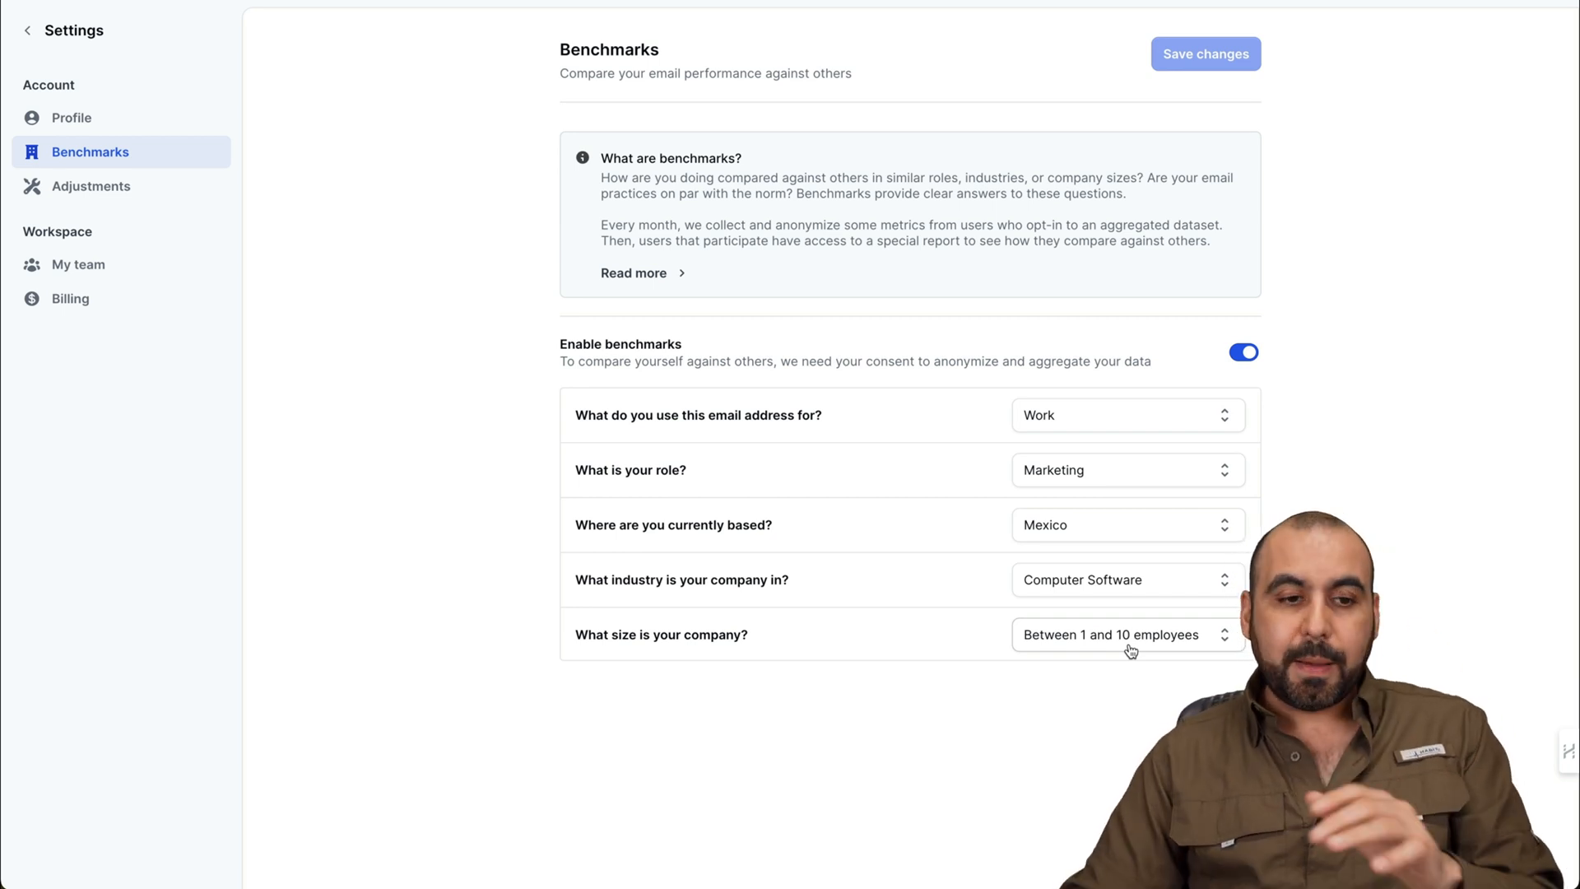
Open Adjustments with Monday–Saturday 08:00–22:00 hours and automated emails excluded
left_click(90, 185)
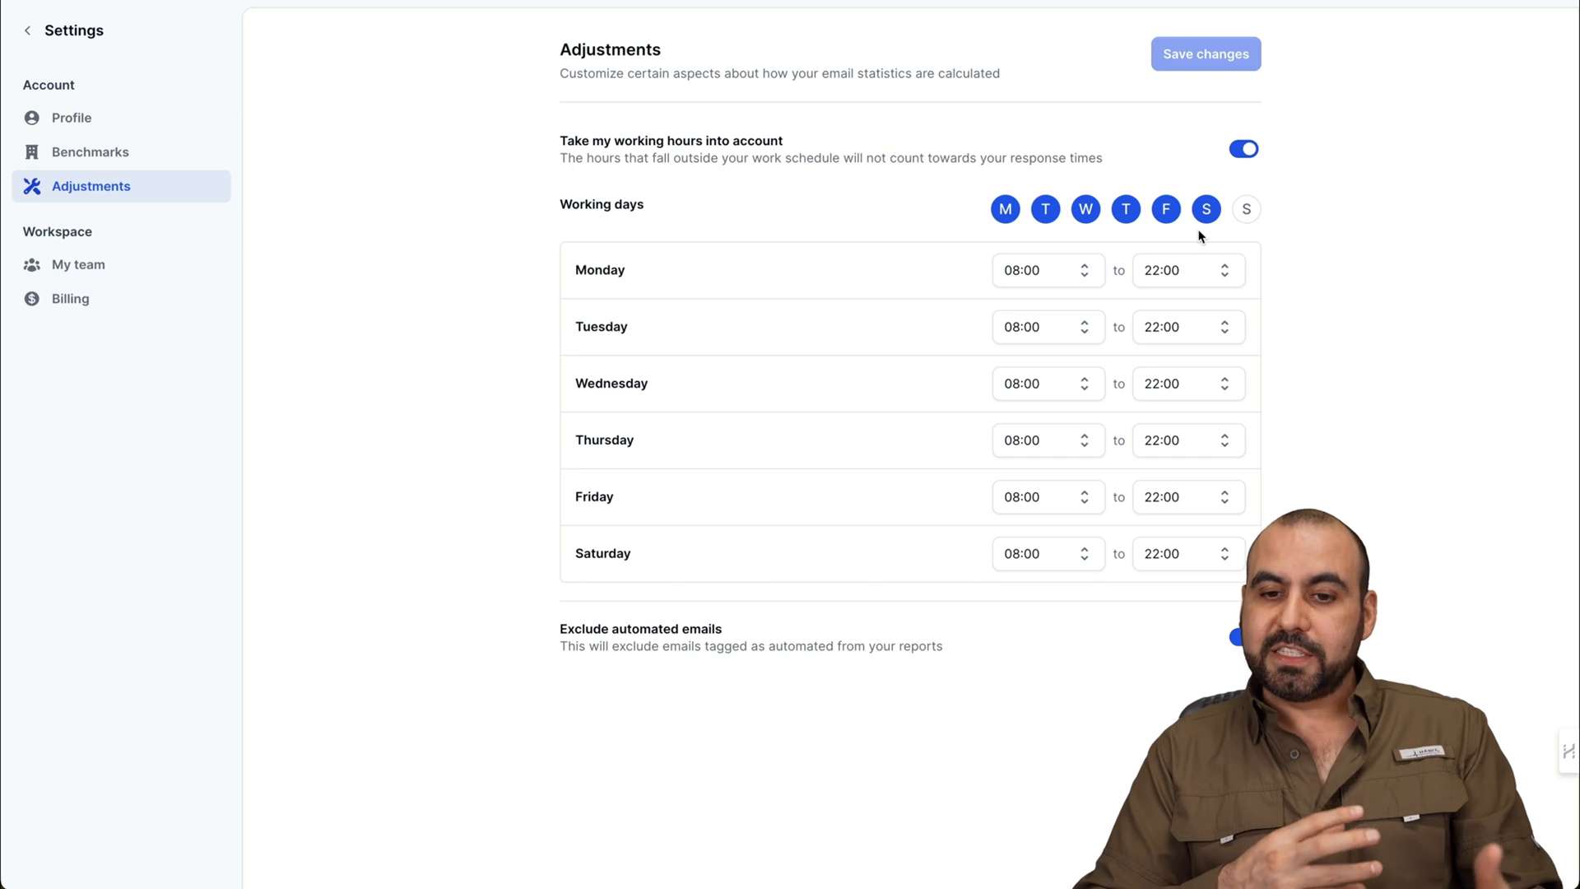
left_click(1242, 636)
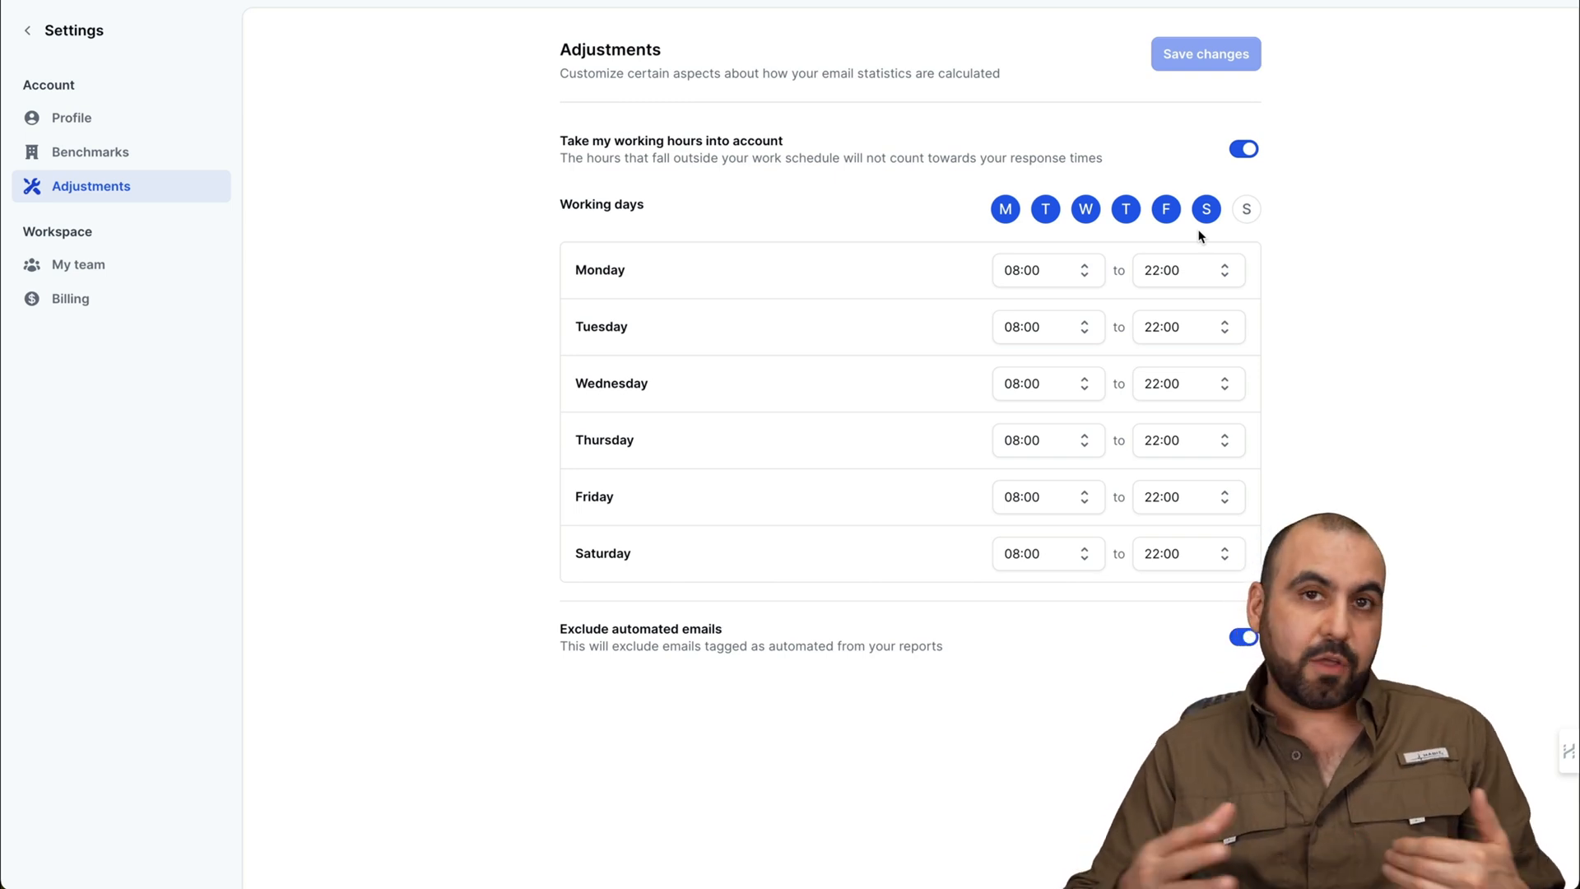